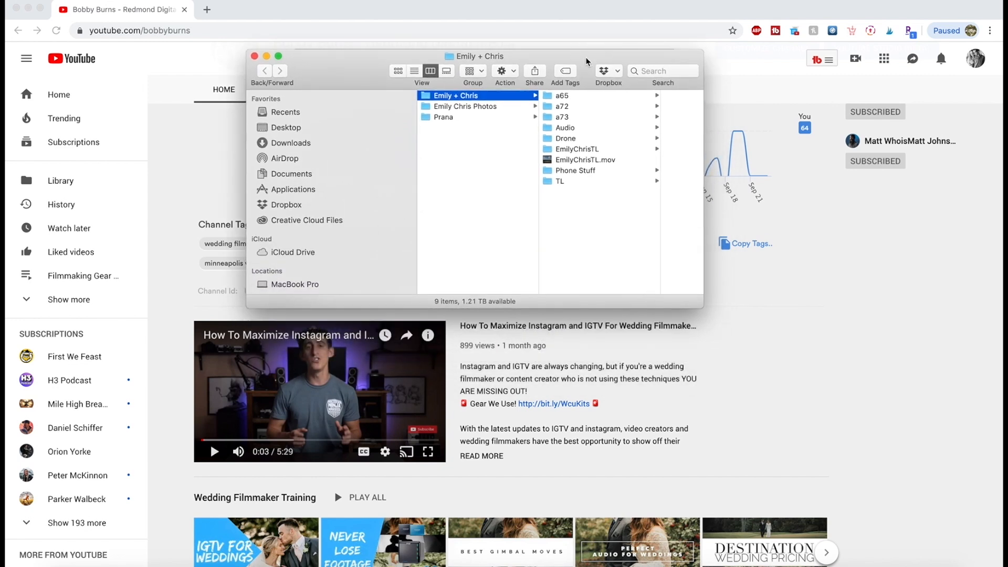
pyautogui.moveTo(463, 101)
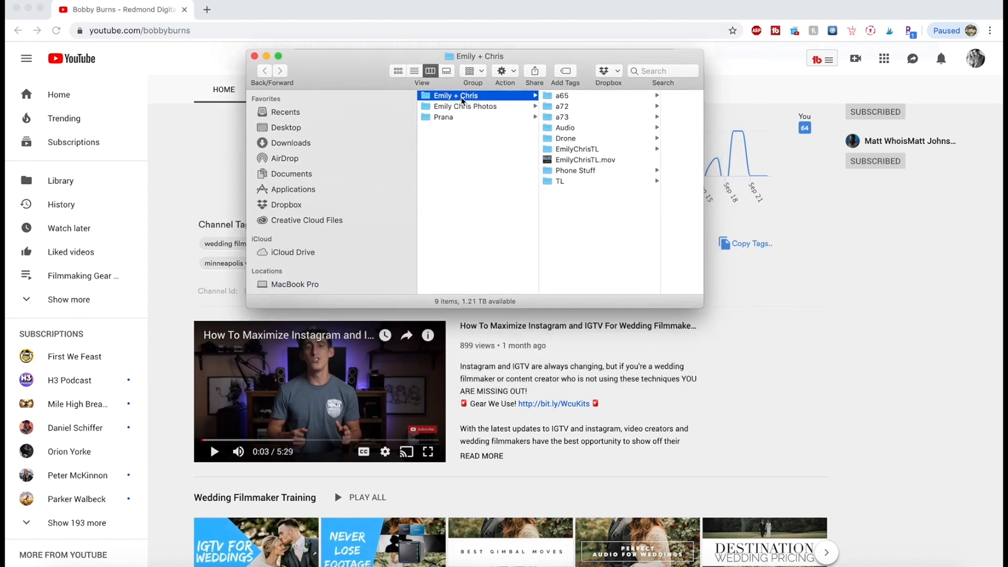
pyautogui.moveTo(566, 105)
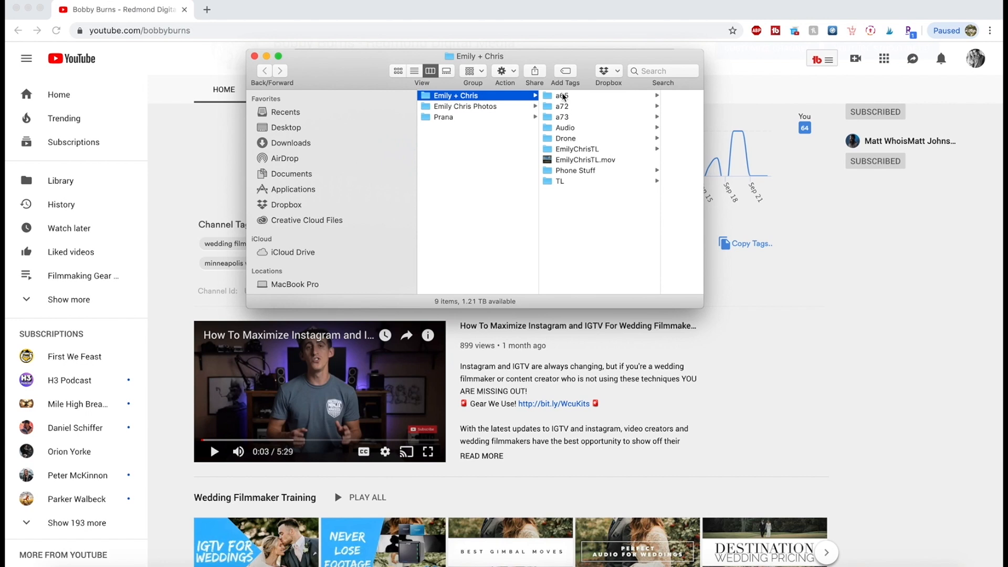
pyautogui.moveTo(566, 100)
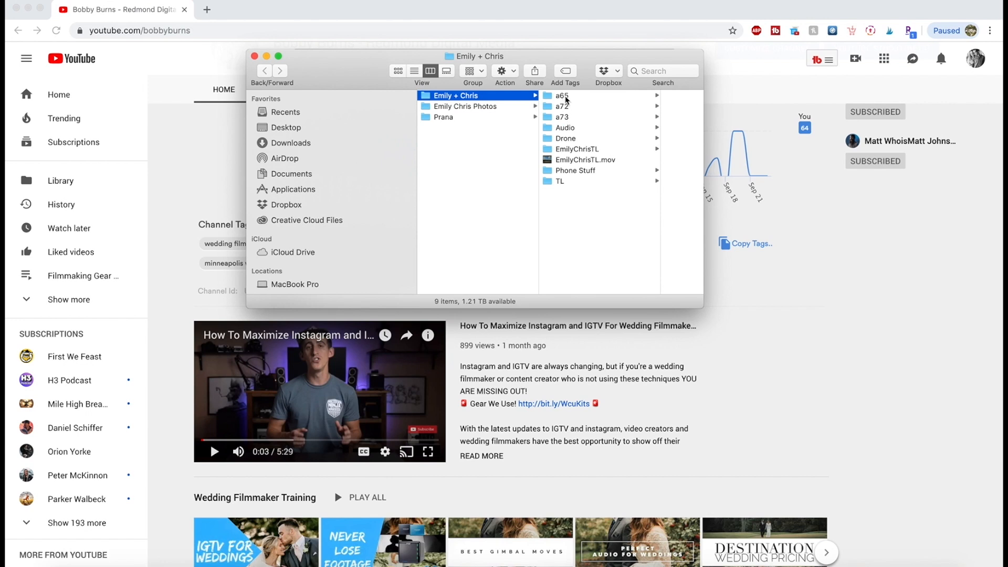
pyautogui.moveTo(581, 121)
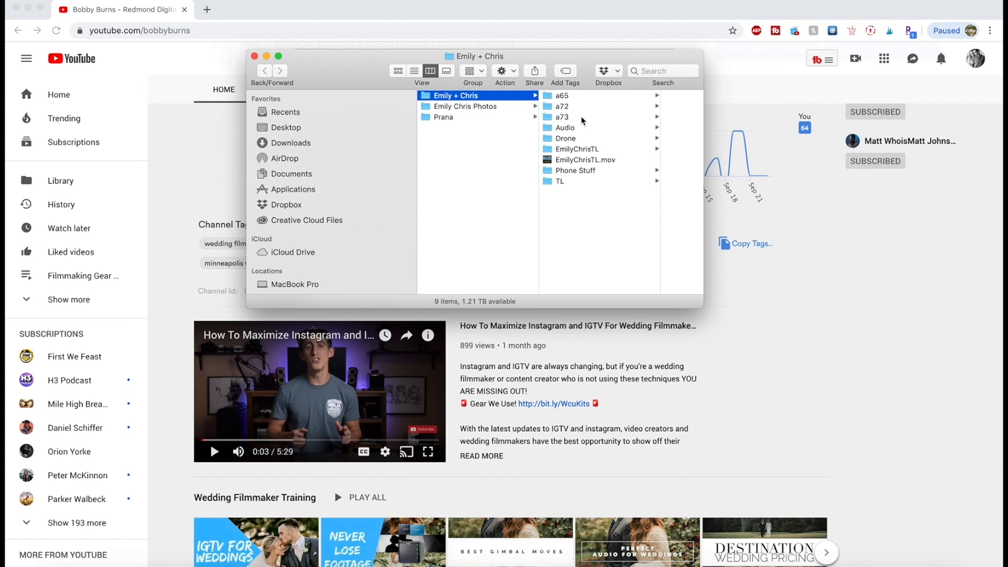
# - Browse the a65 and a72 camera folders inside the Emily + Chris folder
pyautogui.click(561, 95)
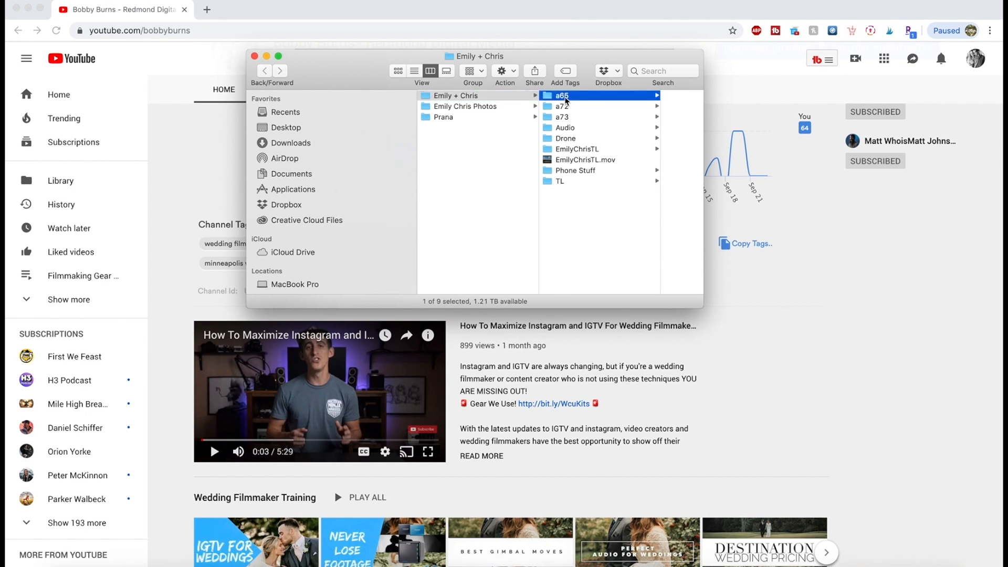
pyautogui.click(561, 96)
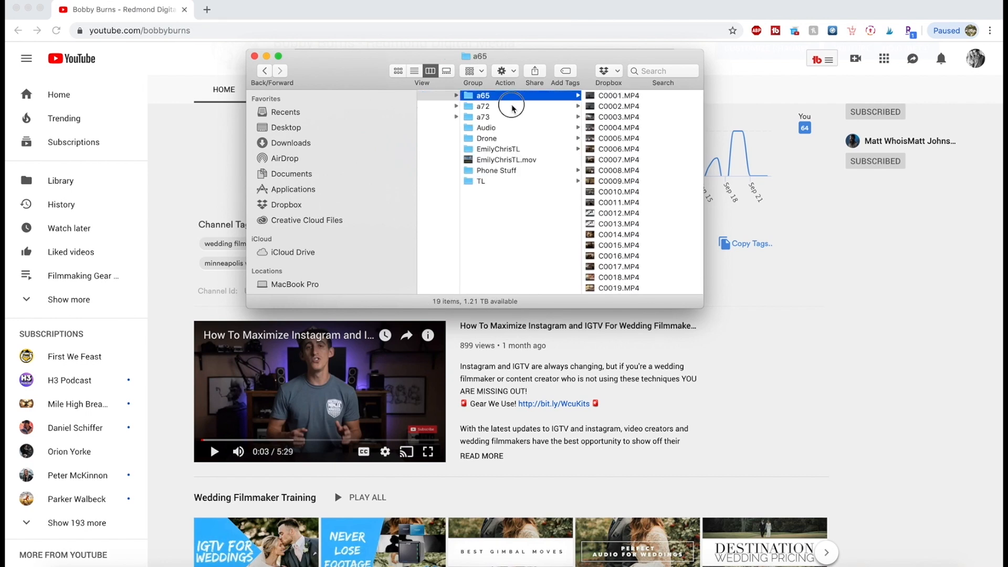
pyautogui.click(483, 105)
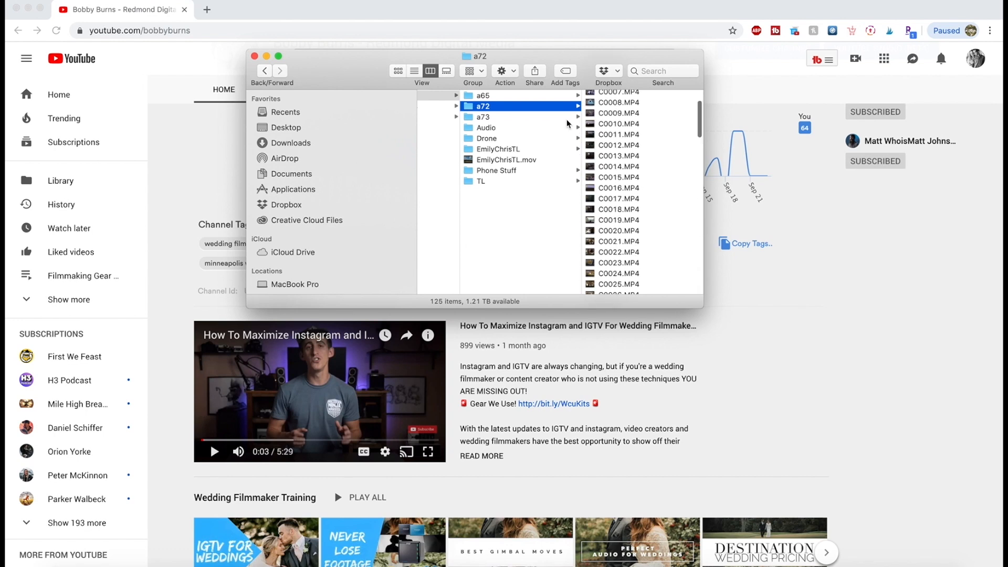
pyautogui.click(487, 127)
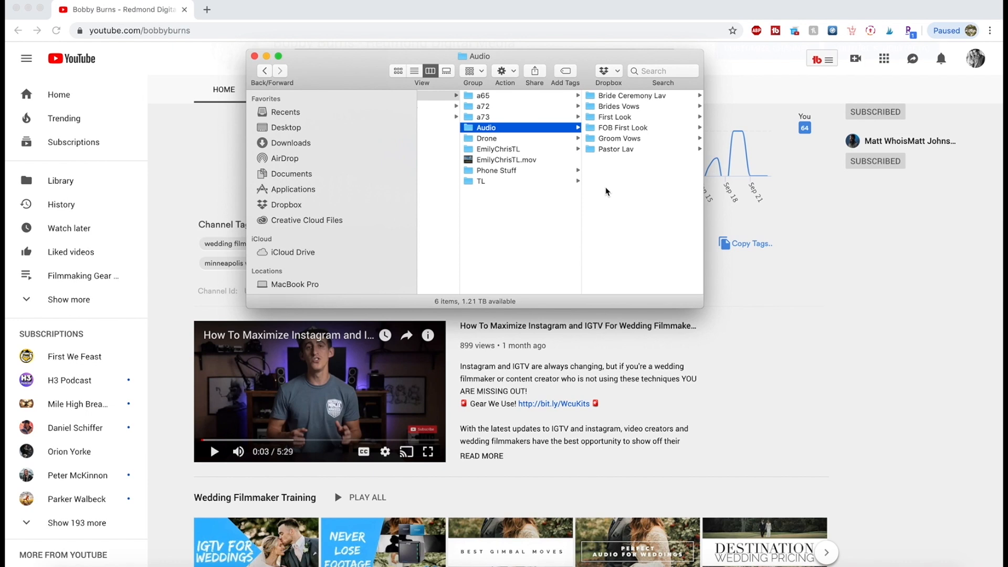
pyautogui.moveTo(611, 101)
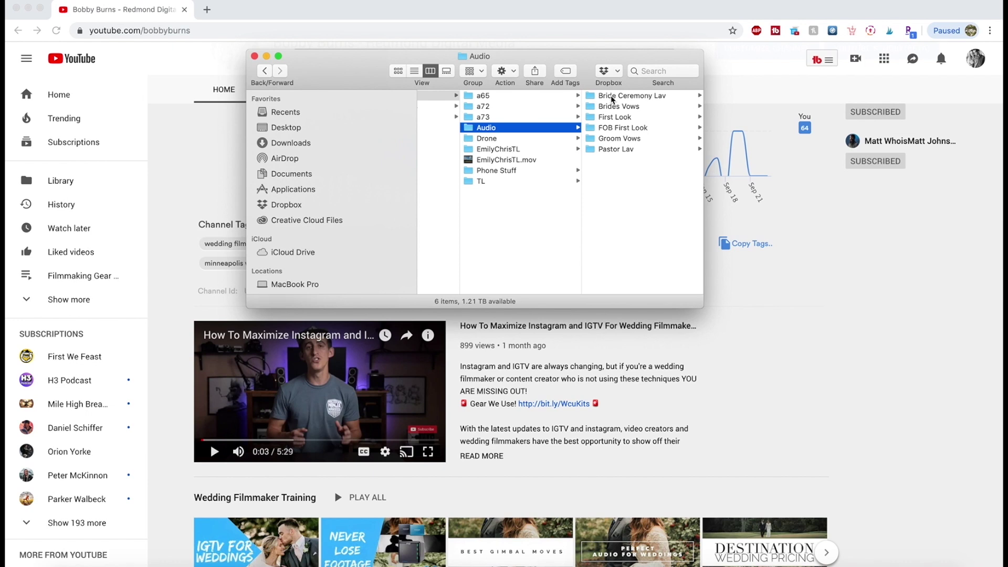
# - Browse the Audio folder's Bride Ceremony Lav and Brides Vows recordings
pyautogui.click(631, 96)
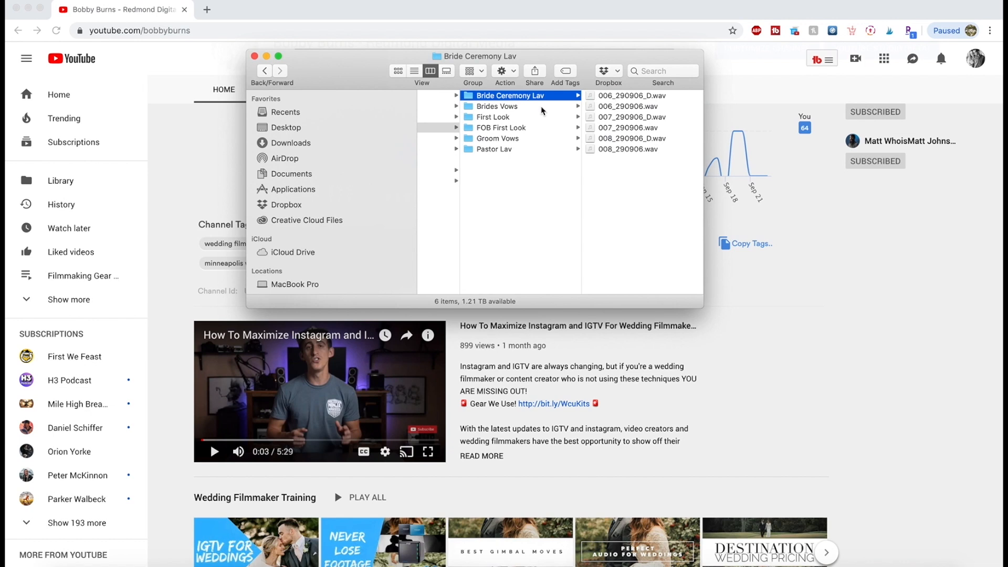
pyautogui.click(498, 106)
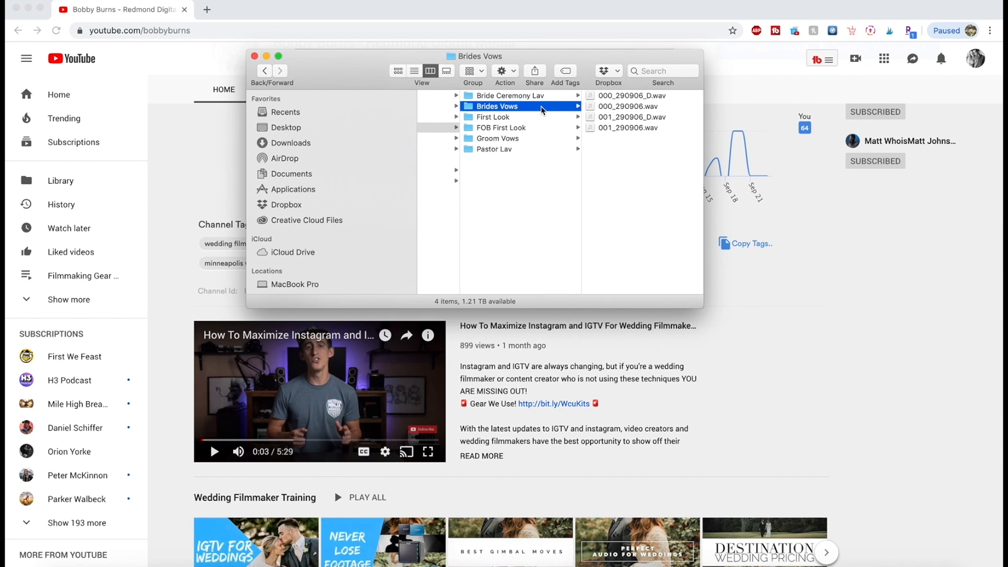
pyautogui.click(494, 117)
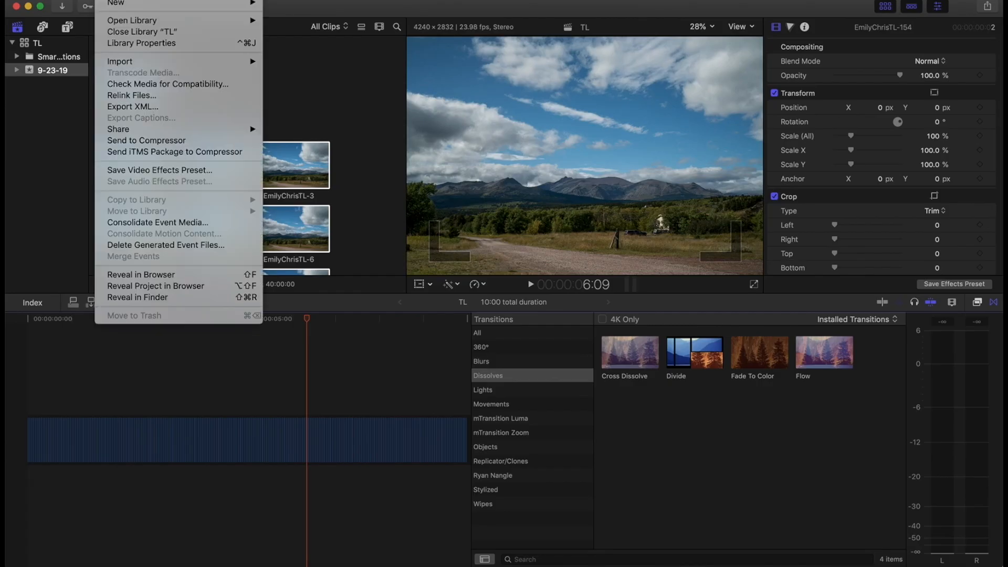
pyautogui.moveTo(256, 19)
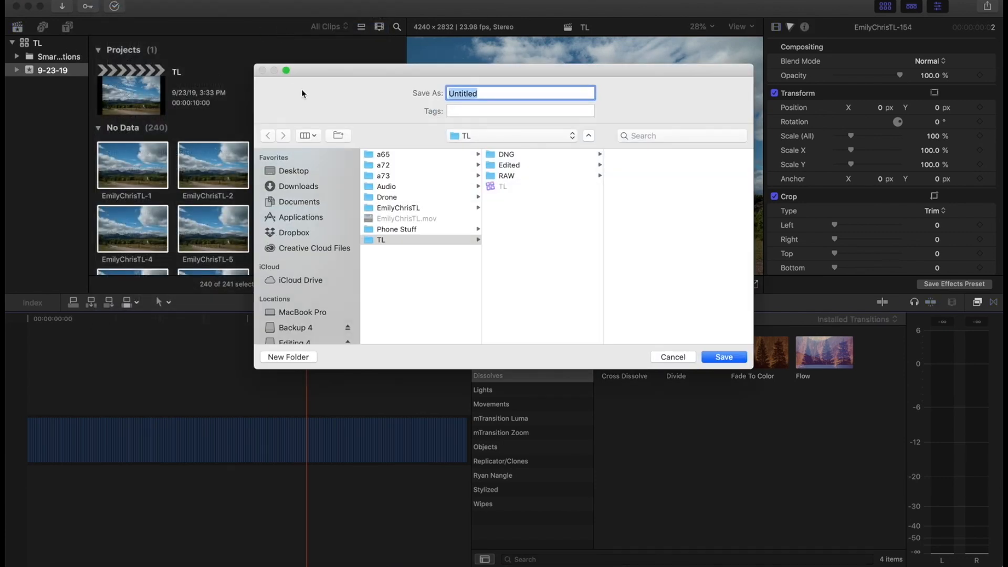
# - Save a new 'Emily + Chris' library in its folder and close the TL library
pyautogui.write('Emily + Chris')
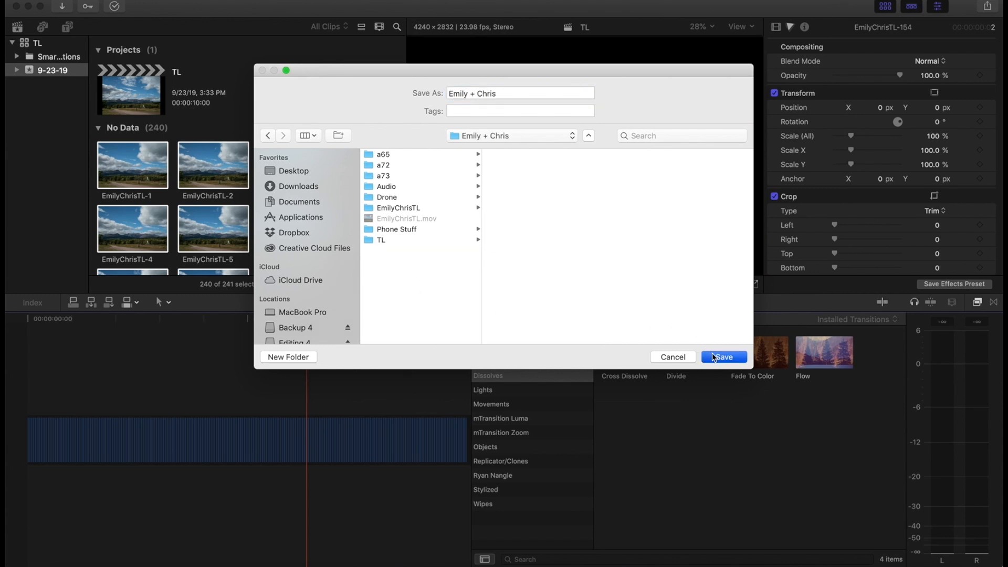
pyautogui.click(723, 357)
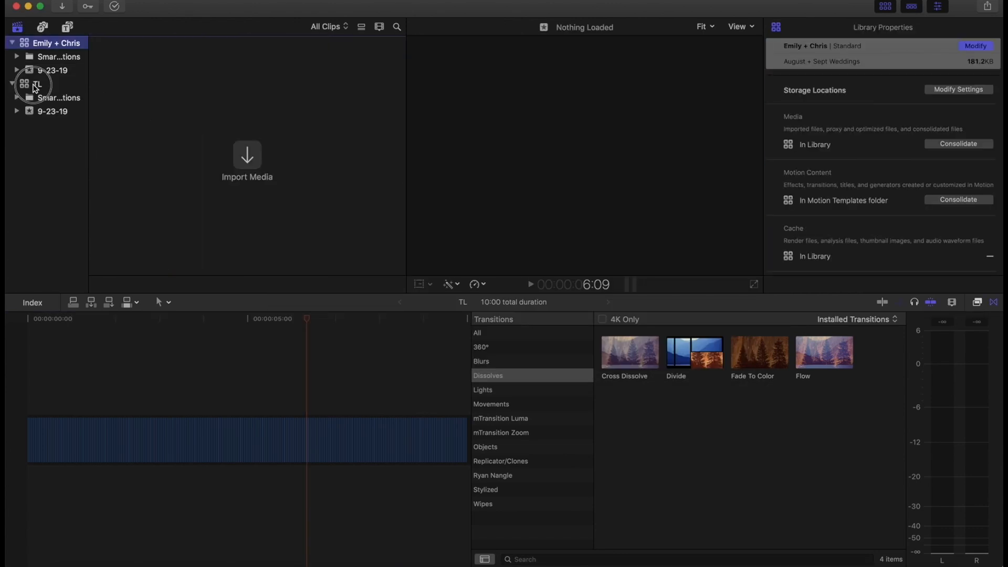
pyautogui.rightClick(35, 84)
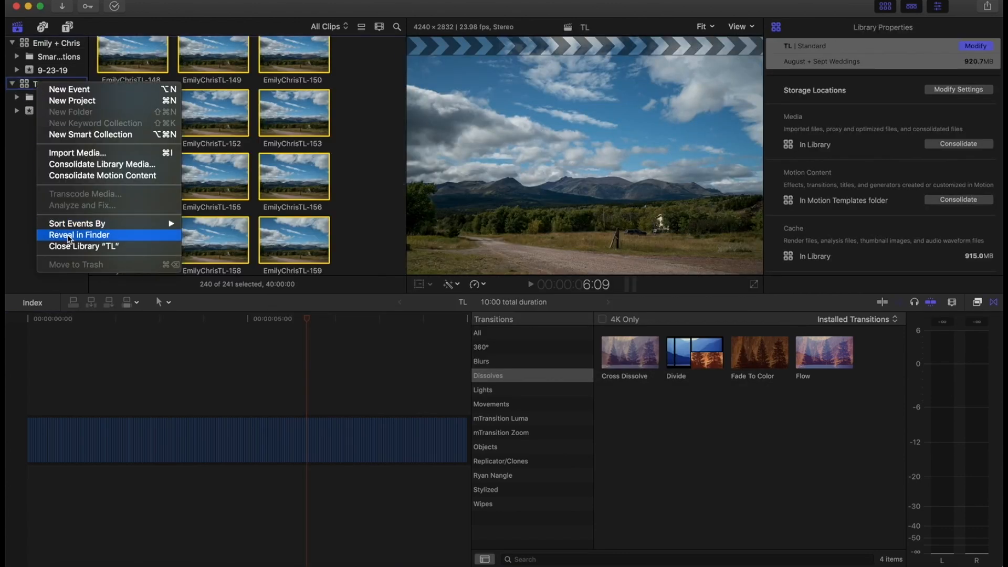
pyautogui.click(84, 246)
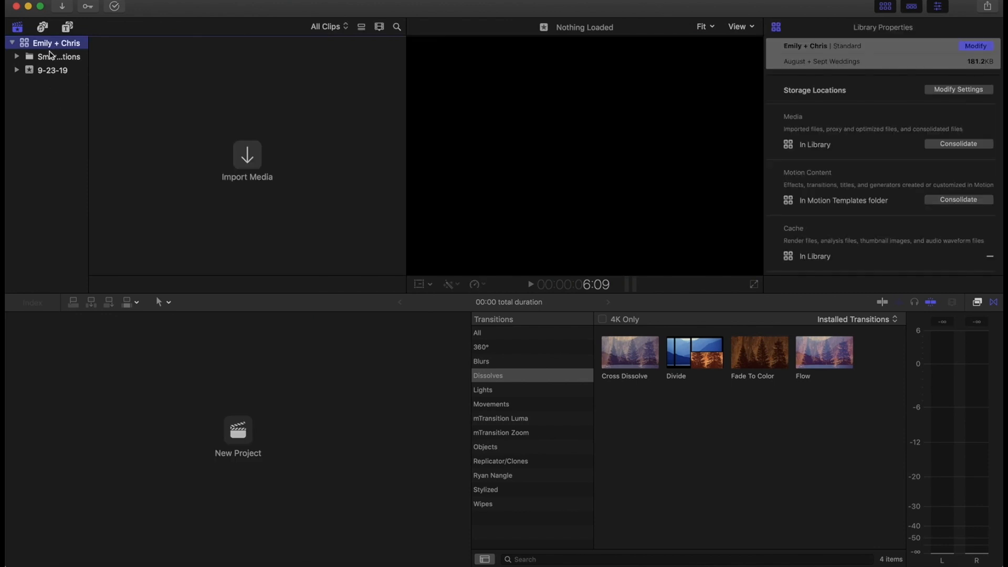
# - Copy the Wedding event from the template library into Emily + Chris
pyautogui.click(246, 161)
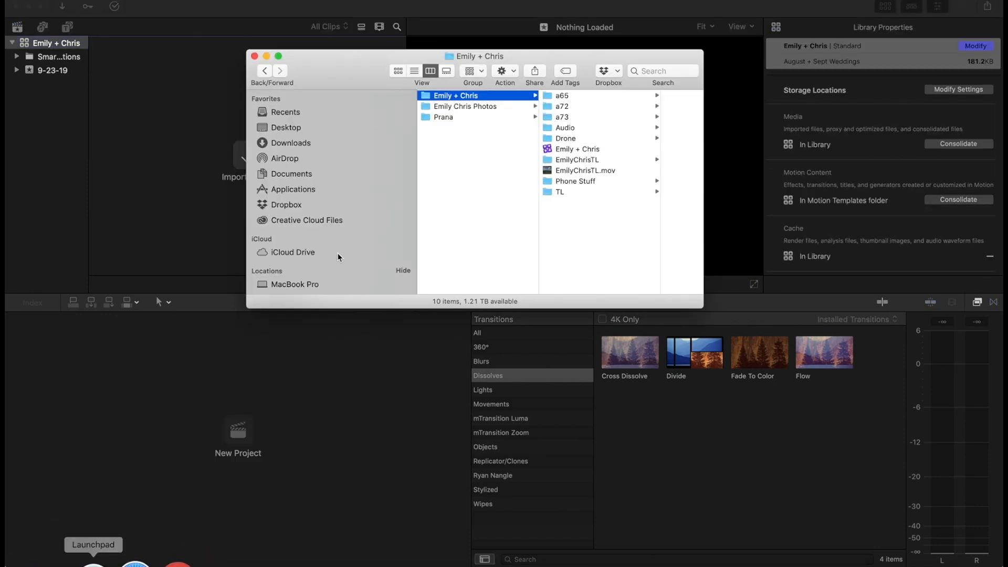
pyautogui.scroll(-3)
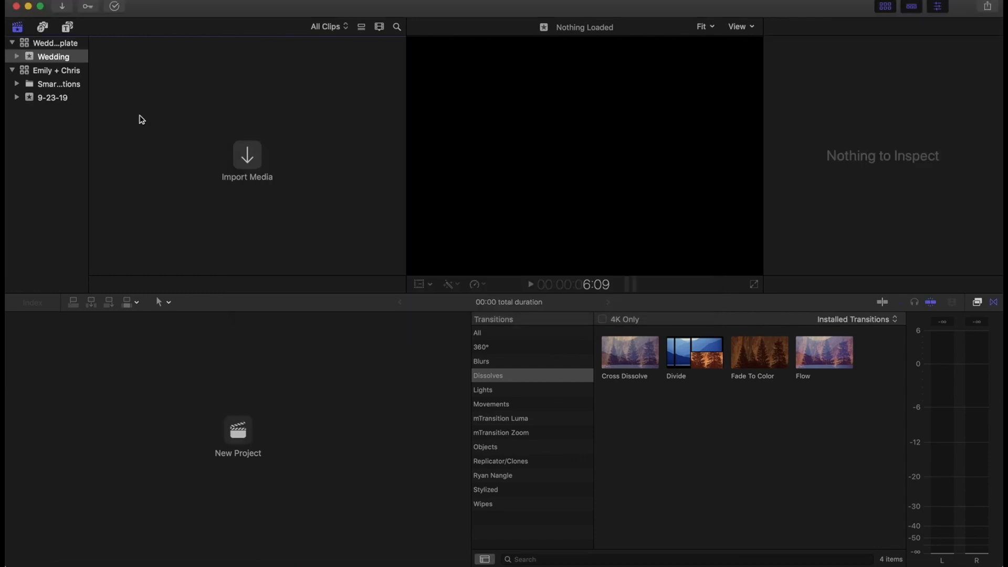
pyautogui.click(53, 56)
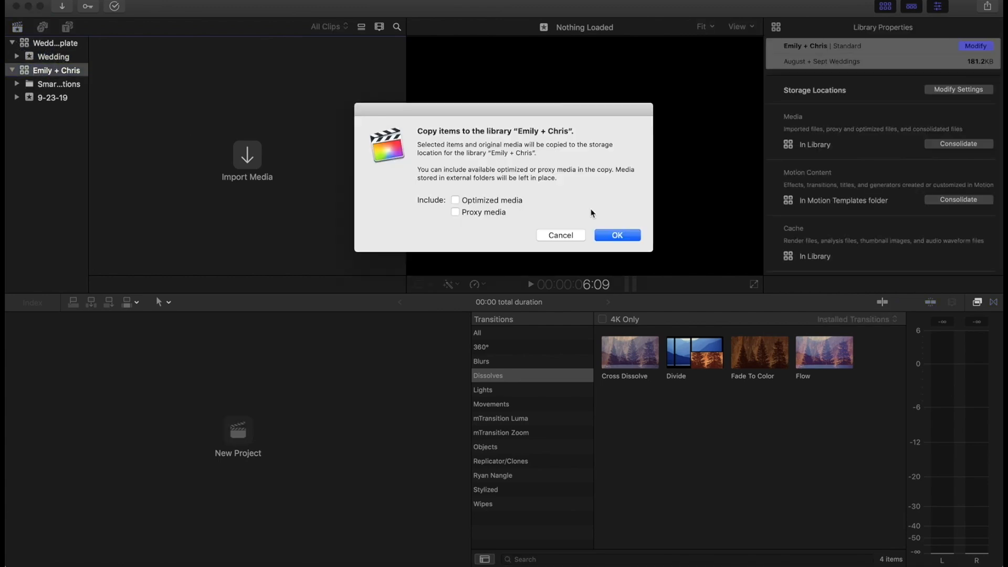
pyautogui.click(615, 235)
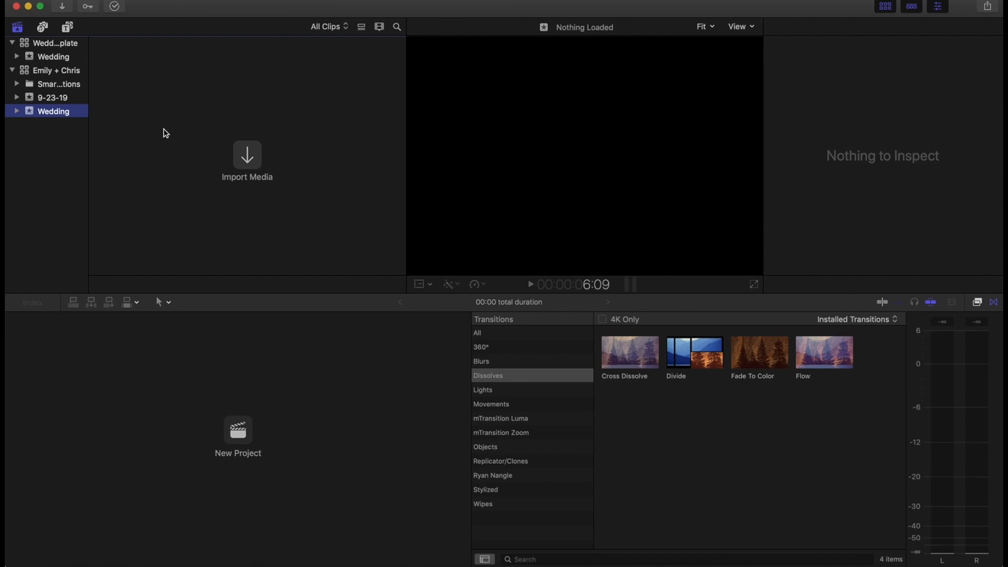
# - Move the default 9-23-19 event to the trash
pyautogui.rightClick(53, 98)
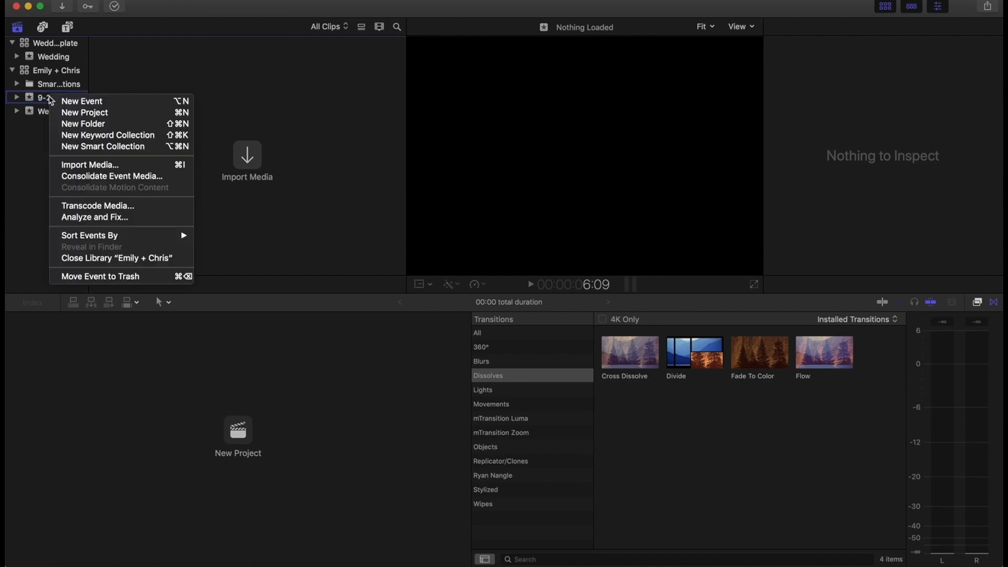
pyautogui.moveTo(94, 276)
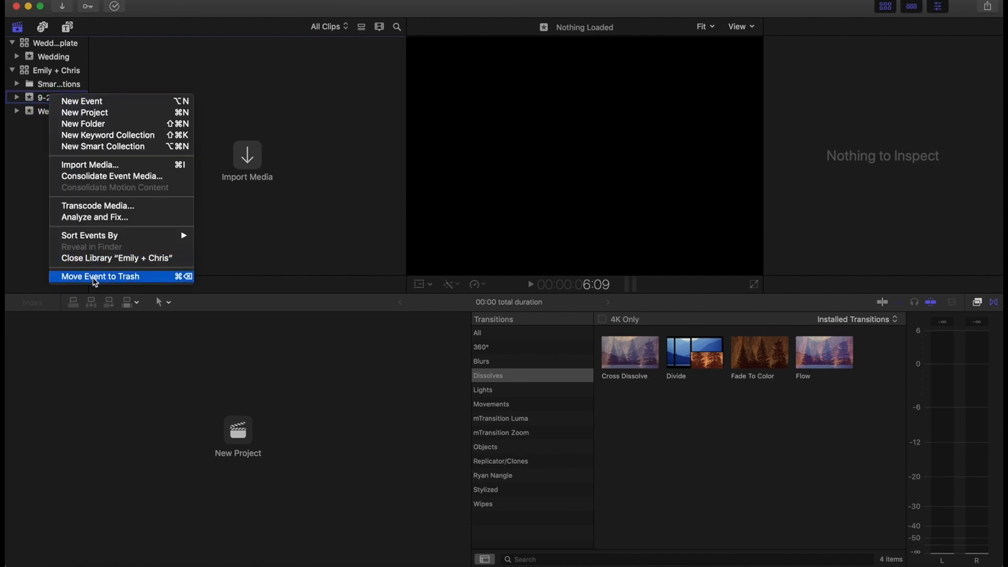
pyautogui.click(101, 276)
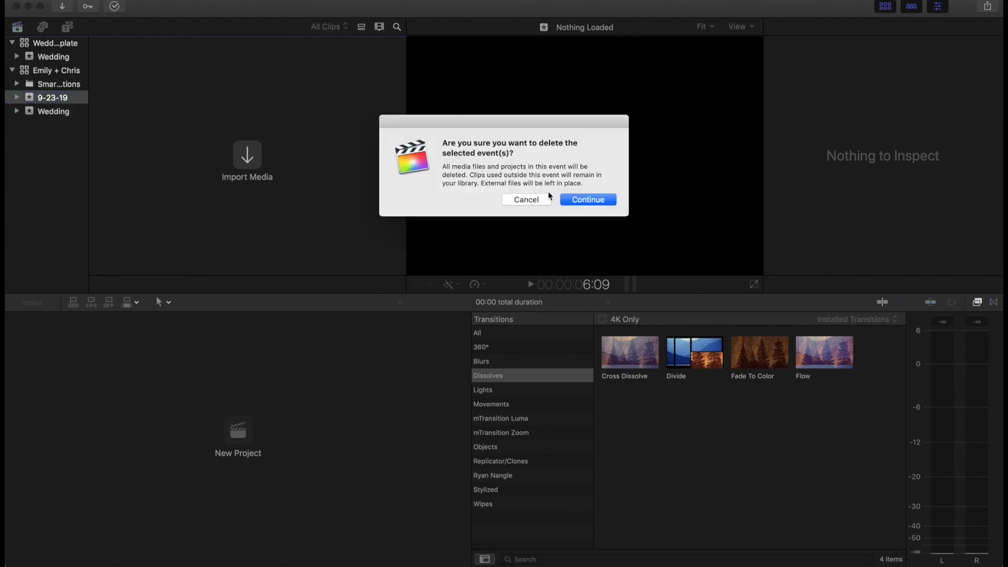
pyautogui.moveTo(586, 200)
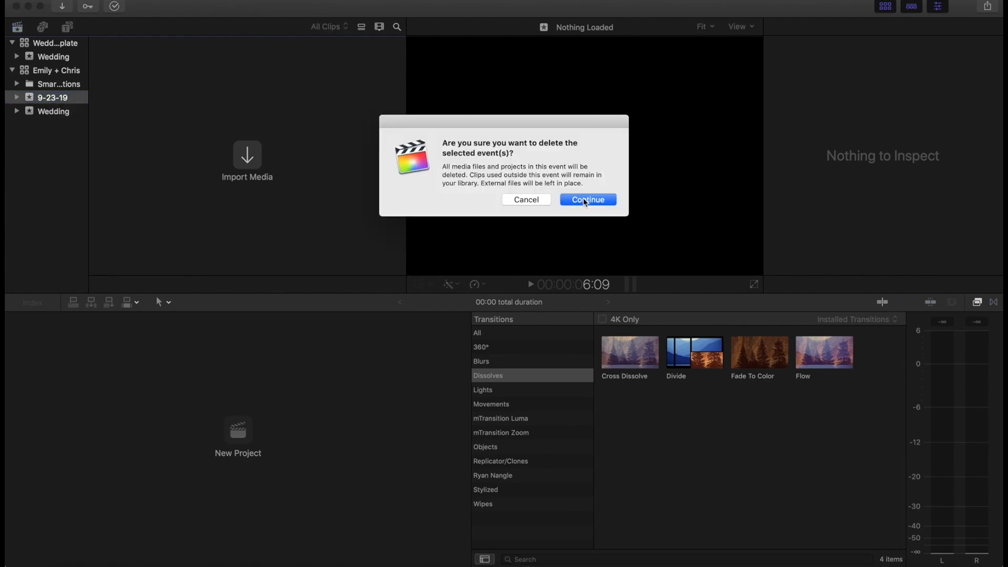
pyautogui.click(586, 200)
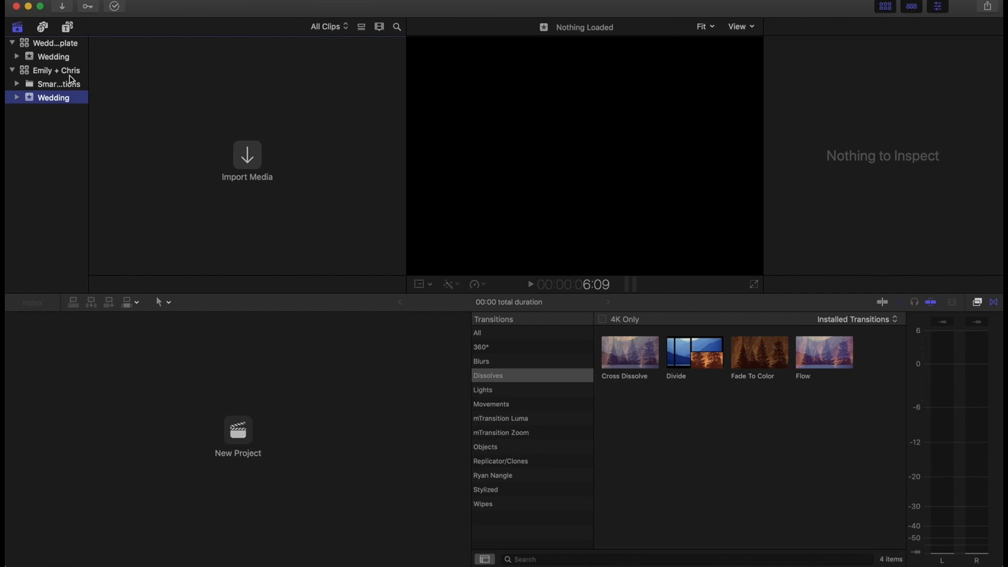
# - Add an Untitled smart collection to the Wedding event and select Bridal Details
pyautogui.click(16, 97)
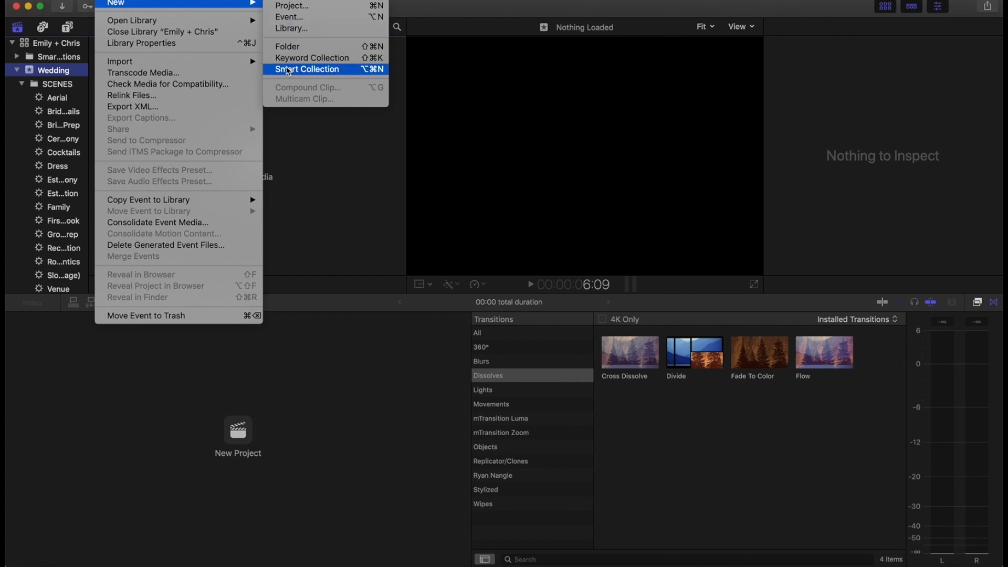
pyautogui.click(308, 69)
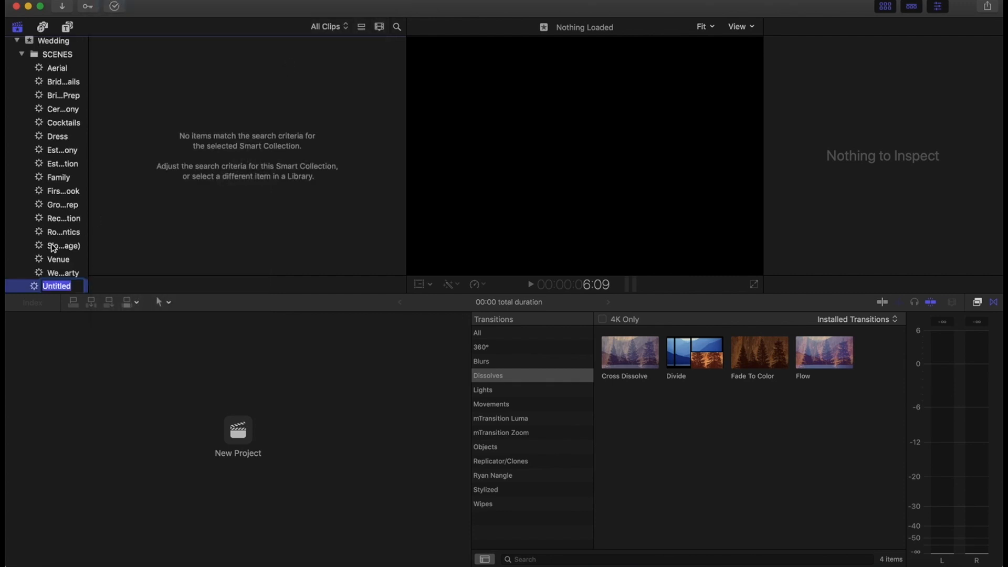
pyautogui.rightClick(37, 286)
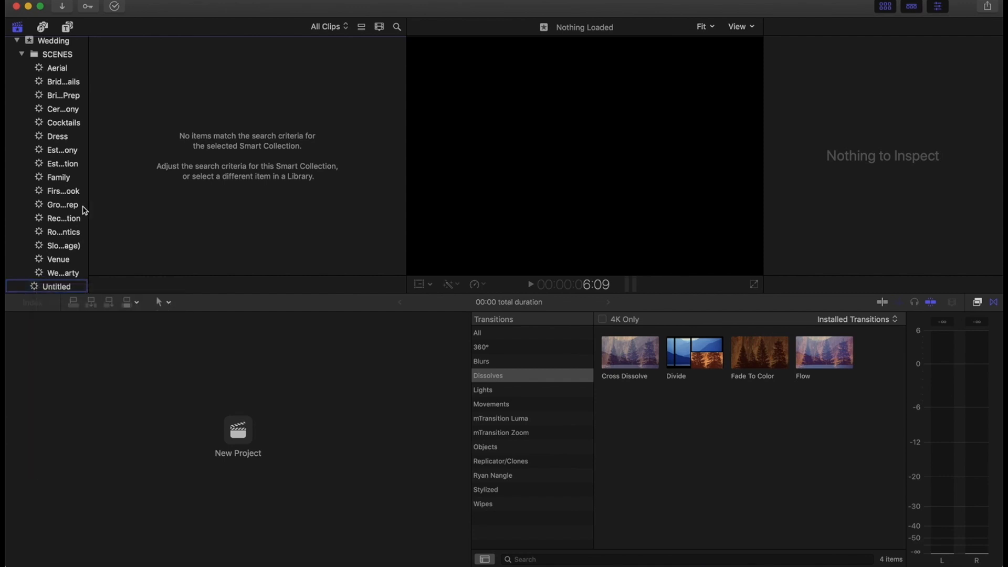
pyautogui.click(63, 95)
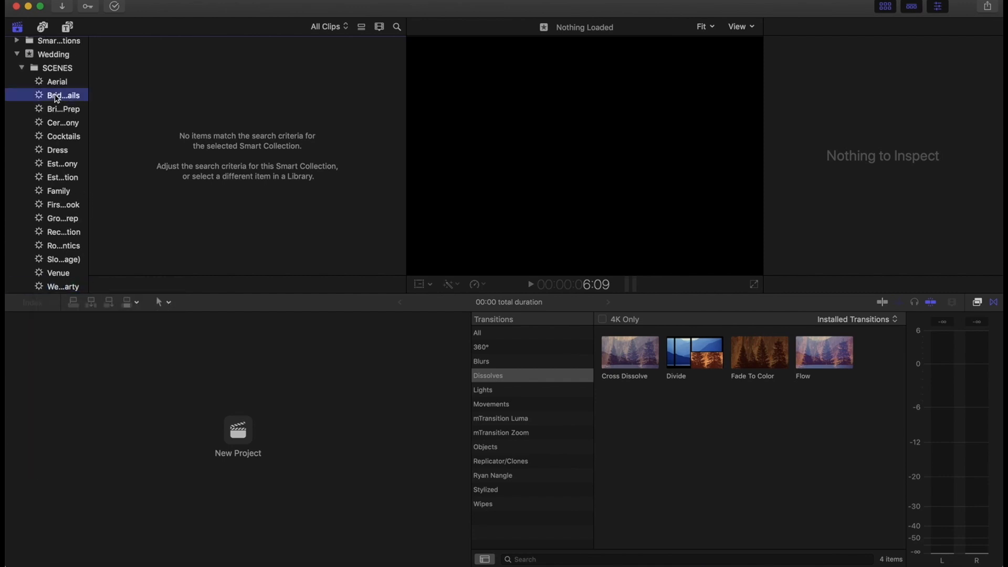
# - Review Bridal Details' rules, keeping Video With Audio as the media rule, and close them
pyautogui.doubleClick(63, 95)
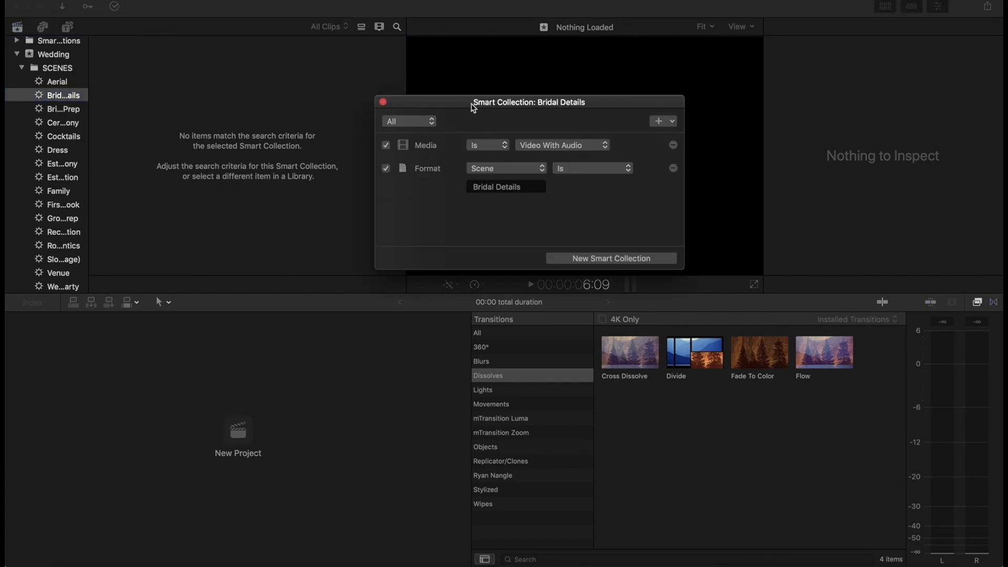
pyautogui.moveTo(470, 108); pyautogui.dragTo(428, 84)
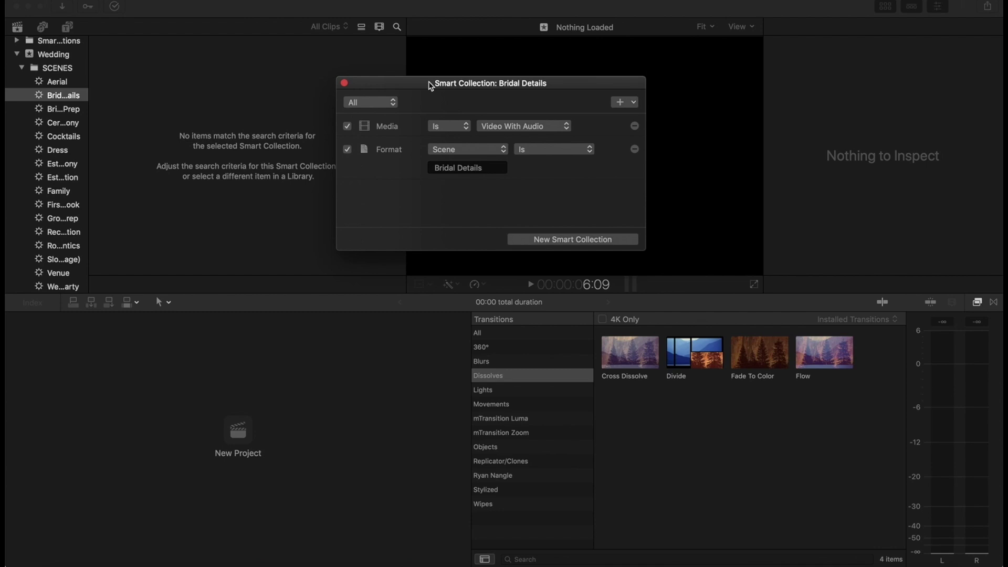
pyautogui.moveTo(55, 86)
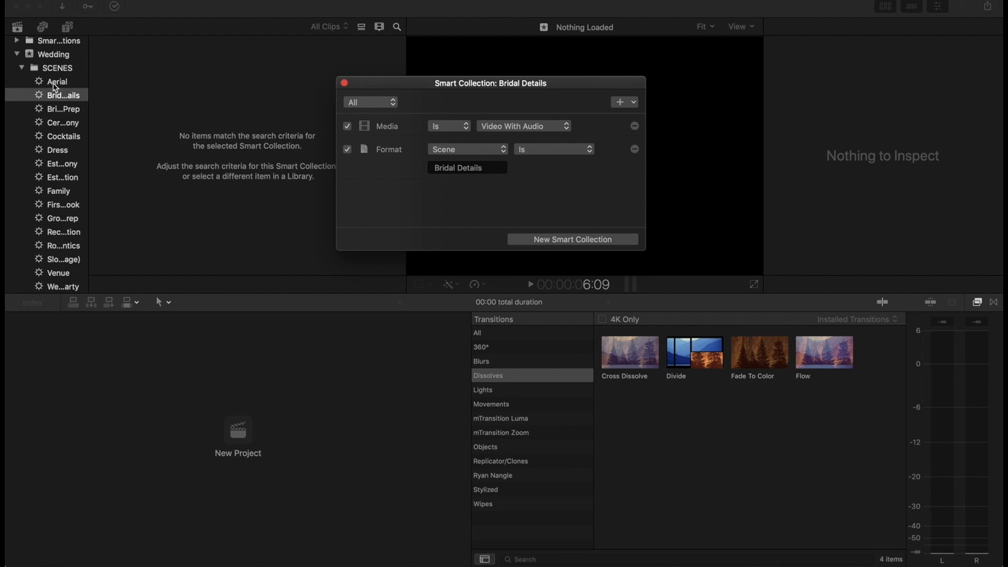
pyautogui.click(523, 126)
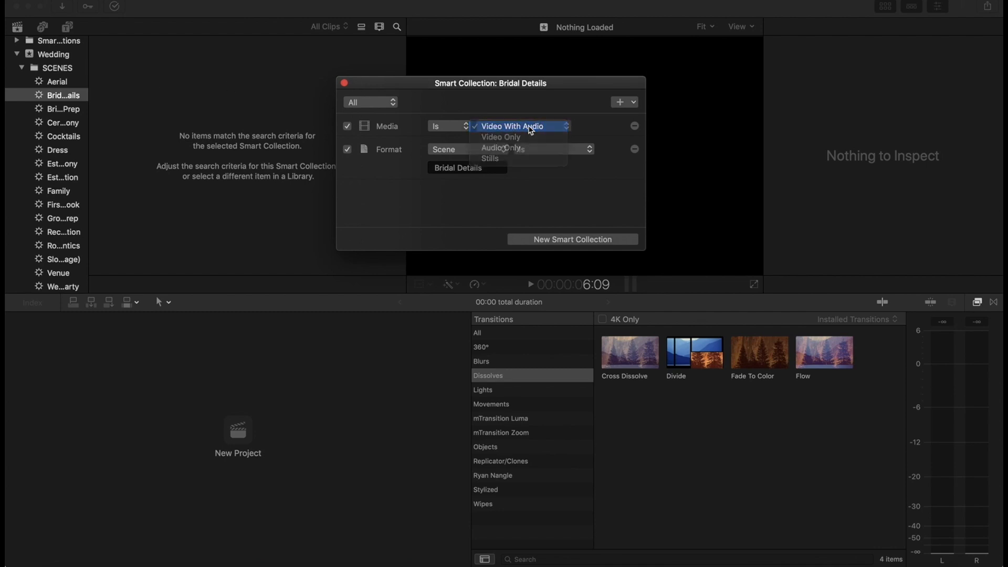
pyautogui.click(512, 126)
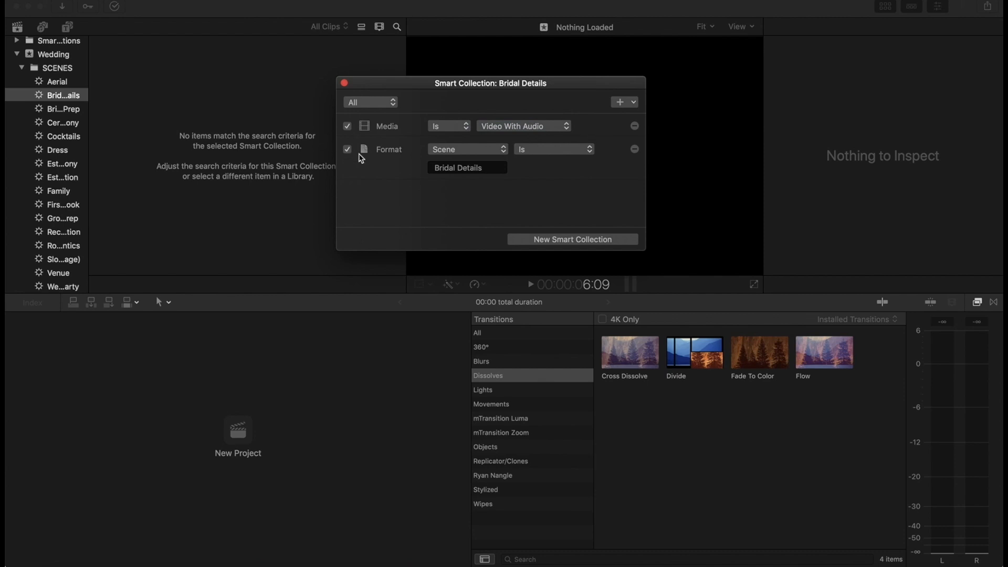
pyautogui.moveTo(525, 160)
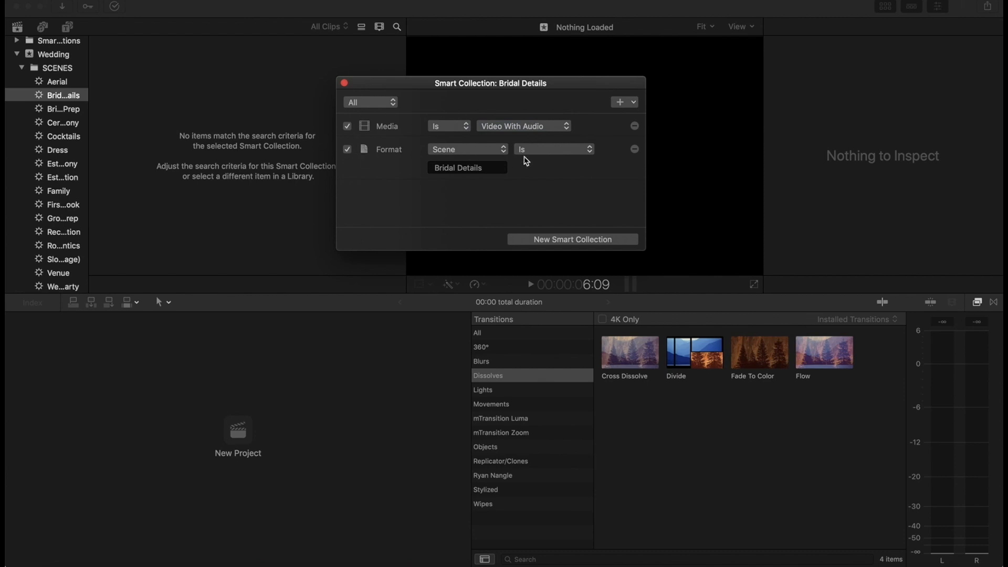
pyautogui.click(345, 83)
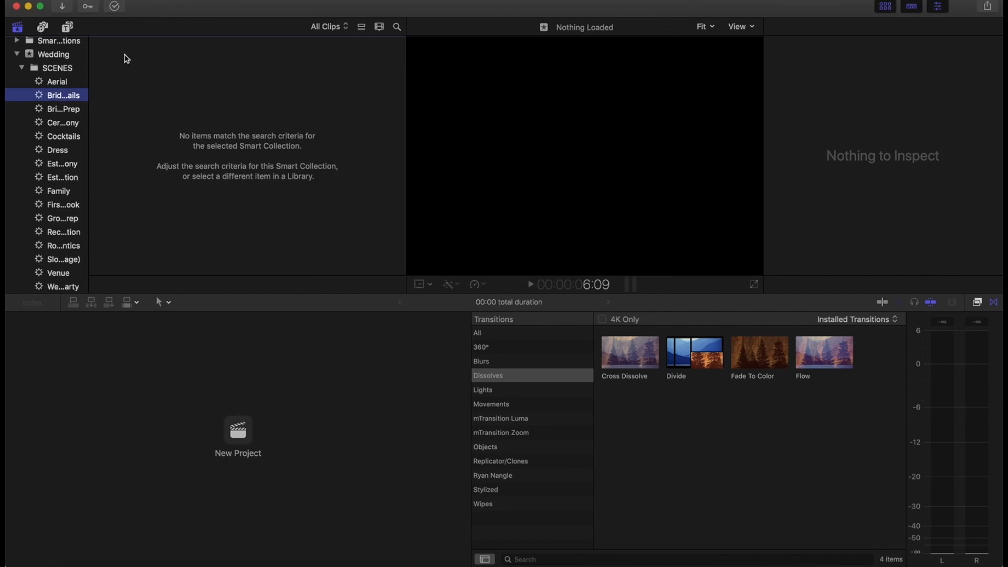
# - Show the Emily + Chris library's properties and storage locations in the inspector
pyautogui.click(56, 67)
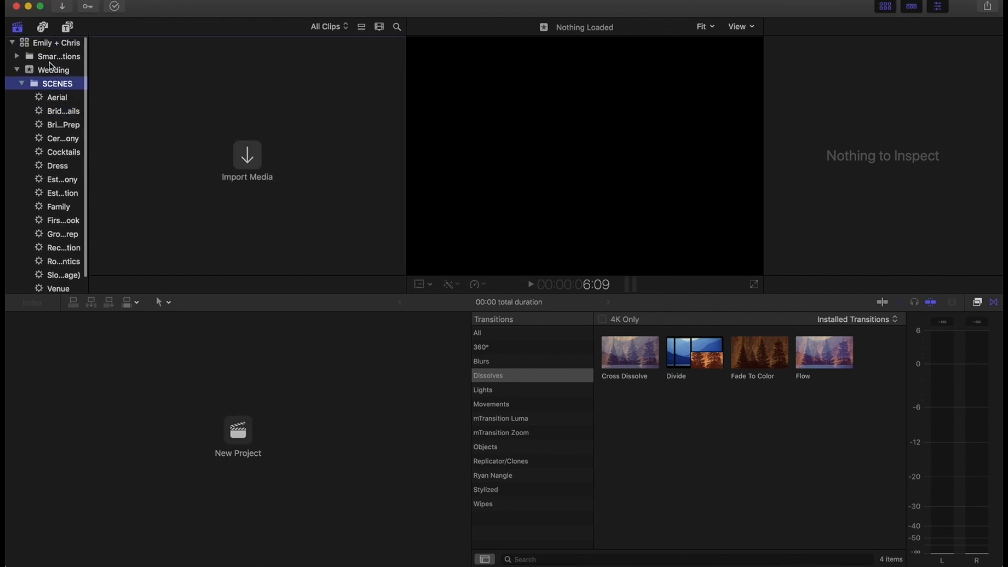
pyautogui.click(56, 42)
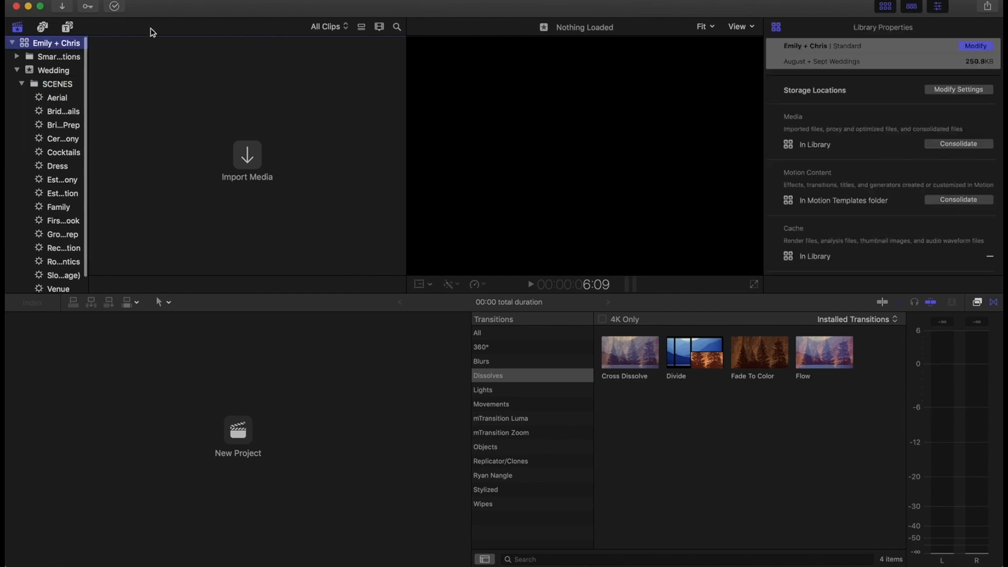
# - Select the Wedding event and browse to Emily + Chris on the August + Sept Weddings drive
pyautogui.click(21, 84)
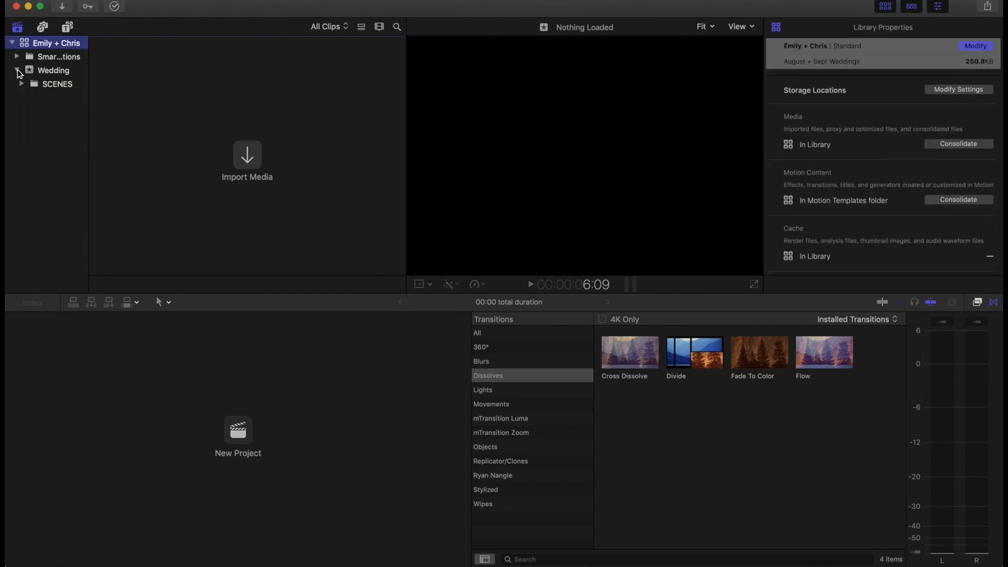
pyautogui.click(54, 71)
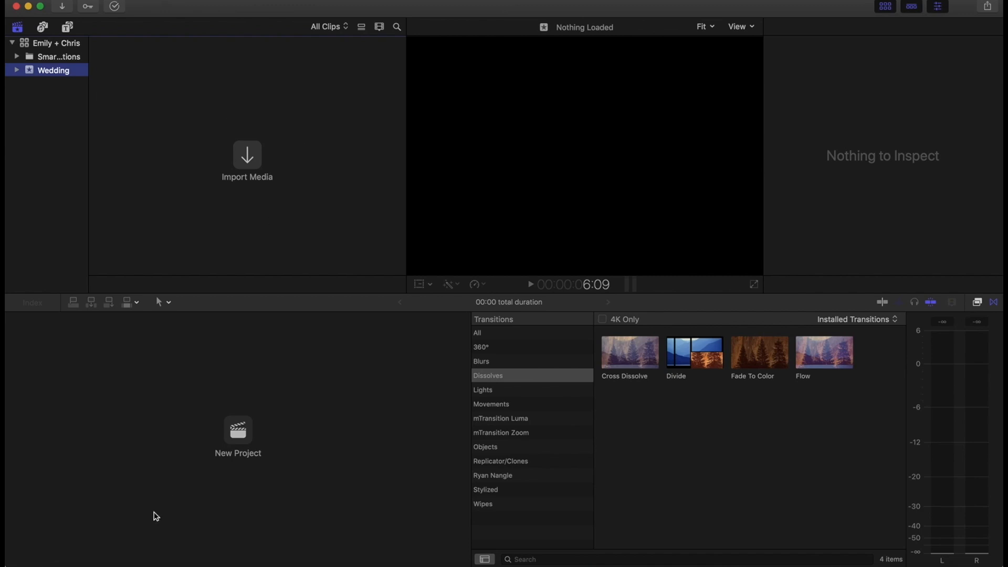
pyautogui.click(246, 160)
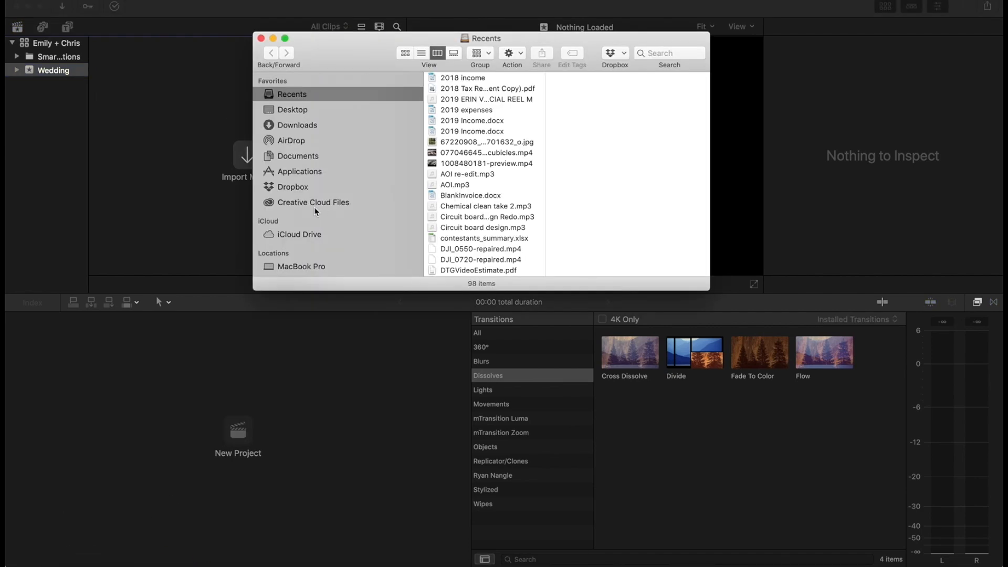
pyautogui.click(322, 205)
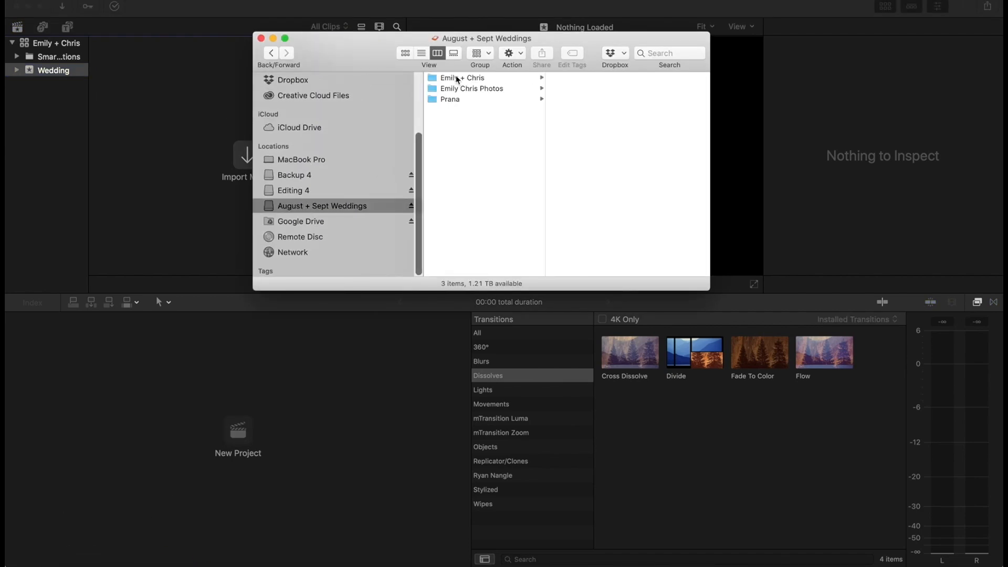
pyautogui.click(463, 77)
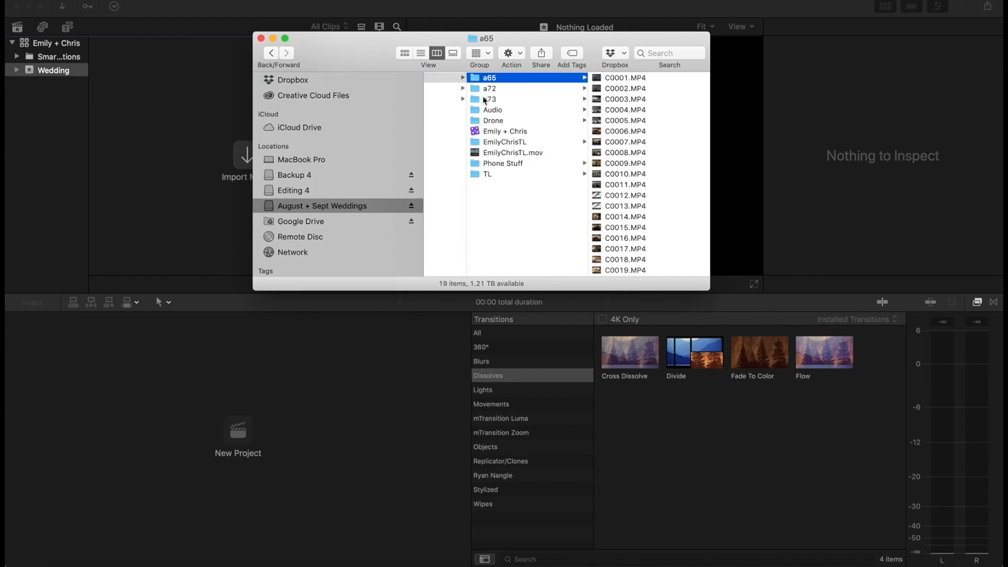
# - Select the a65, a72, a73, Audio and Drone folders for import
pyautogui.click(494, 109)
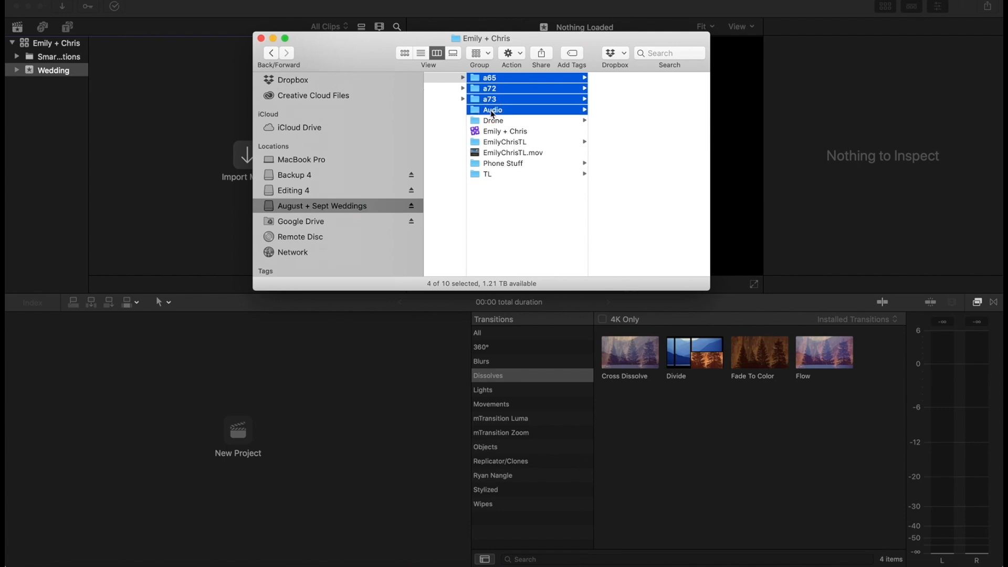
pyautogui.click(493, 119)
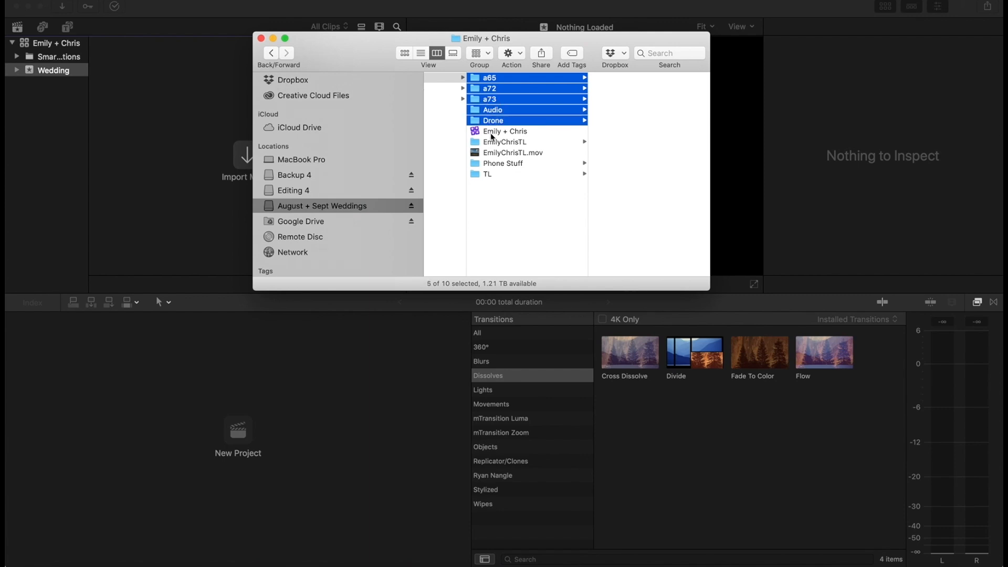
pyautogui.click(513, 152)
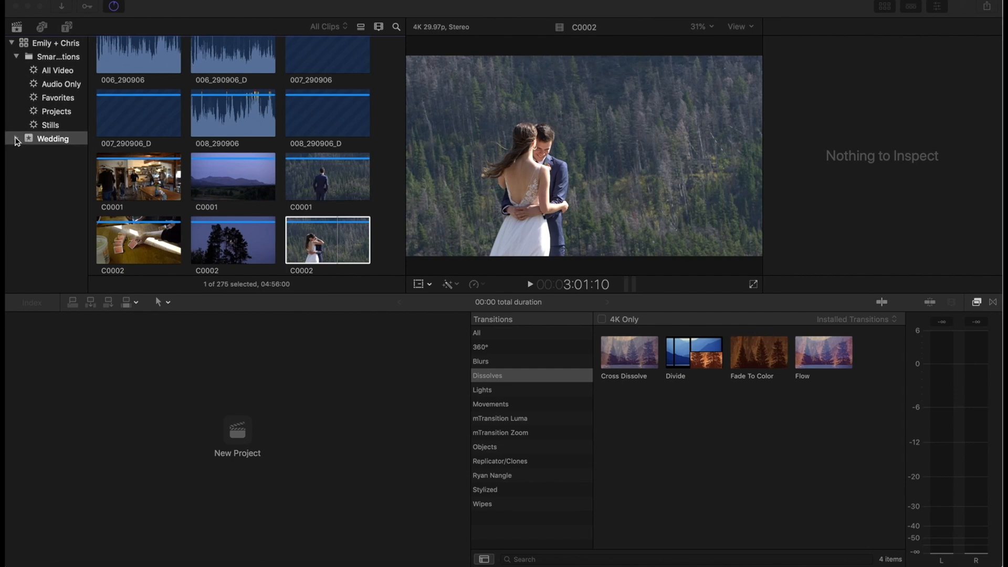
# - Browse the a65 (19 clips) and a72 (125 clips) keyword collections in the Wedding event
pyautogui.click(16, 139)
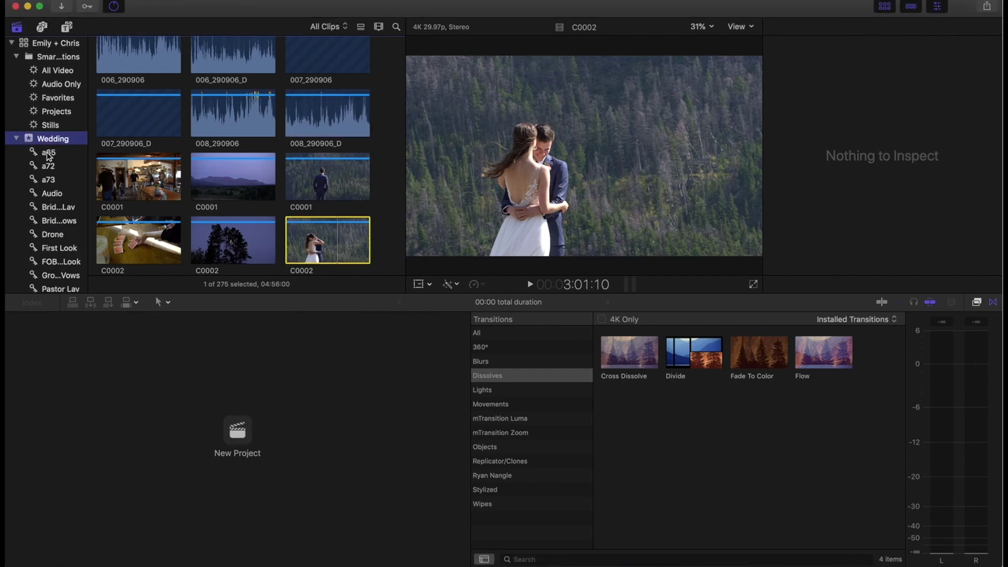
pyautogui.moveTo(50, 155)
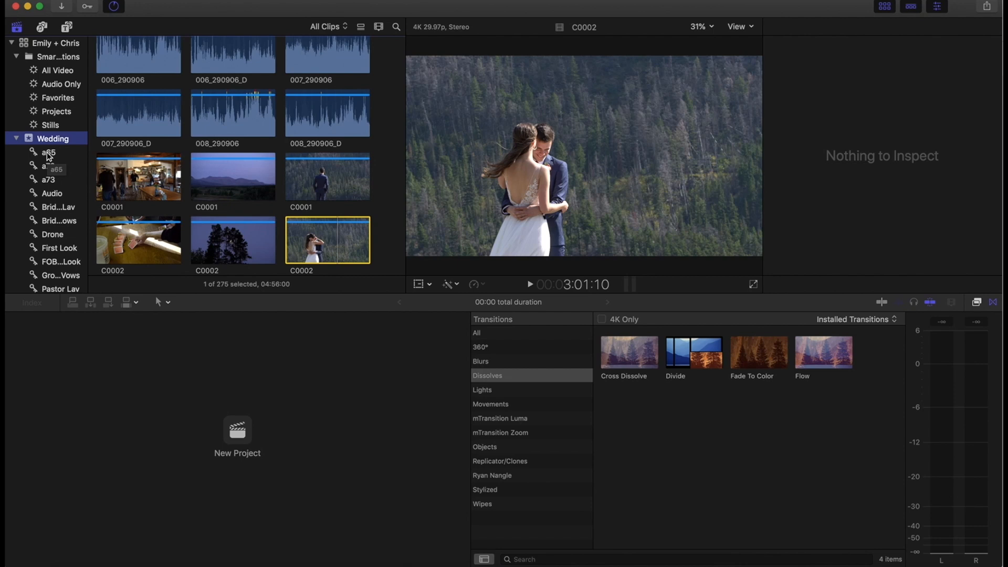
pyautogui.scroll(-3)
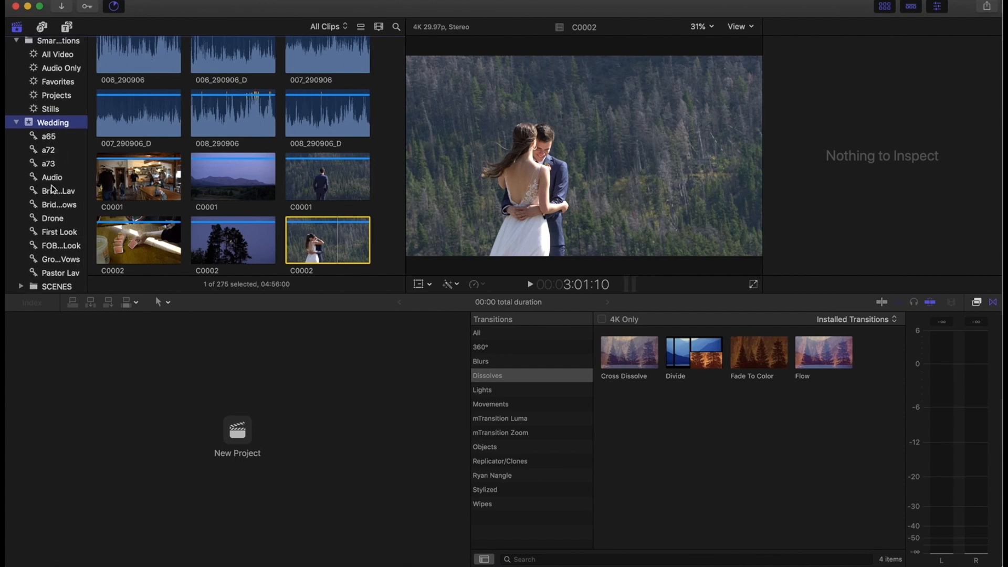
pyautogui.moveTo(57, 190)
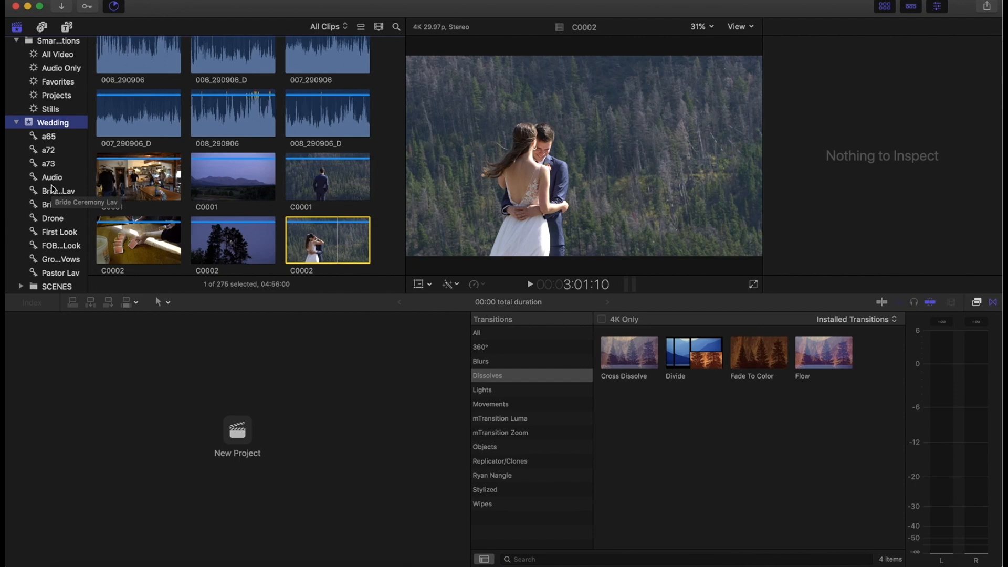
pyautogui.moveTo(52, 178)
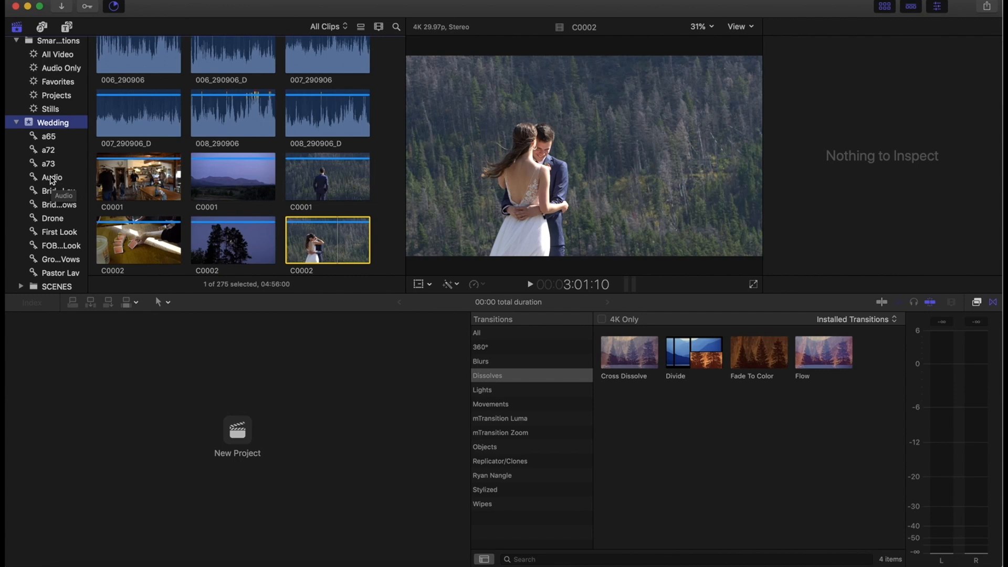
pyautogui.moveTo(50, 137)
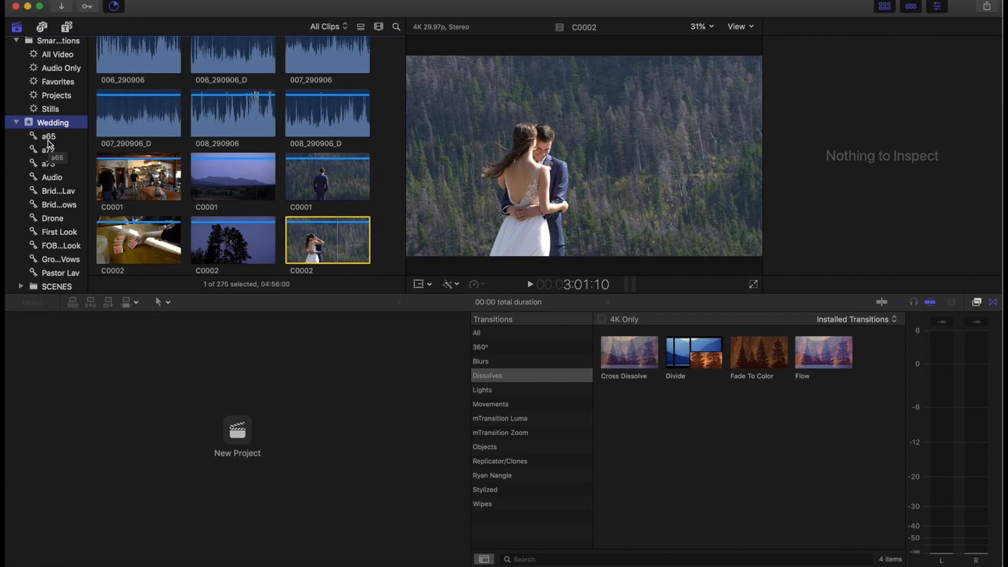
pyautogui.click(48, 136)
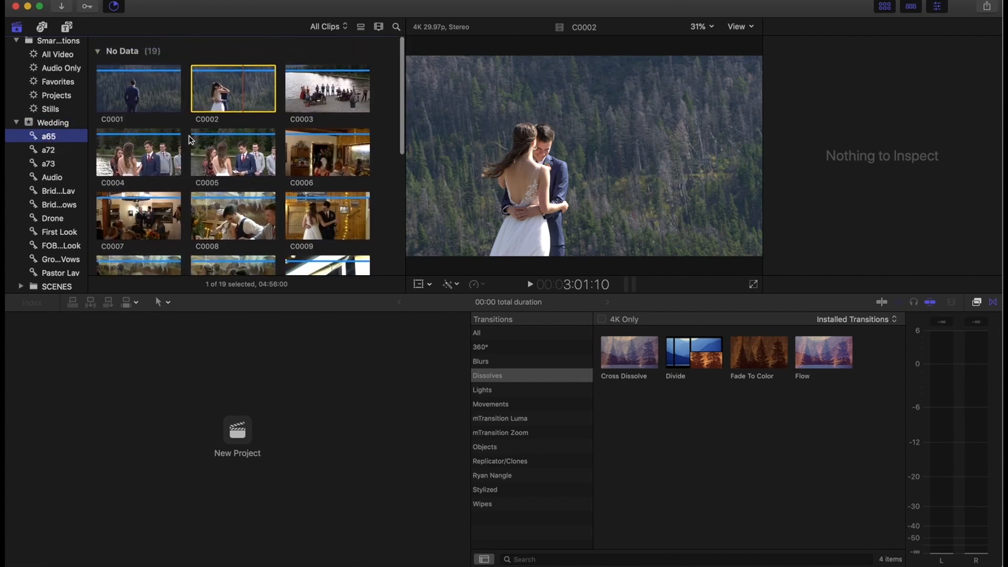
pyautogui.scroll(-3)
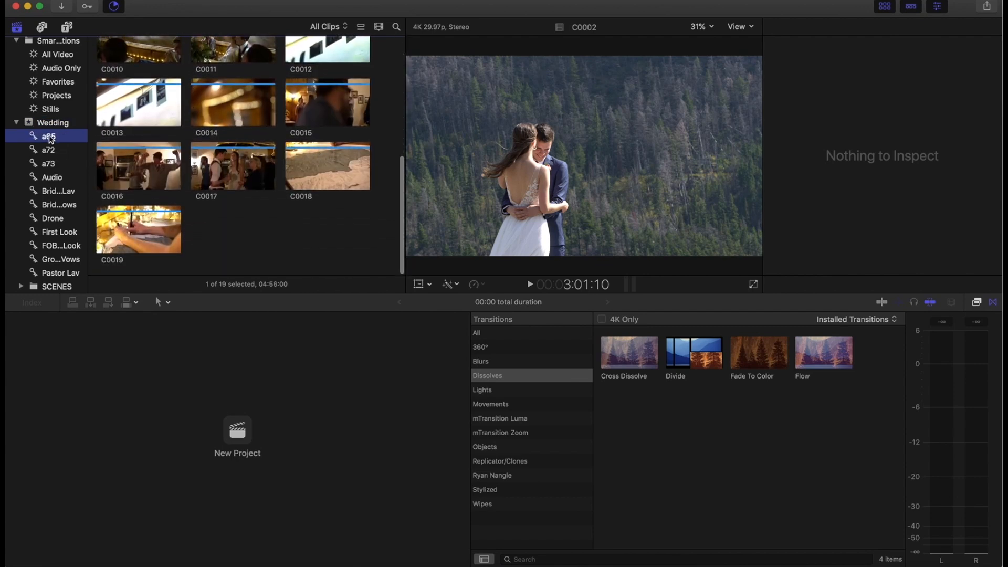
pyautogui.click(48, 150)
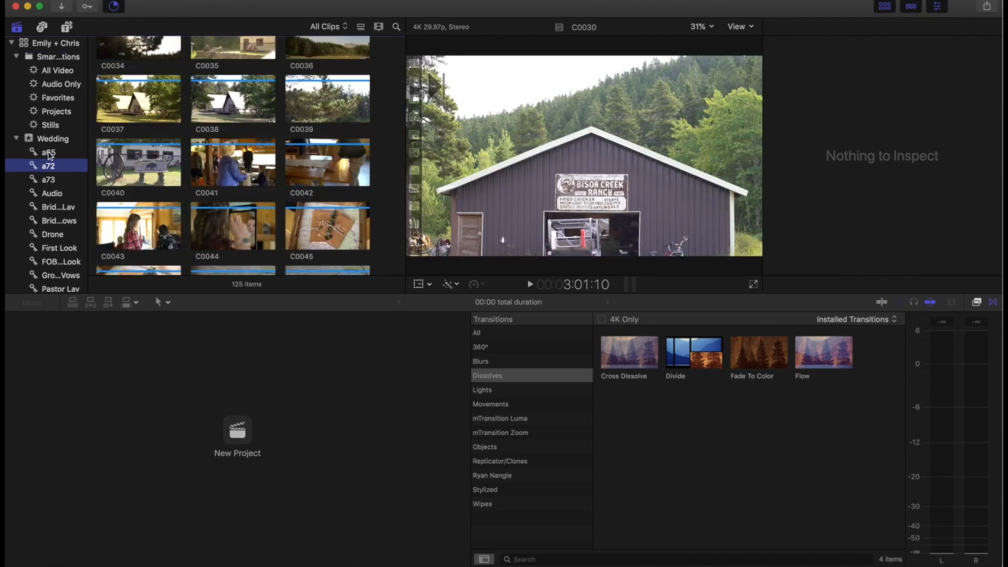
# - Show clip C0001's extended metadata with its empty Scene field and expand SCENES
pyautogui.click(47, 154)
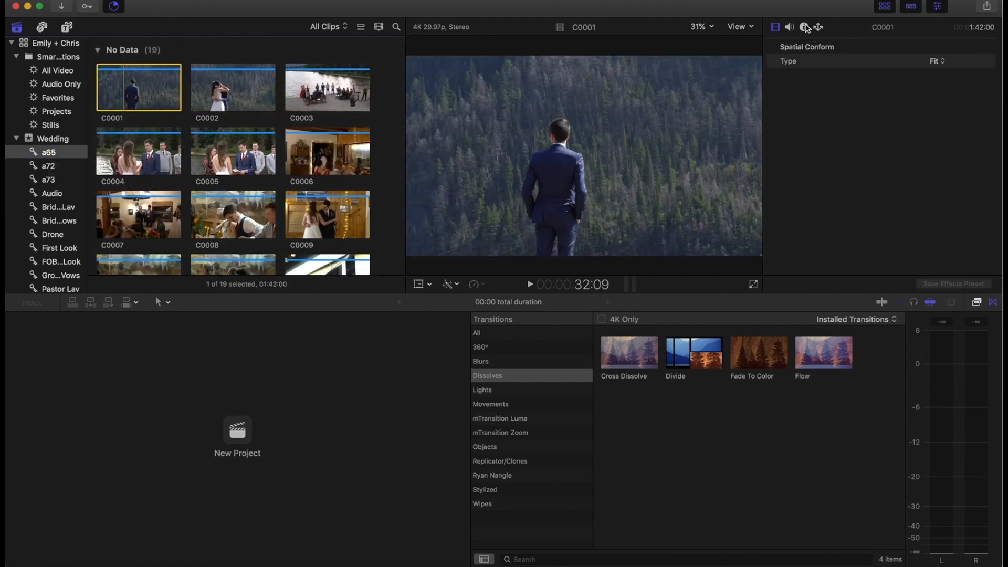
pyautogui.click(804, 27)
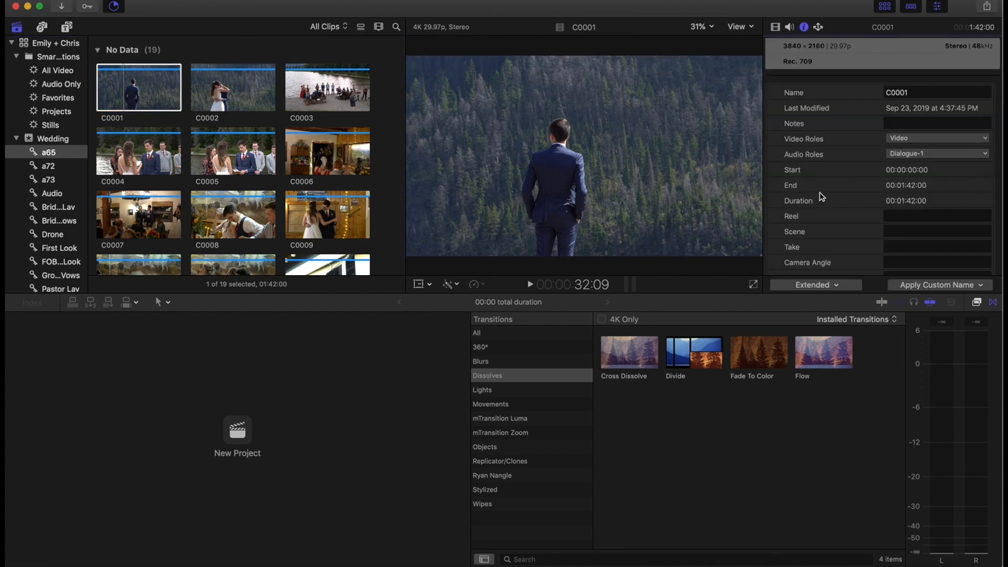
pyautogui.click(815, 285)
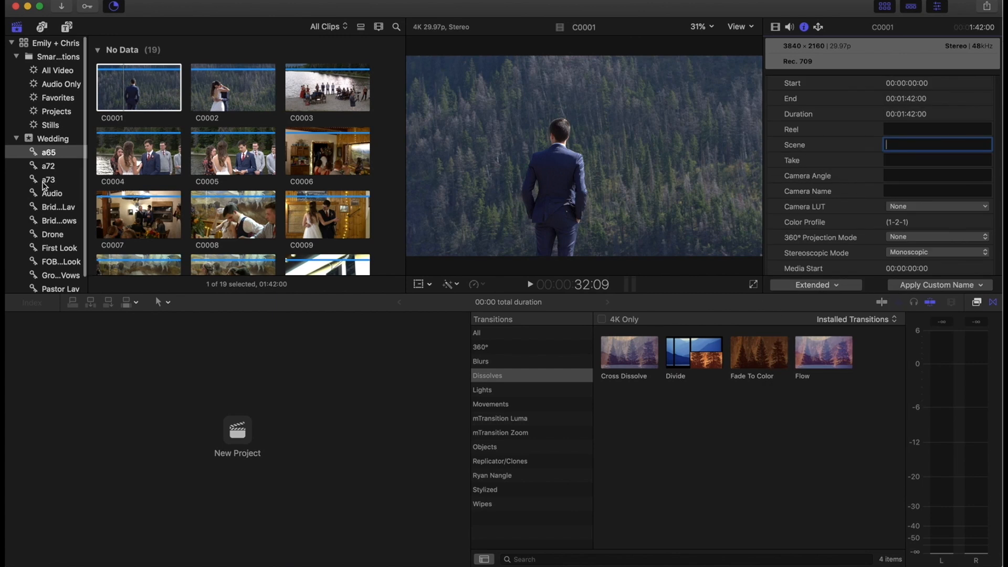
pyautogui.scroll(-3)
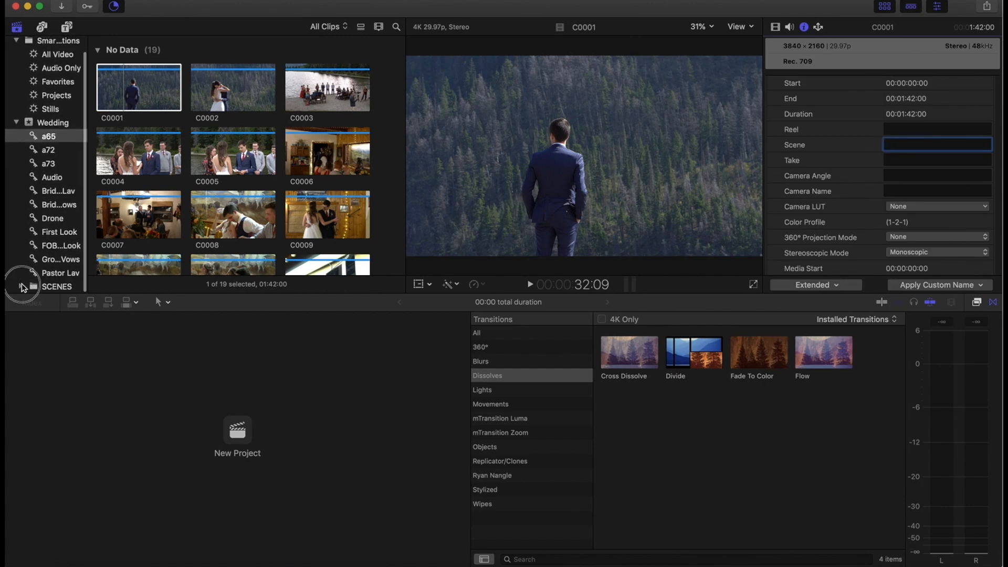
pyautogui.click(21, 287)
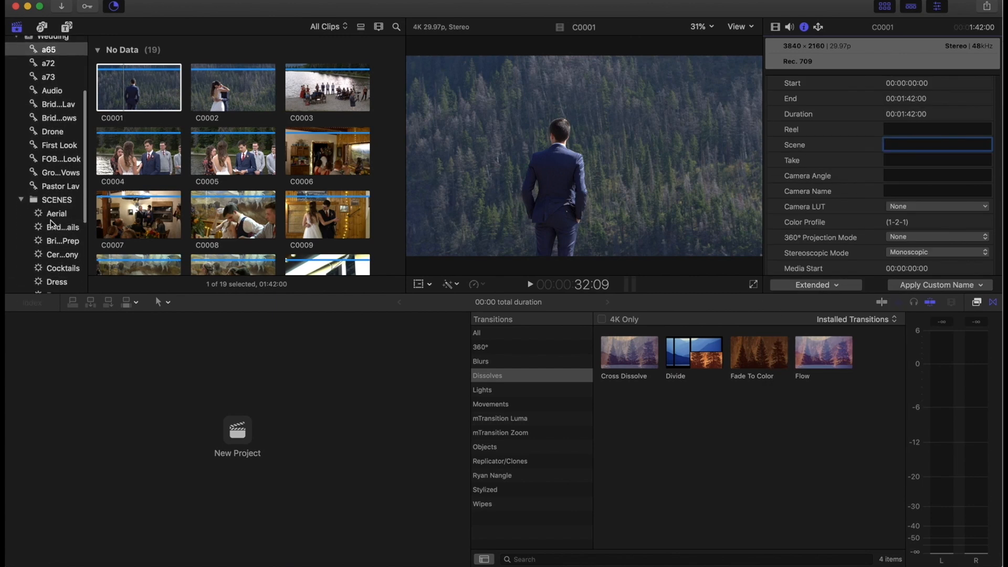
# - Check the Bridal Details collection's Scene-name rule and close it
pyautogui.doubleClick(62, 227)
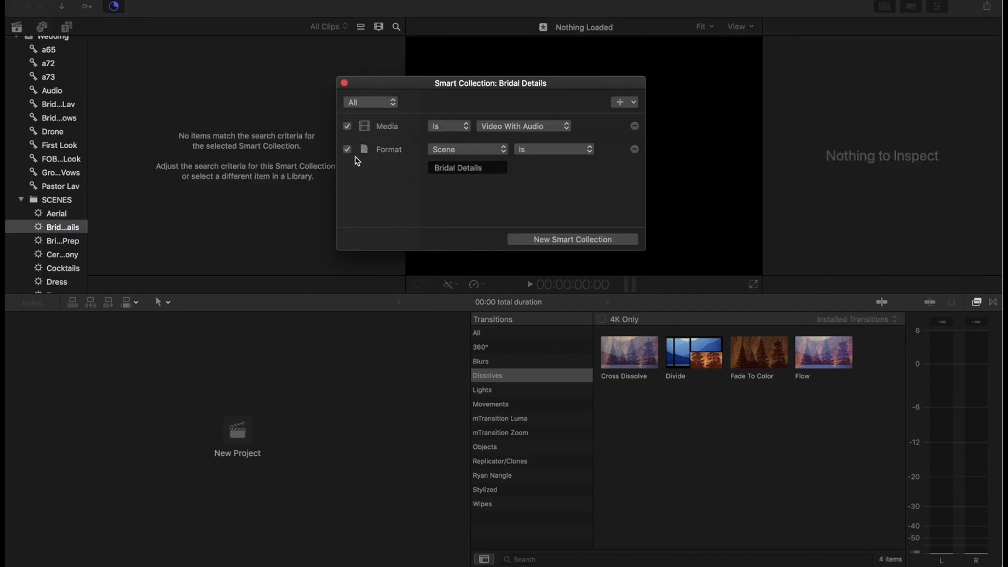
pyautogui.moveTo(491, 167)
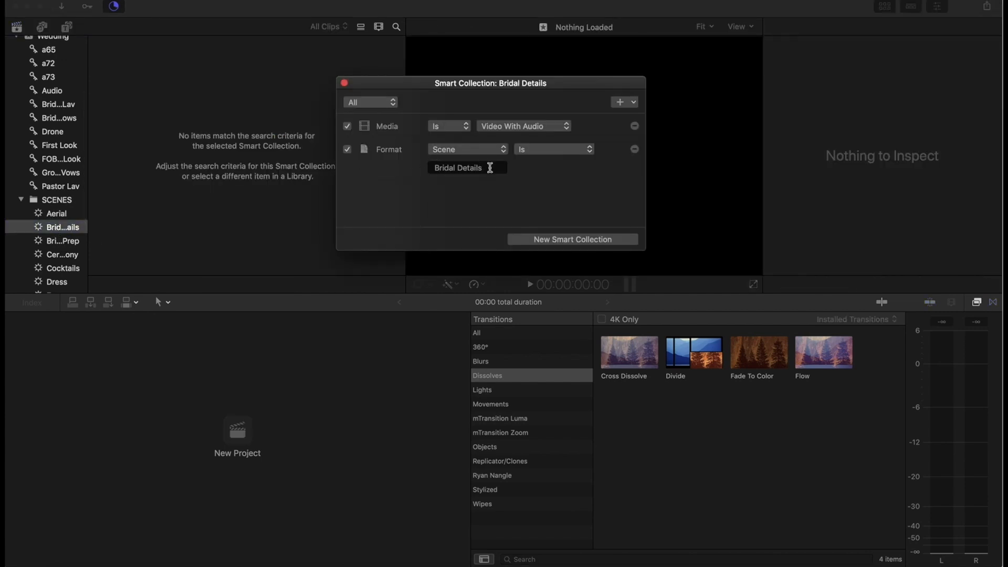
pyautogui.click(344, 82)
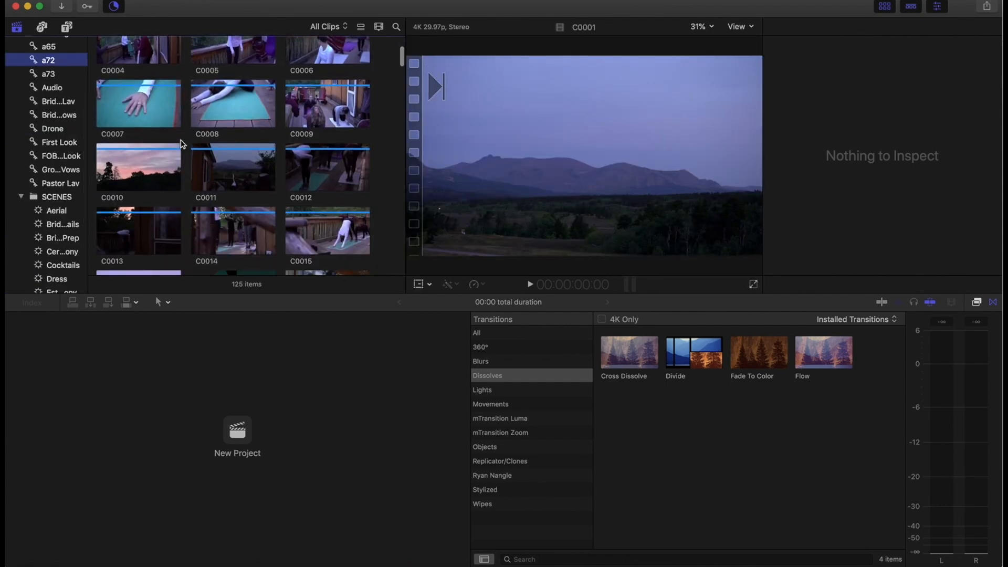
pyautogui.scroll(-3)
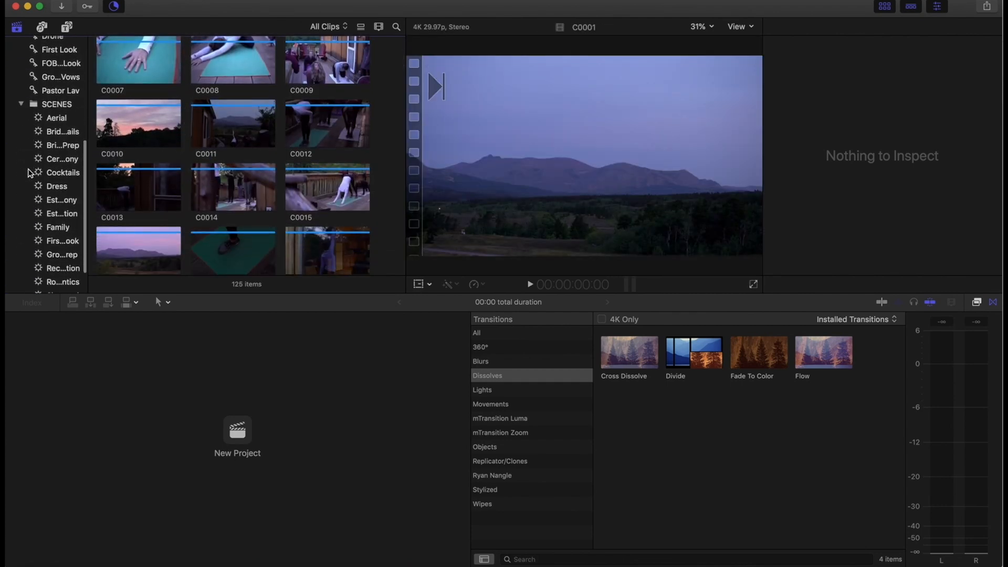
pyautogui.scroll(-3)
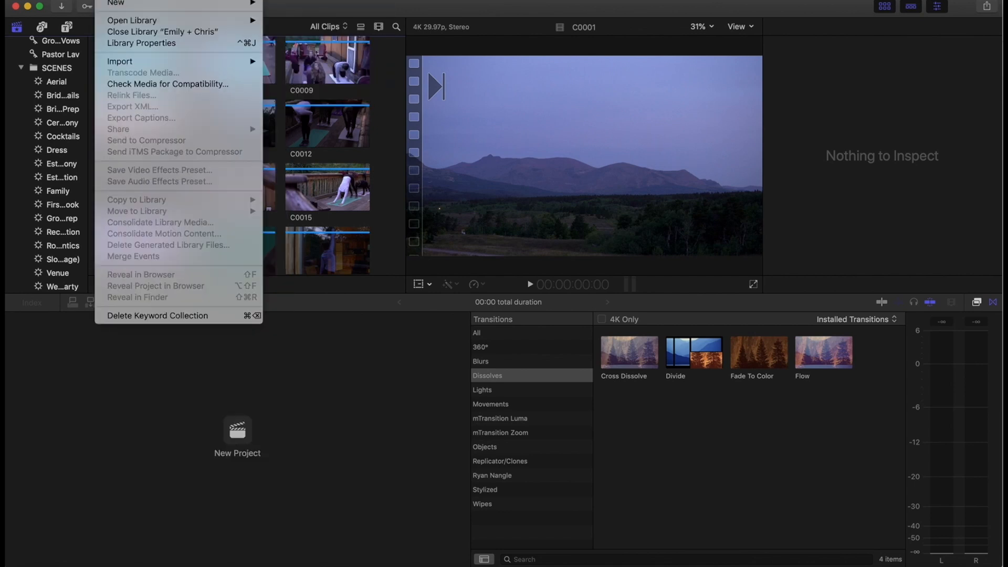
# - View the empty Bridal Details collection, return to the 125-clip list and reveal full scene names
pyautogui.click(62, 96)
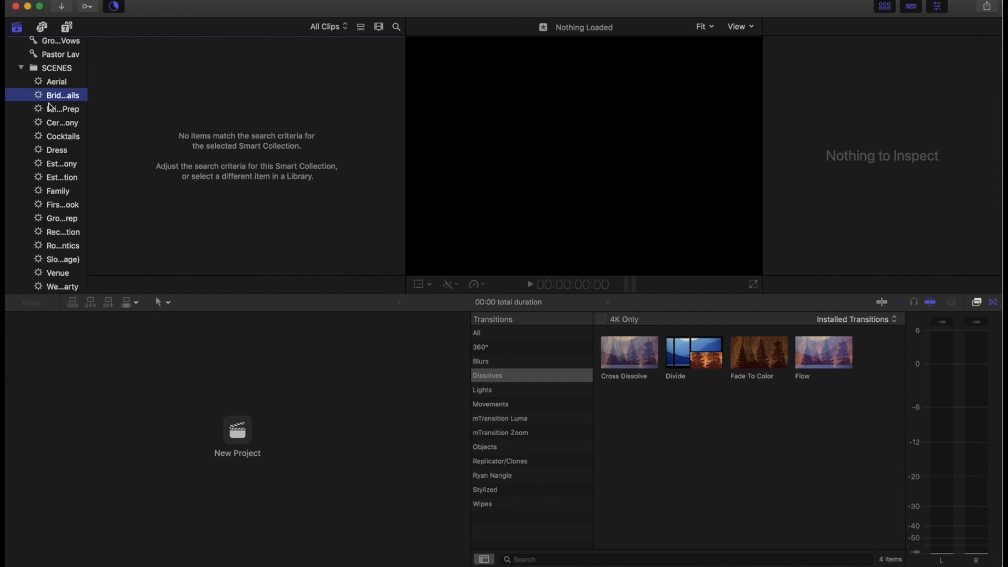
pyautogui.click(47, 78)
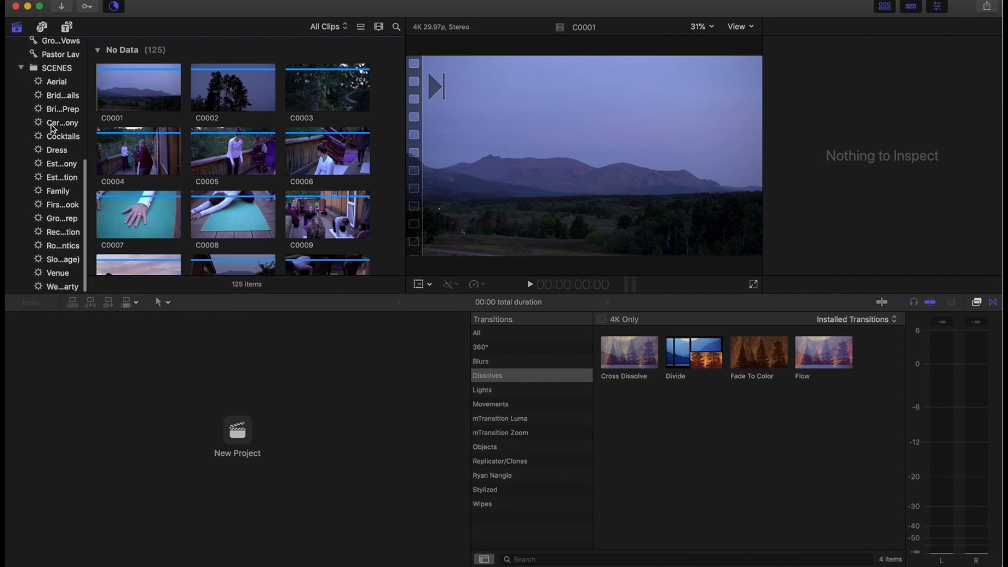
pyautogui.moveTo(56, 157)
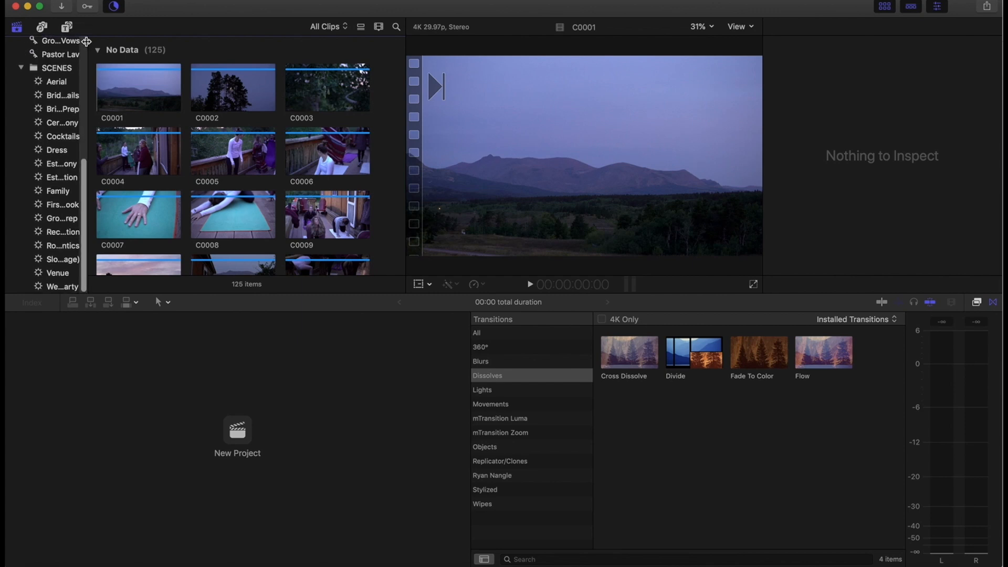
pyautogui.scroll(-3)
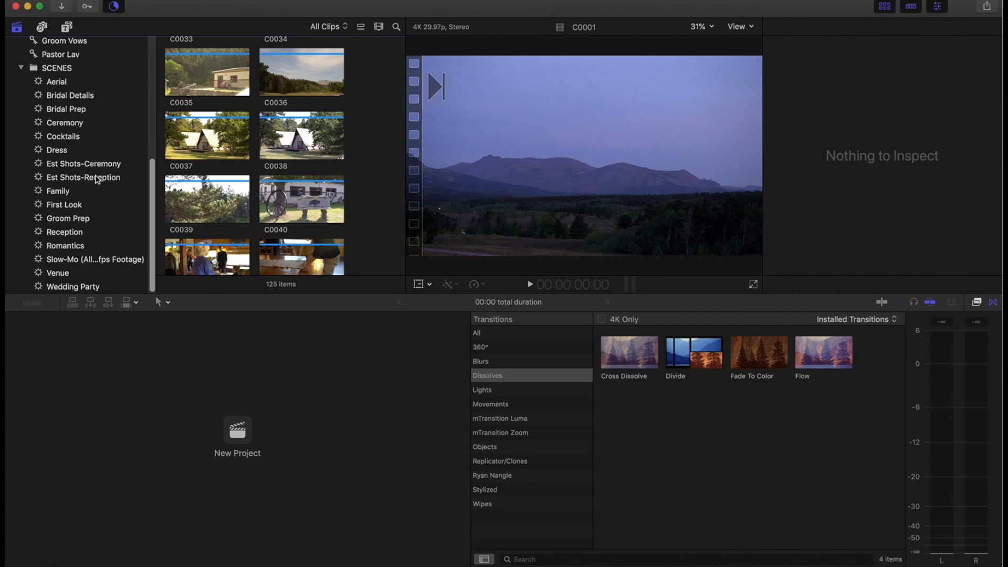
pyautogui.moveTo(57, 191)
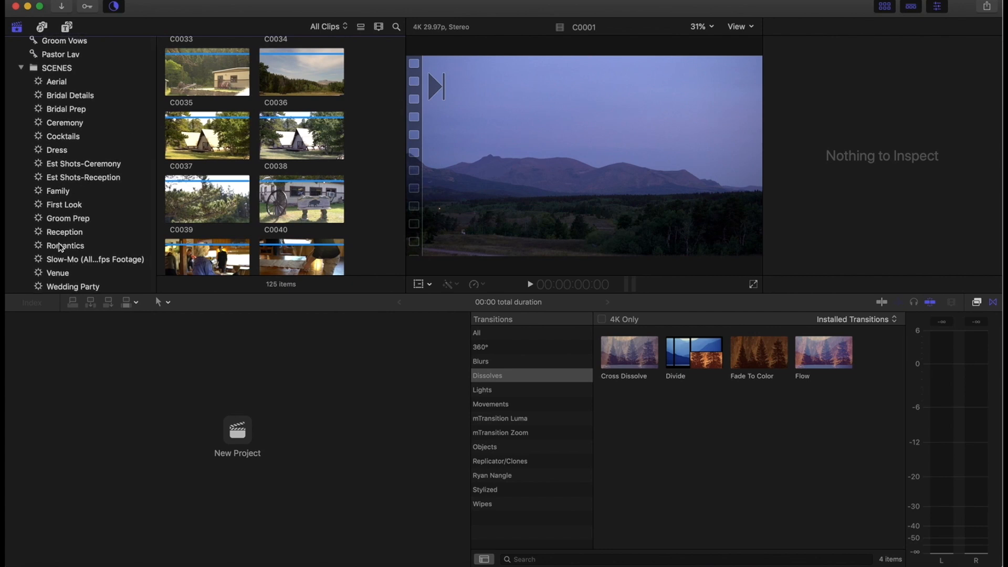
# - View the Slow-Mo collection's five 59.94 fps clips and its Video Frame Rate rule
pyautogui.click(96, 260)
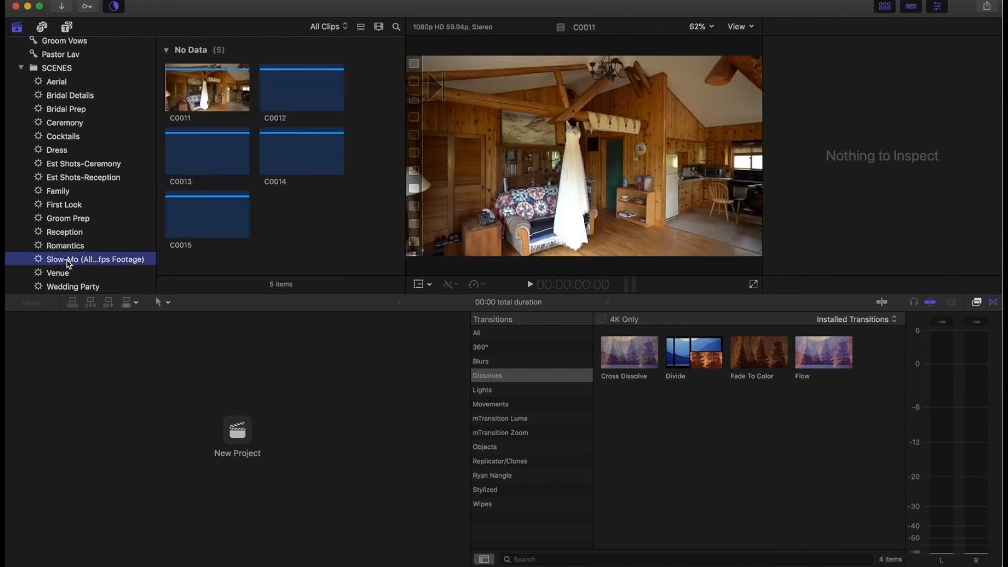
pyautogui.doubleClick(96, 259)
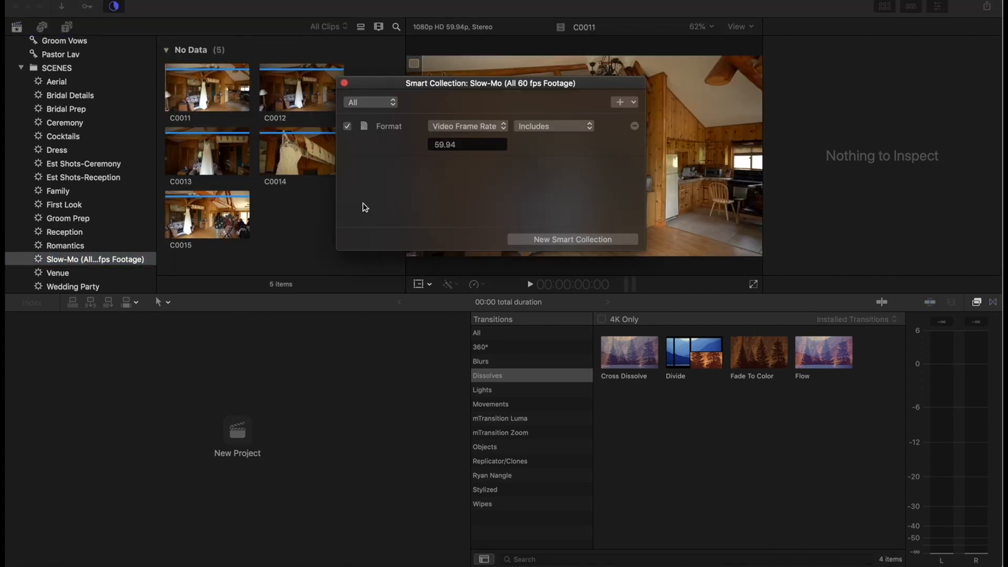
pyautogui.moveTo(369, 84)
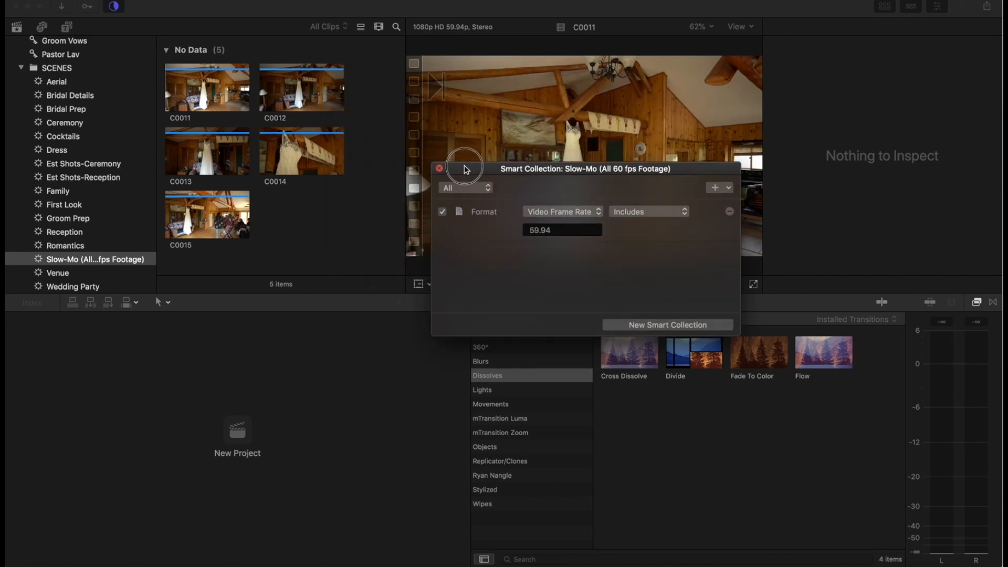
pyautogui.click(440, 168)
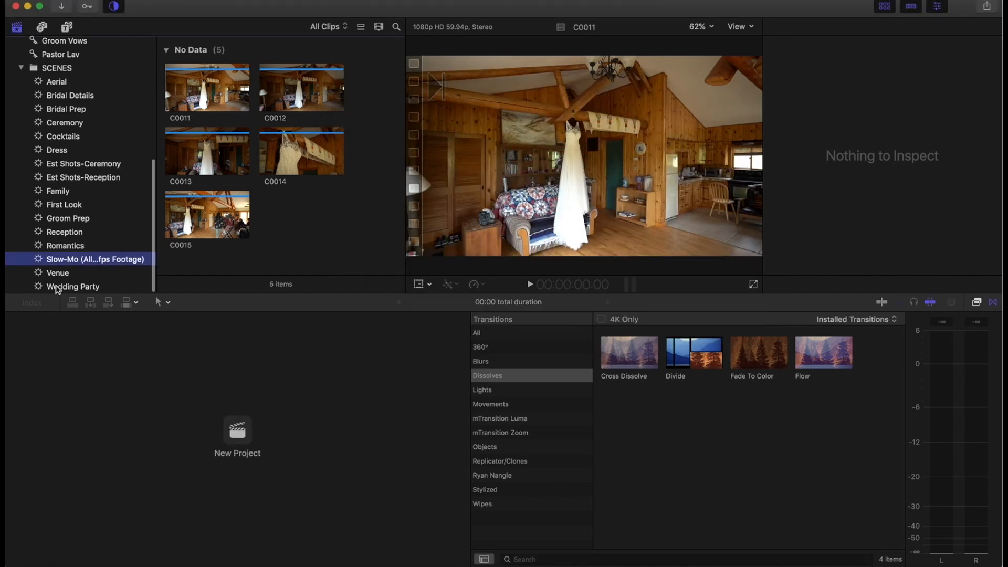
pyautogui.scroll(3)
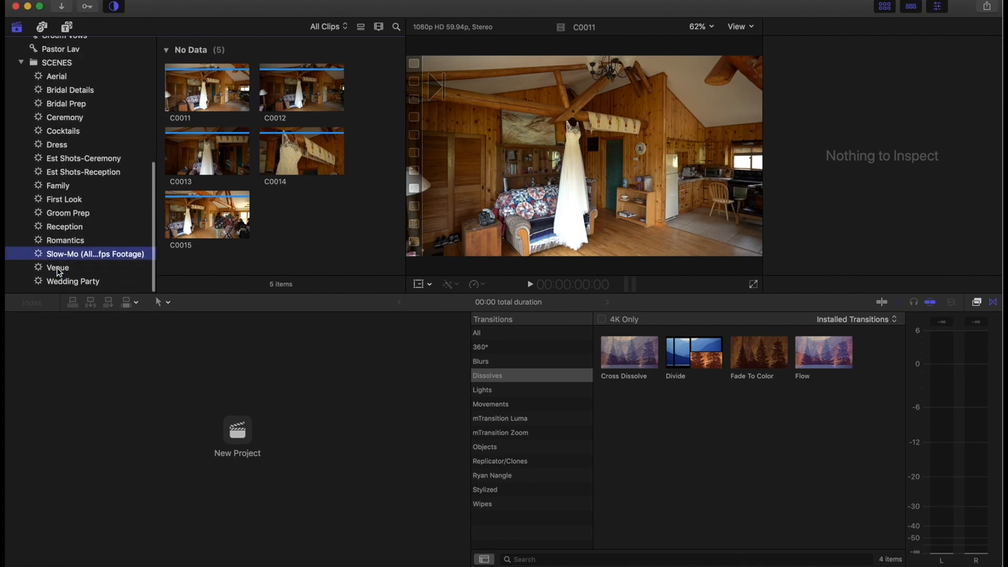
pyautogui.scroll(3)
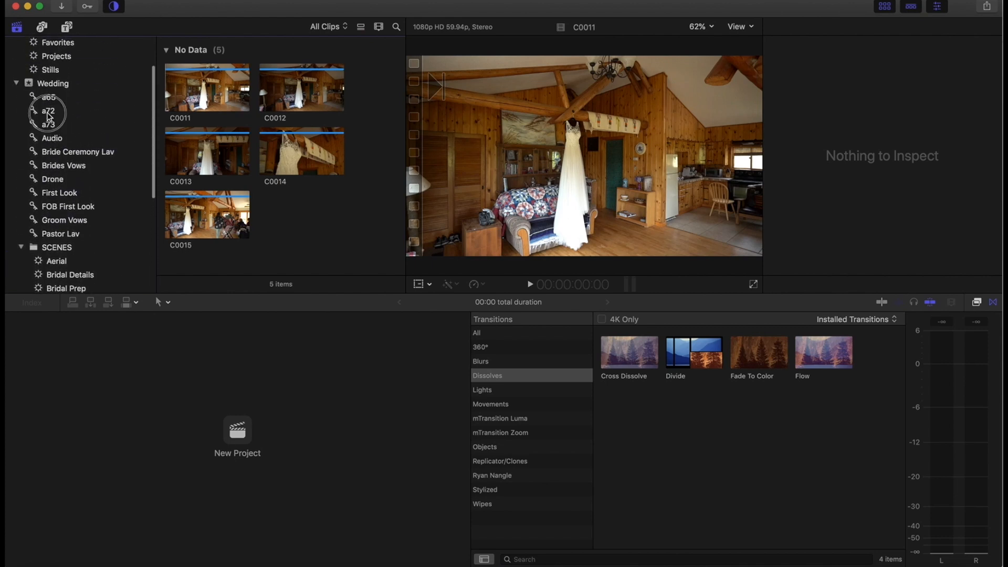
# - Select a72 clips C0001 through C0019 and set their Scene field to Bridal
pyautogui.click(48, 110)
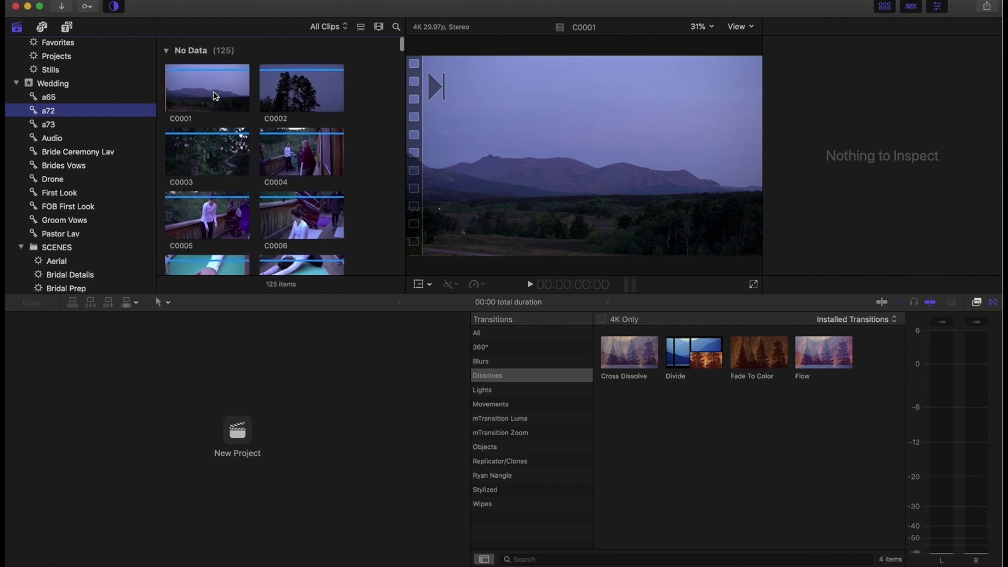
pyautogui.click(301, 88)
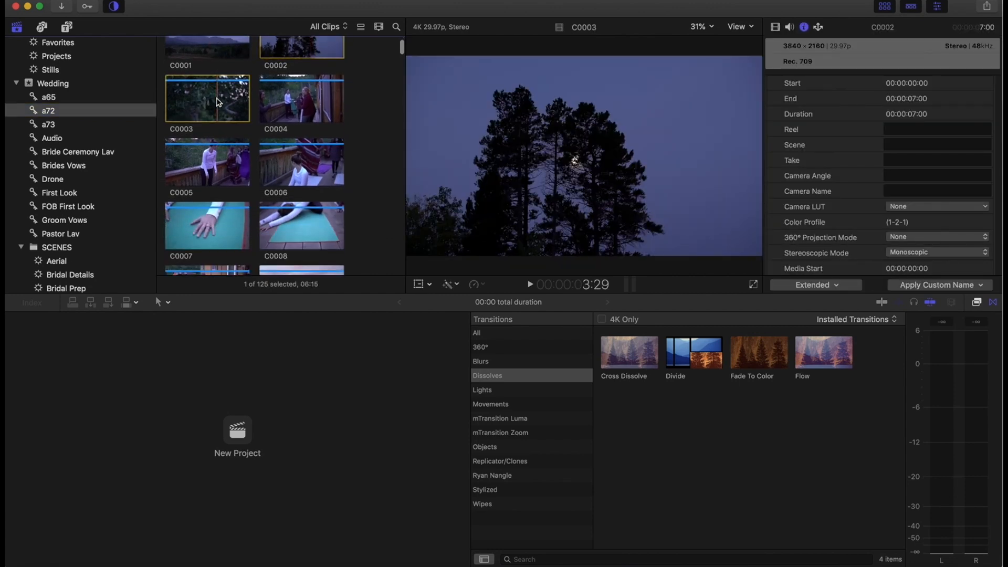
pyautogui.click(207, 97)
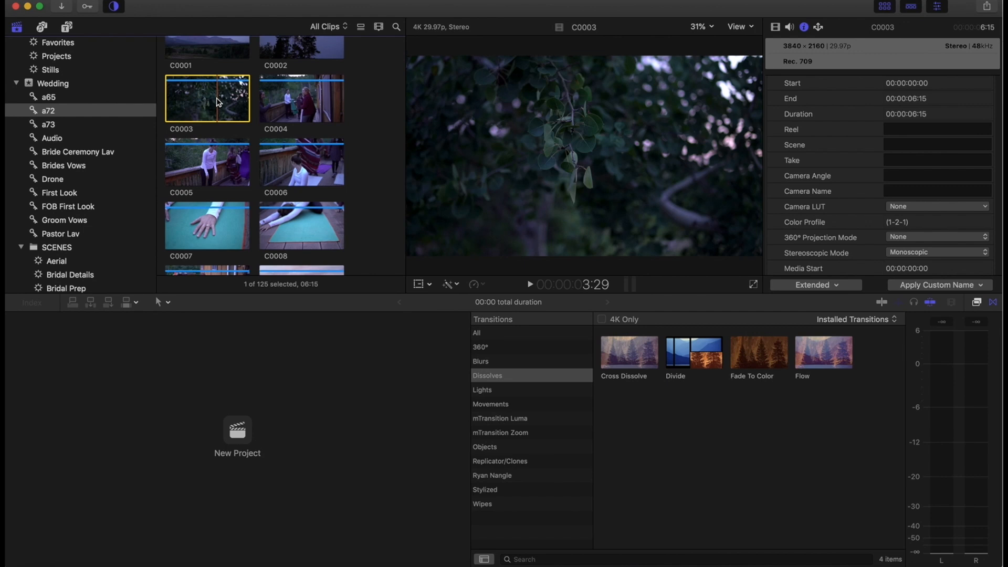
pyautogui.scroll(3)
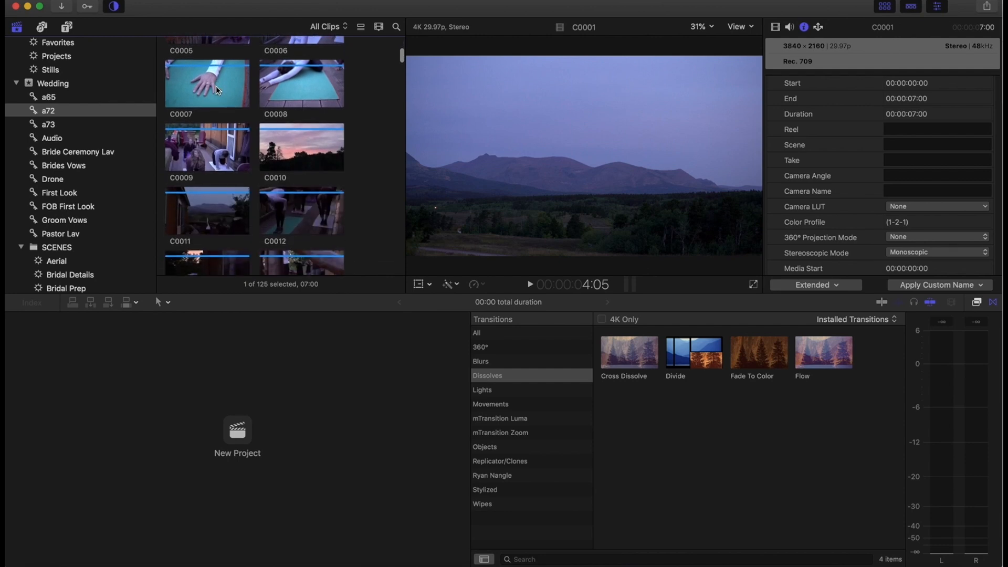
pyautogui.scroll(-3)
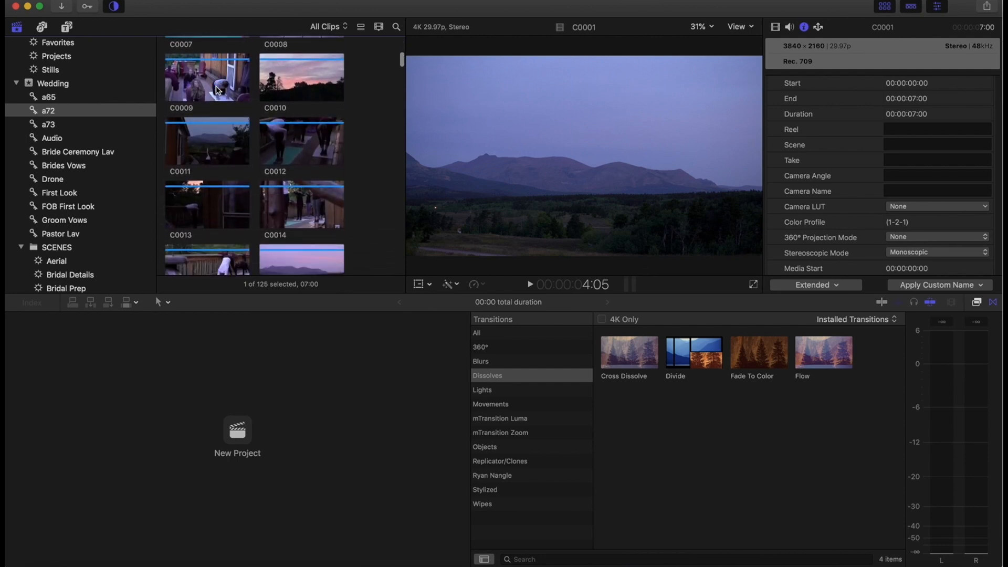
pyautogui.scroll(-3)
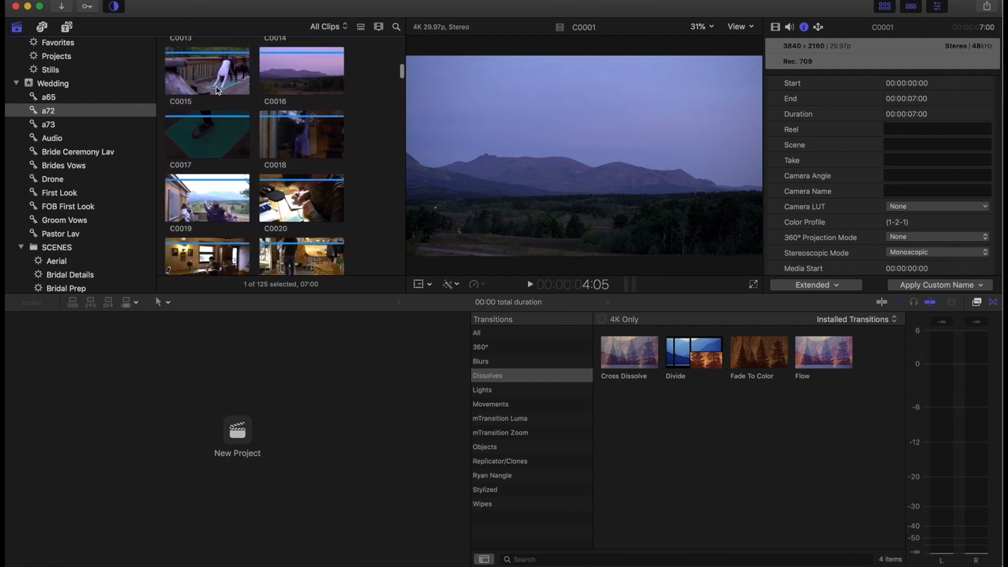
pyautogui.scroll(-3)
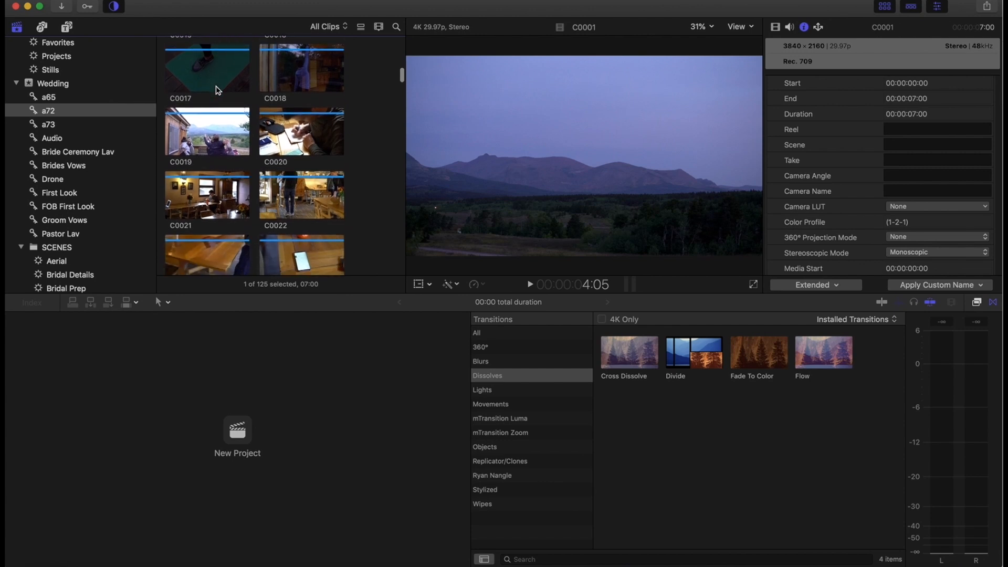
pyautogui.click(207, 118)
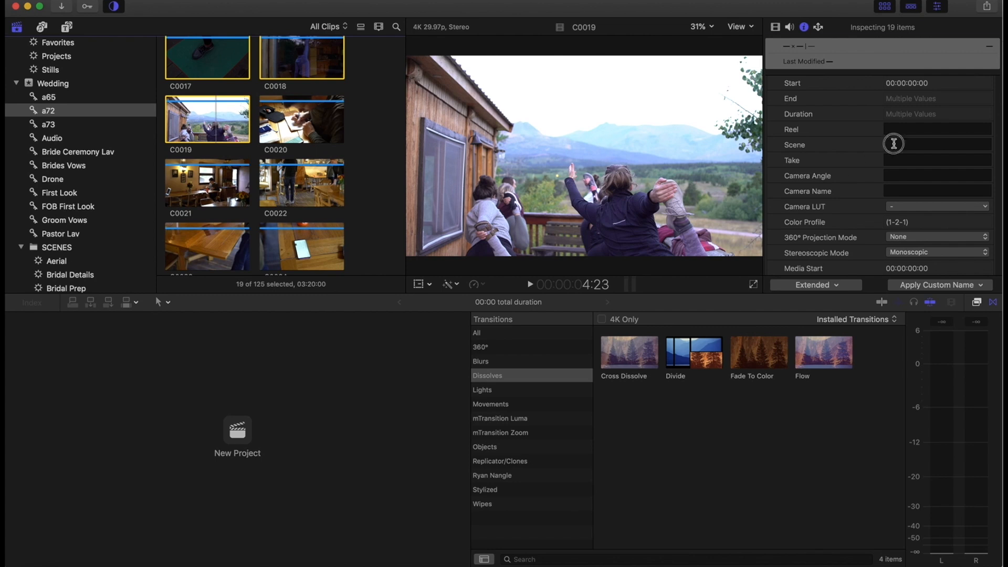
pyautogui.write('Bridal')
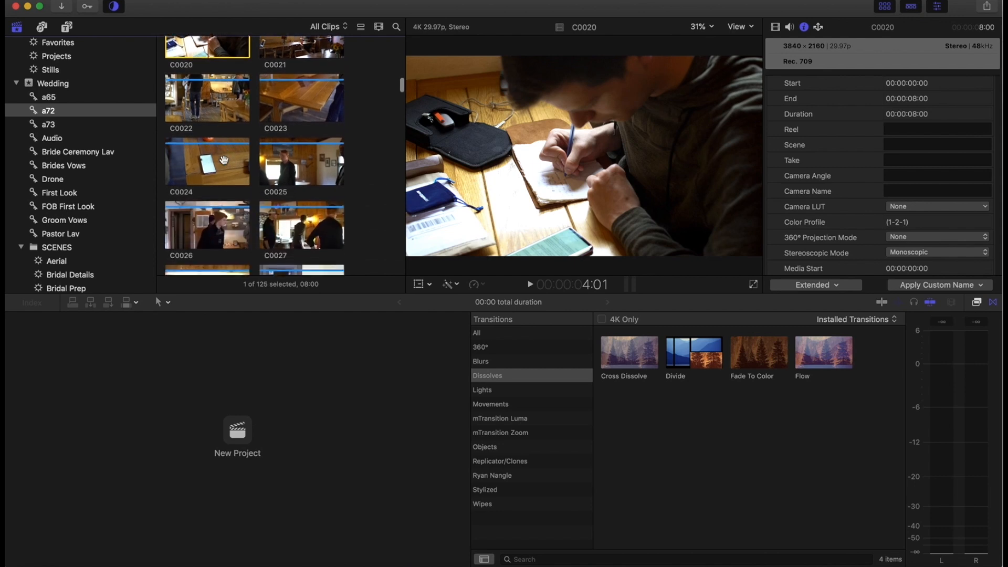
# - Tag clips C0020 and C0021 with the scene Groom Prep
pyautogui.scroll(3)
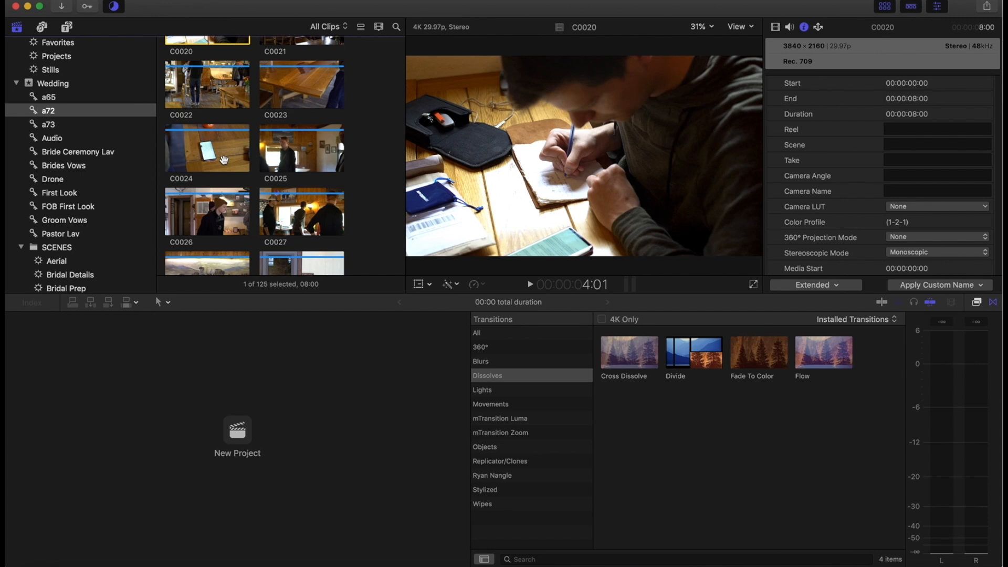
pyautogui.scroll(3)
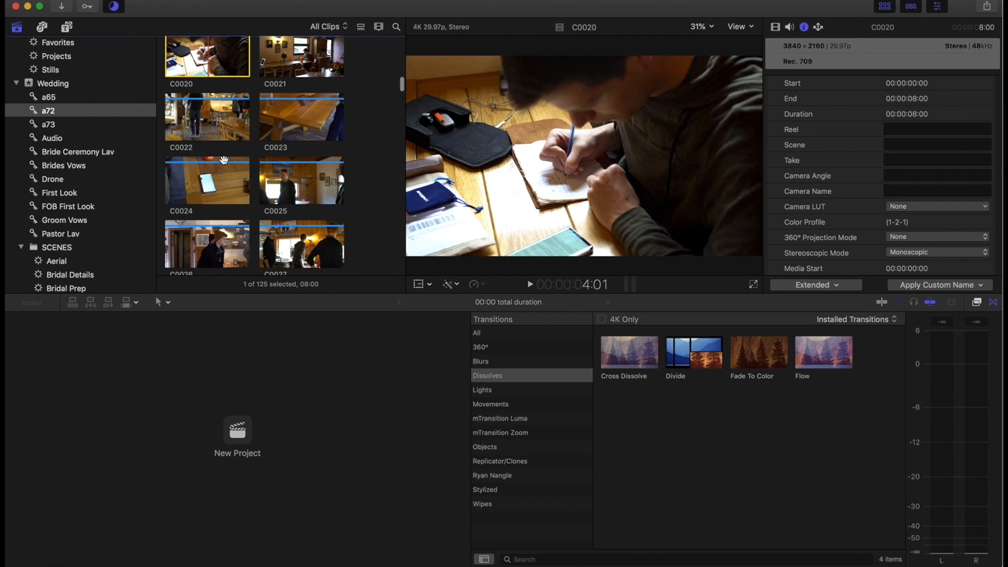
pyautogui.click(302, 93)
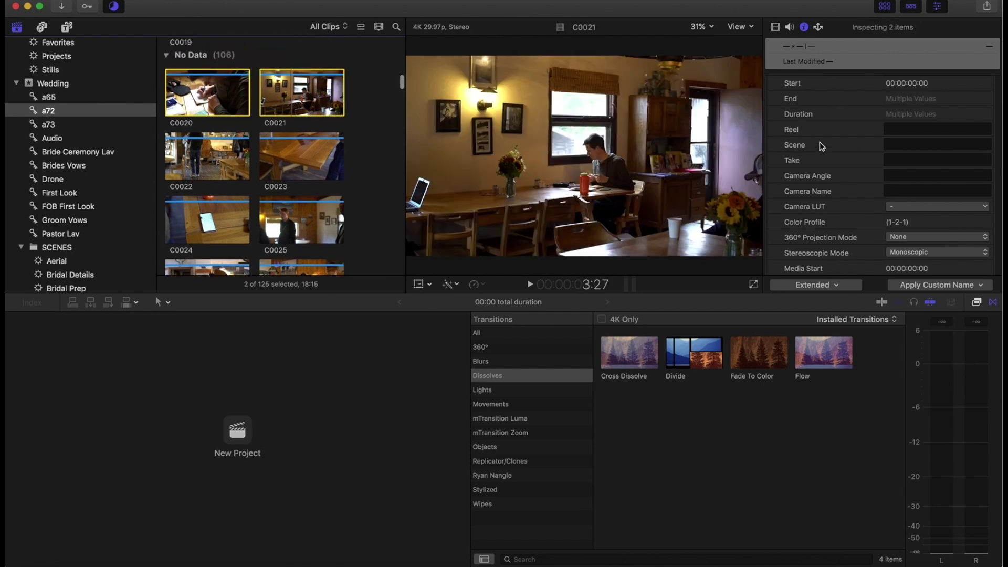
pyautogui.write('Groom Pr')
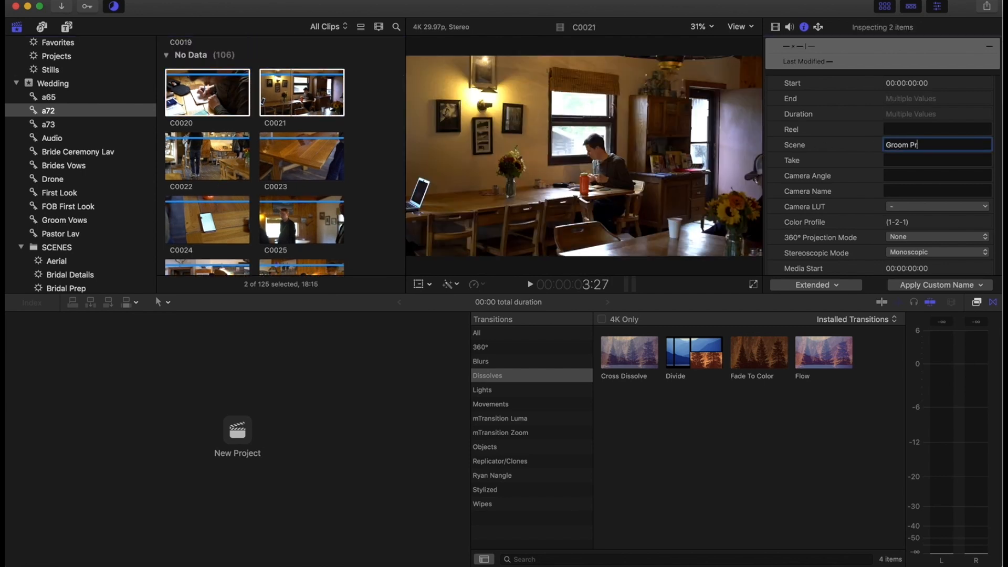
# - Tag clips C0022 through C0029 with the scene Est Shots-Reception
pyautogui.click(207, 168)
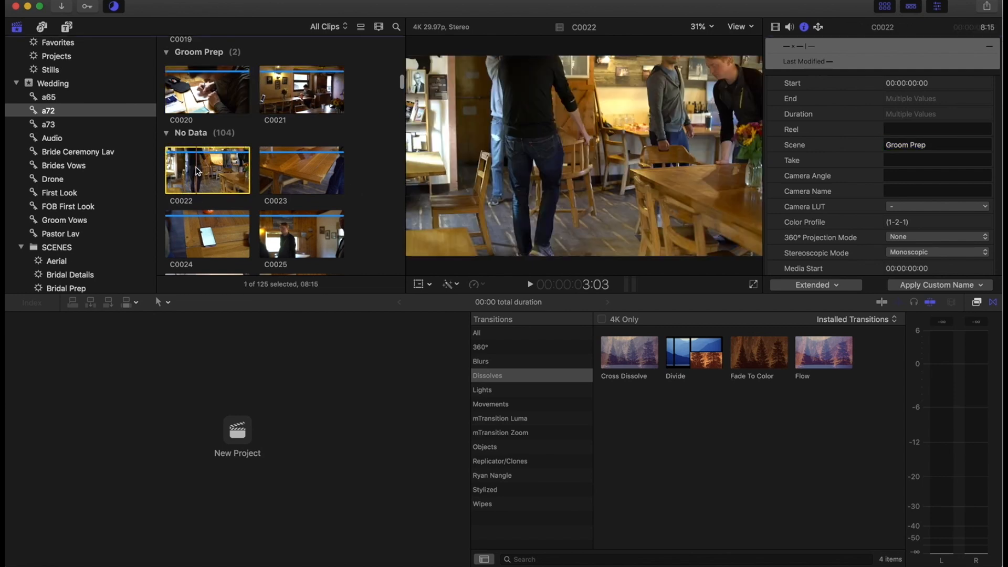
pyautogui.scroll(-3)
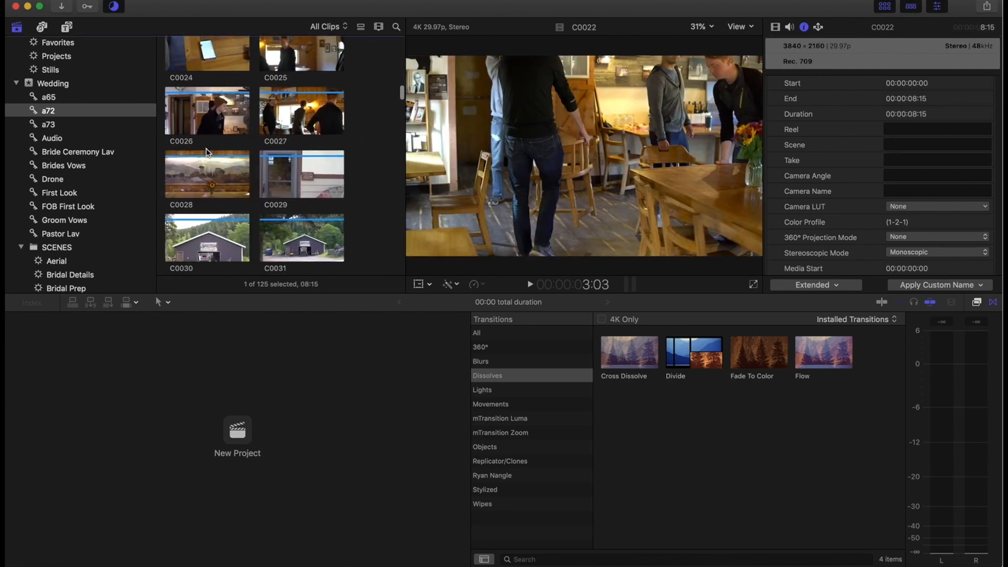
pyautogui.scroll(-3)
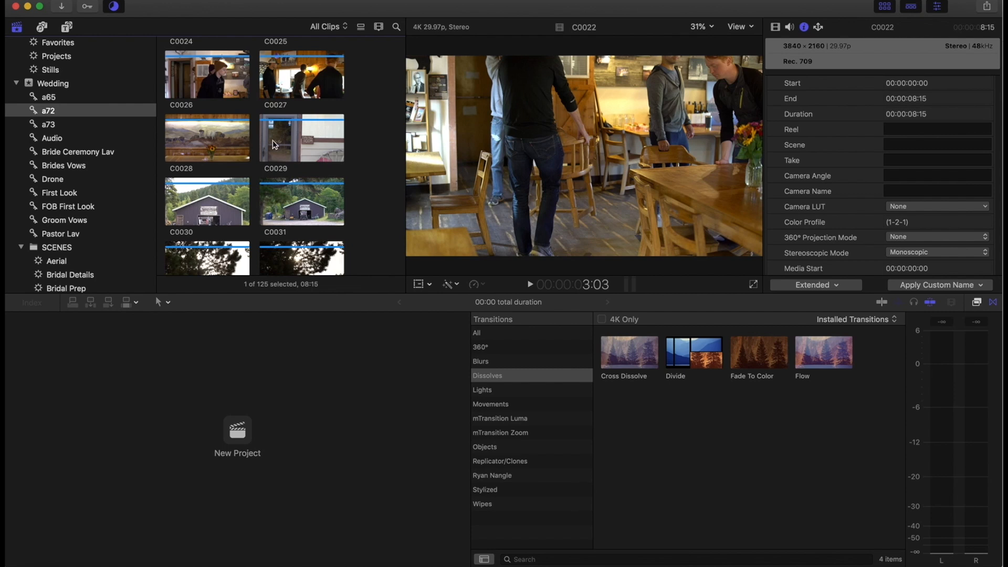
pyautogui.click(301, 137)
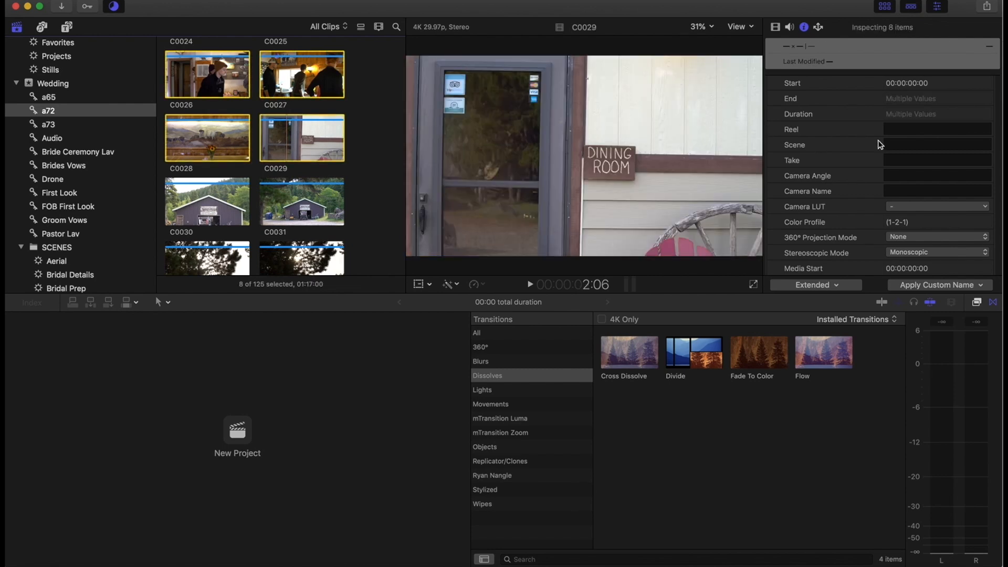
pyautogui.write('Est Shots-Reception')
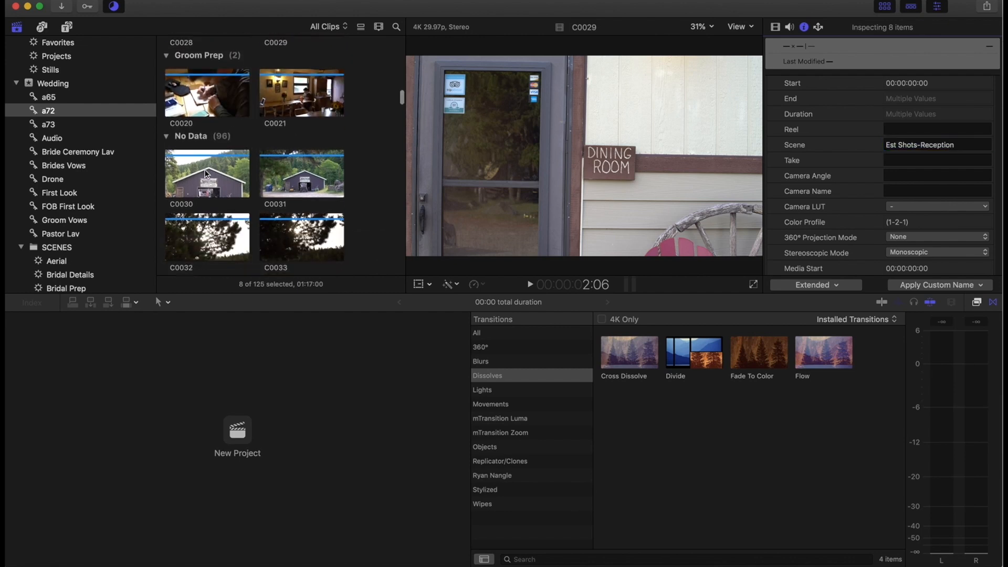
# - Select the eleven clips C0030 through C0040 for the Venue scene
pyautogui.click(207, 172)
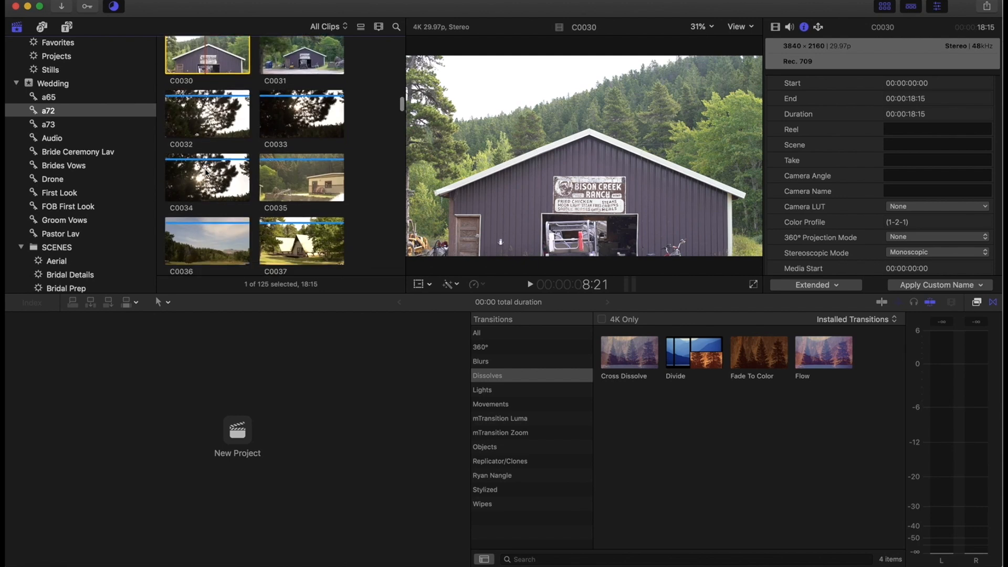
pyautogui.scroll(-3)
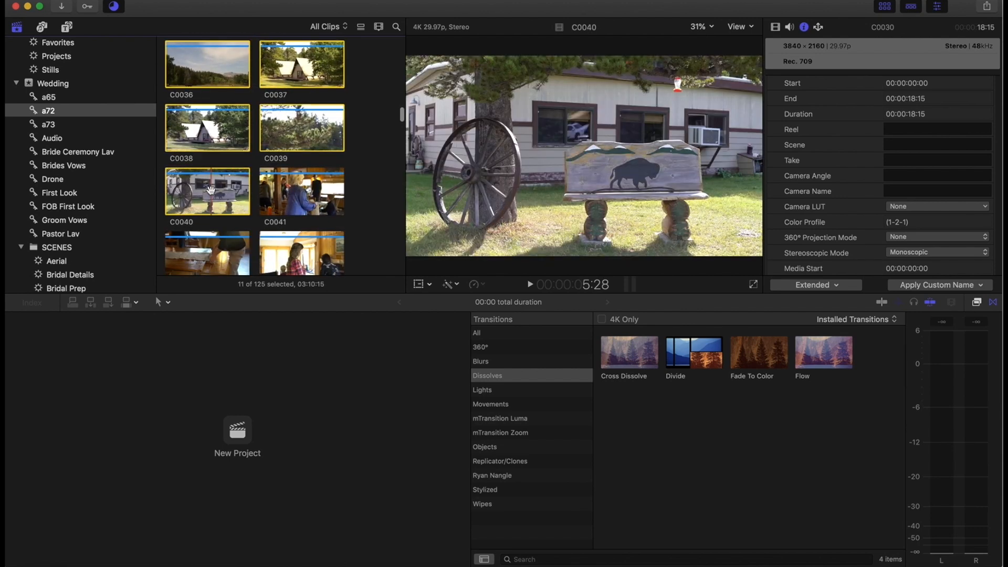
pyautogui.click(936, 144)
pyautogui.write('Venue')
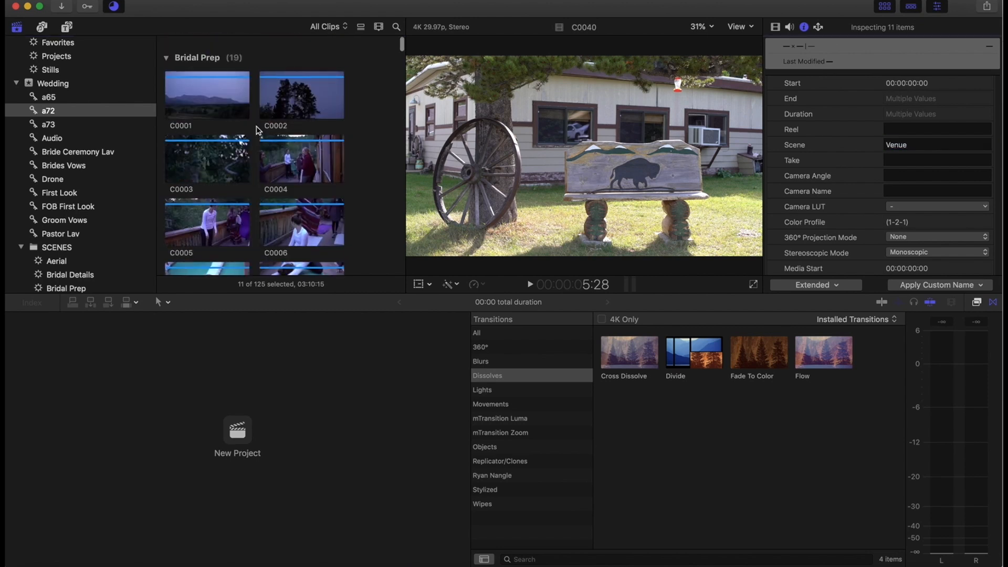
pyautogui.scroll(-3)
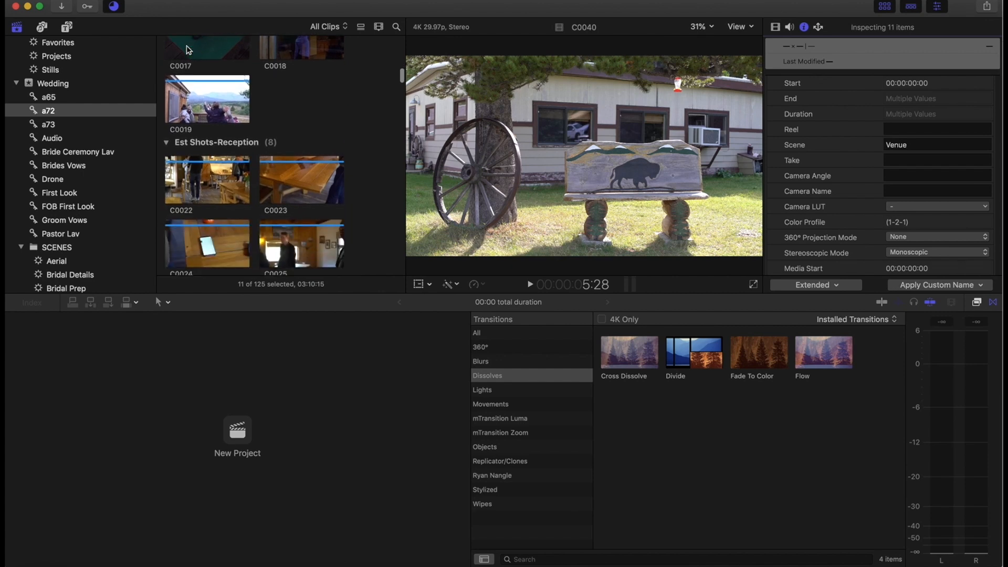
pyautogui.scroll(-3)
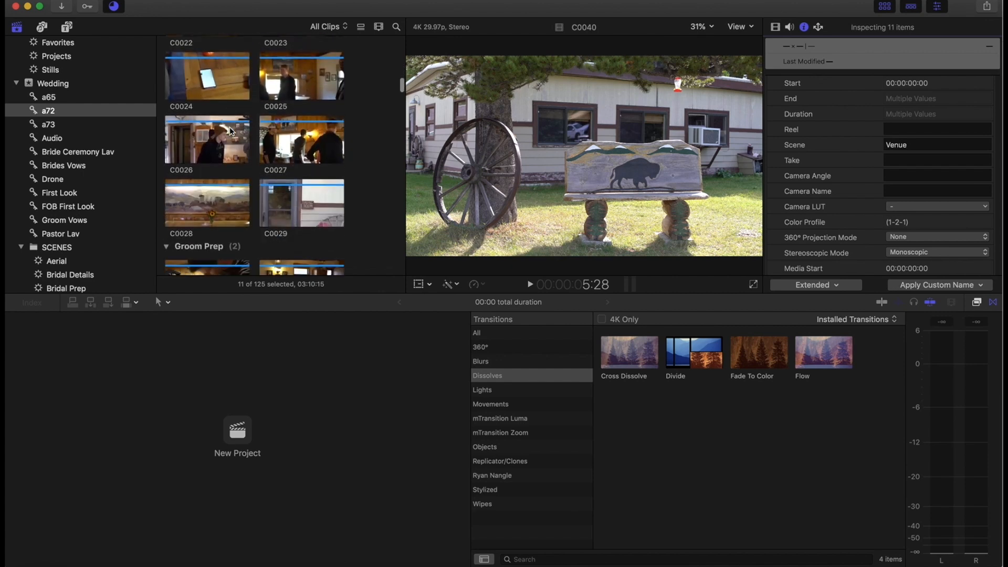
pyautogui.scroll(-3)
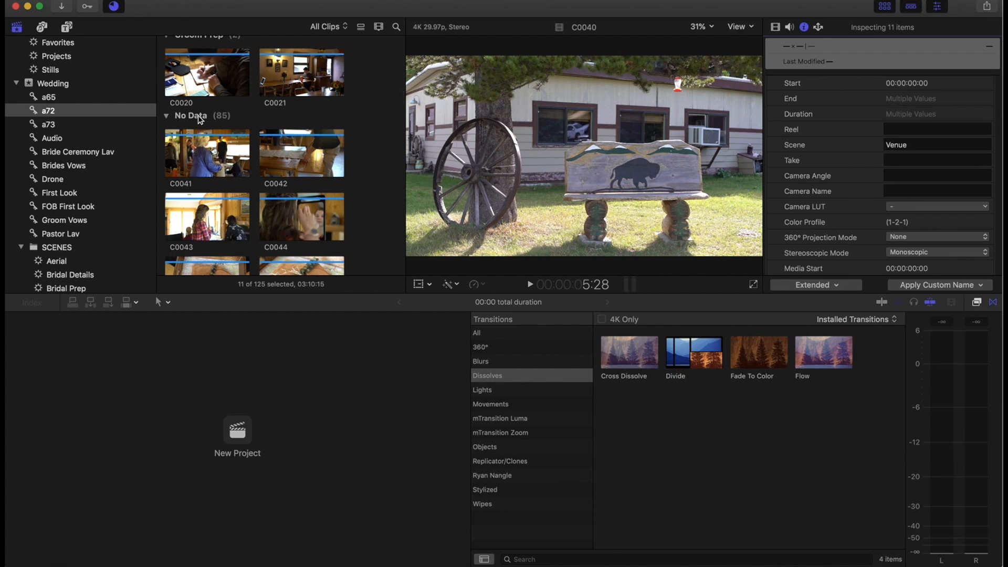
pyautogui.moveTo(203, 123)
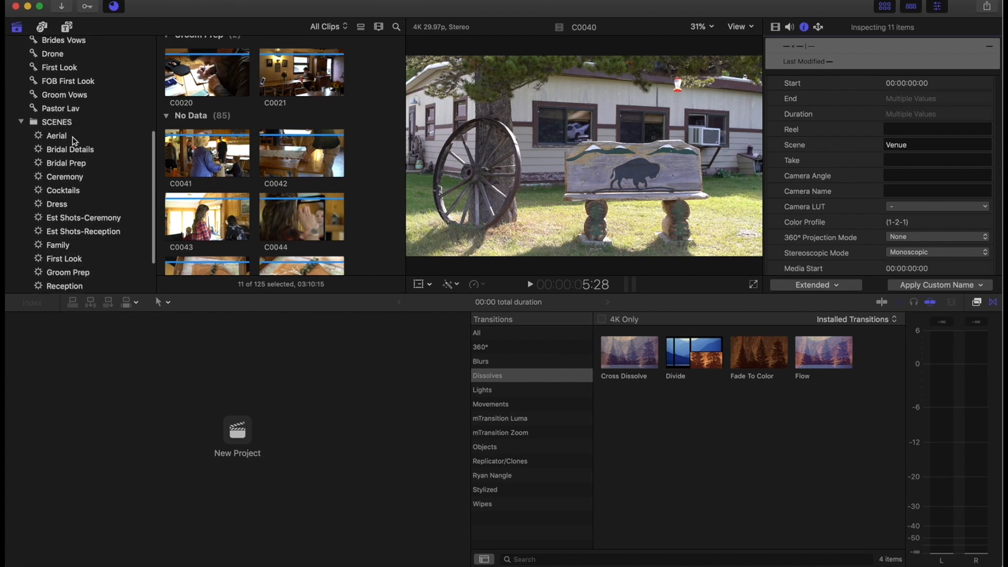
pyautogui.scroll(-3)
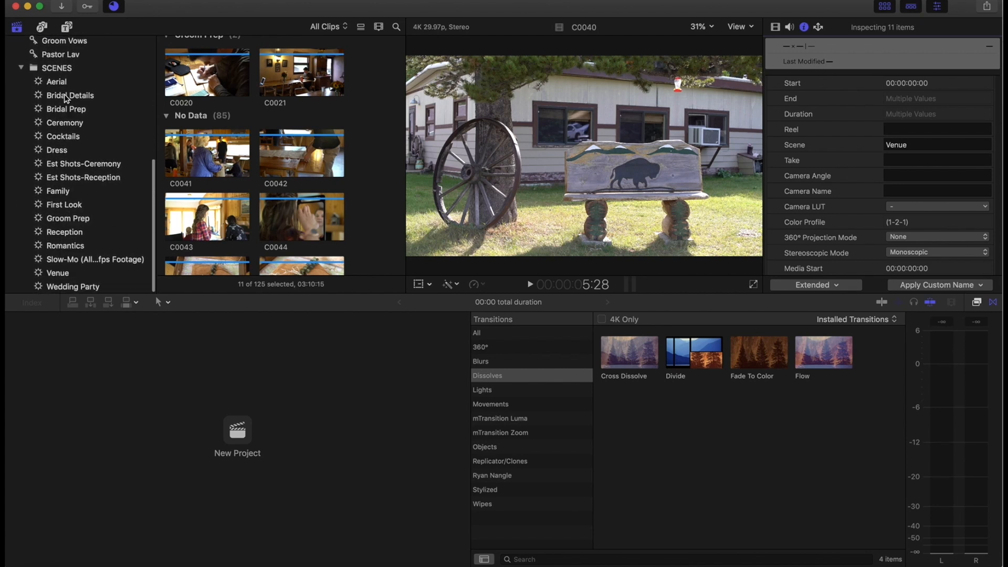
# - Review the Bridal Prep smart collection's clips and inspect an aerial drone clip's details
pyautogui.click(66, 108)
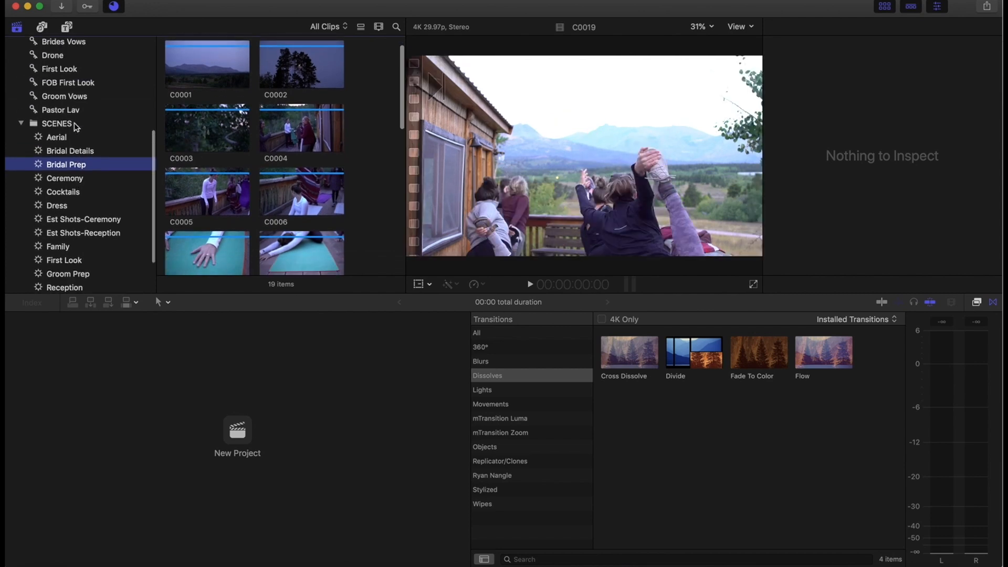
pyautogui.scroll(3)
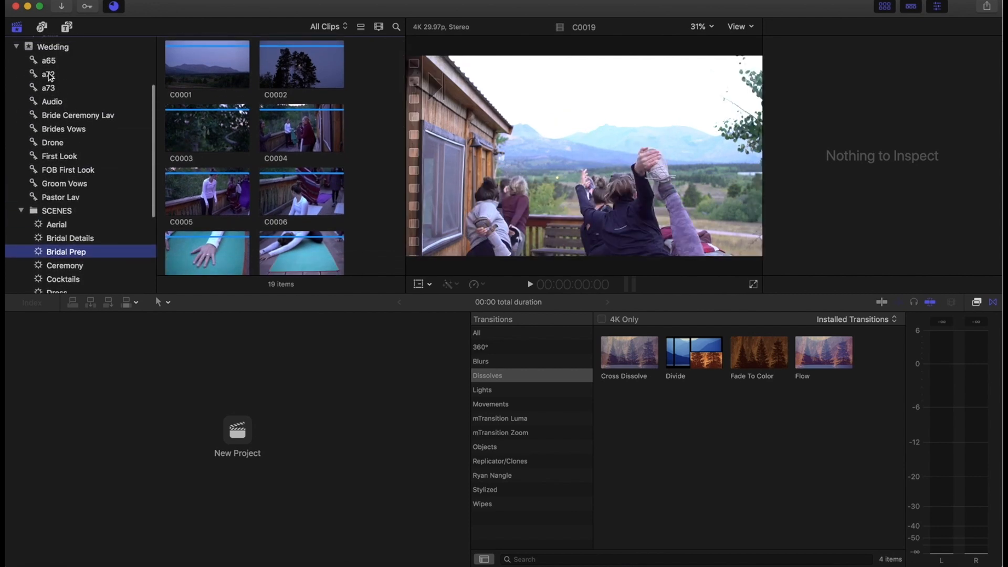
pyautogui.moveTo(61, 74)
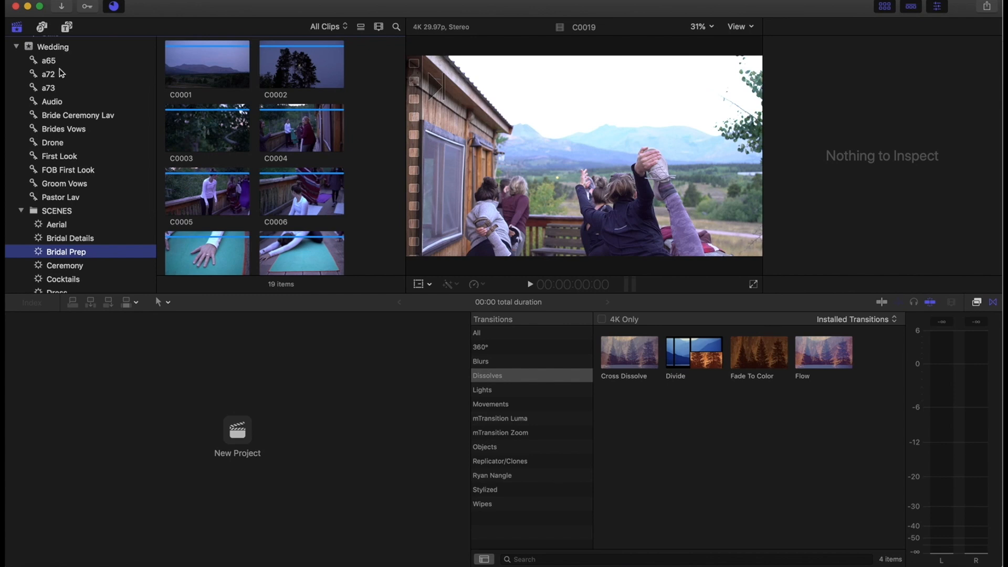
pyautogui.moveTo(33, 119)
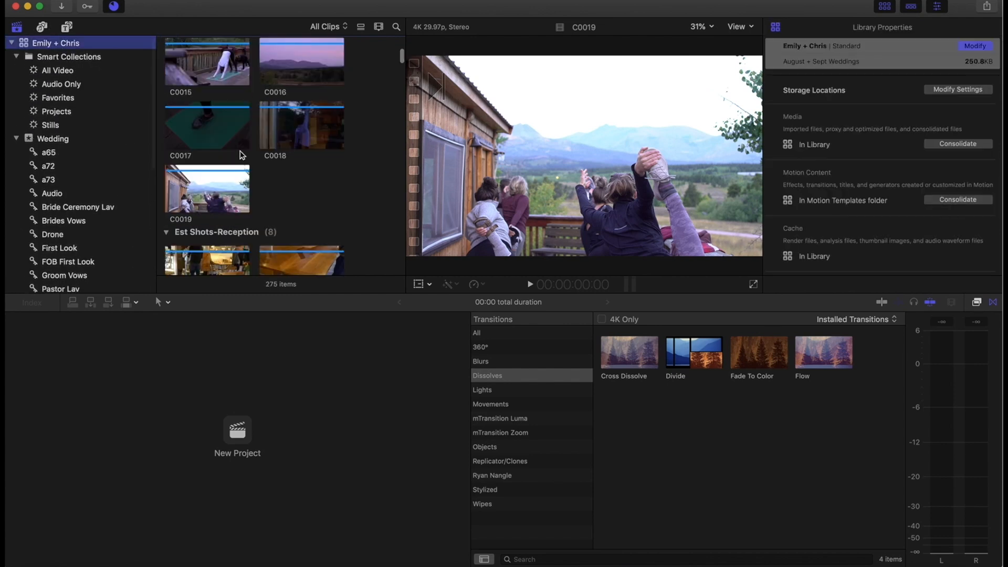
pyautogui.scroll(3)
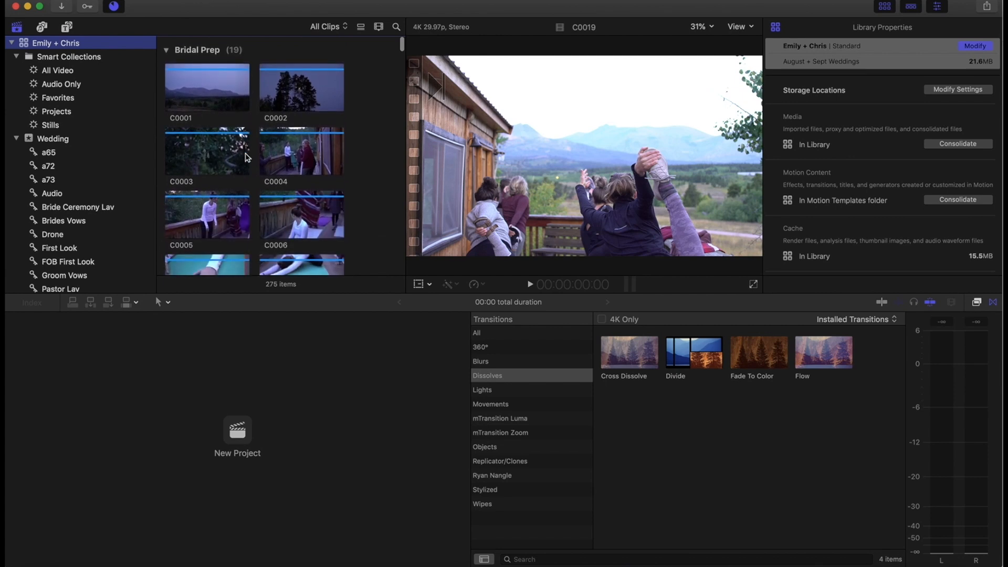
pyautogui.moveTo(235, 87)
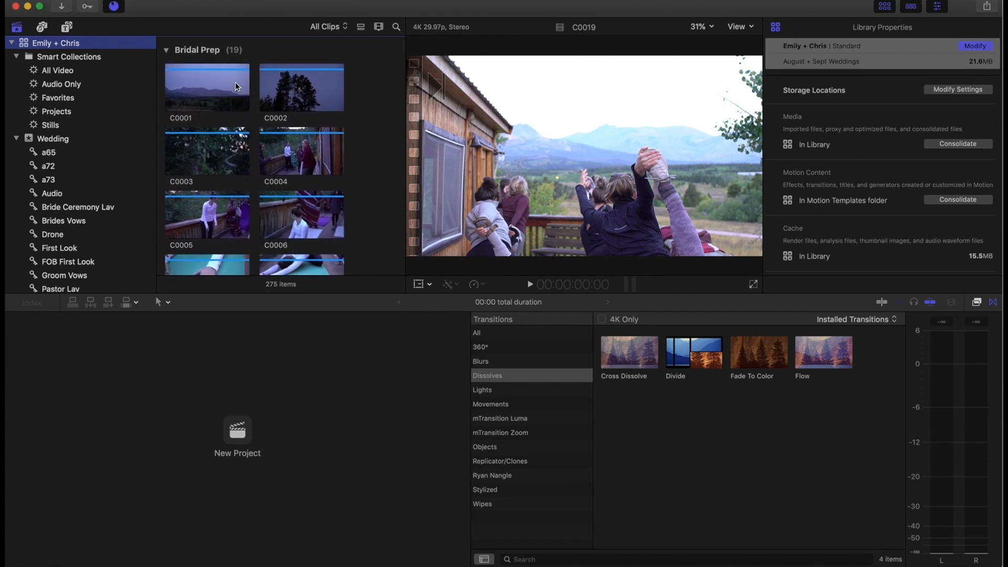
pyautogui.scroll(-3)
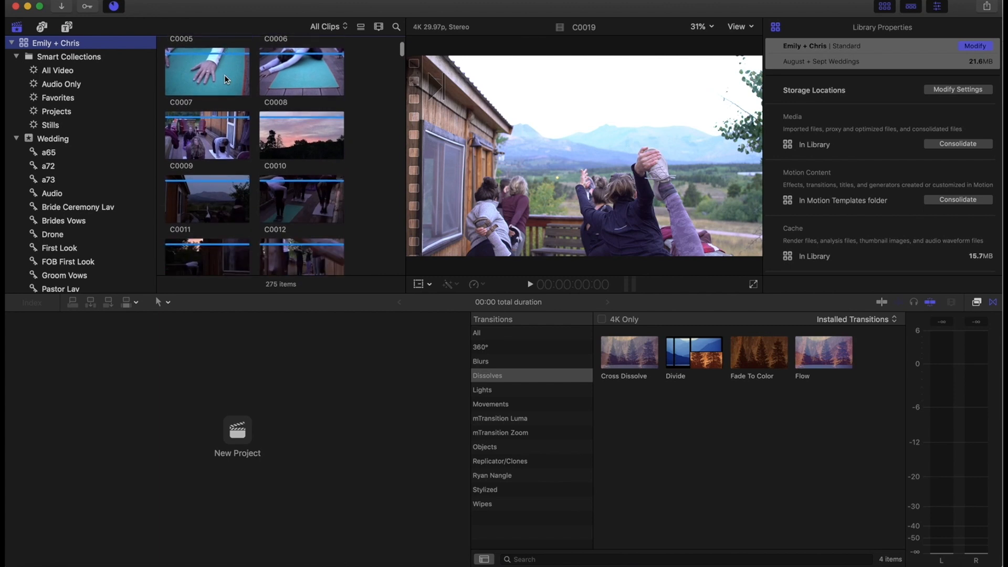
pyautogui.scroll(-3)
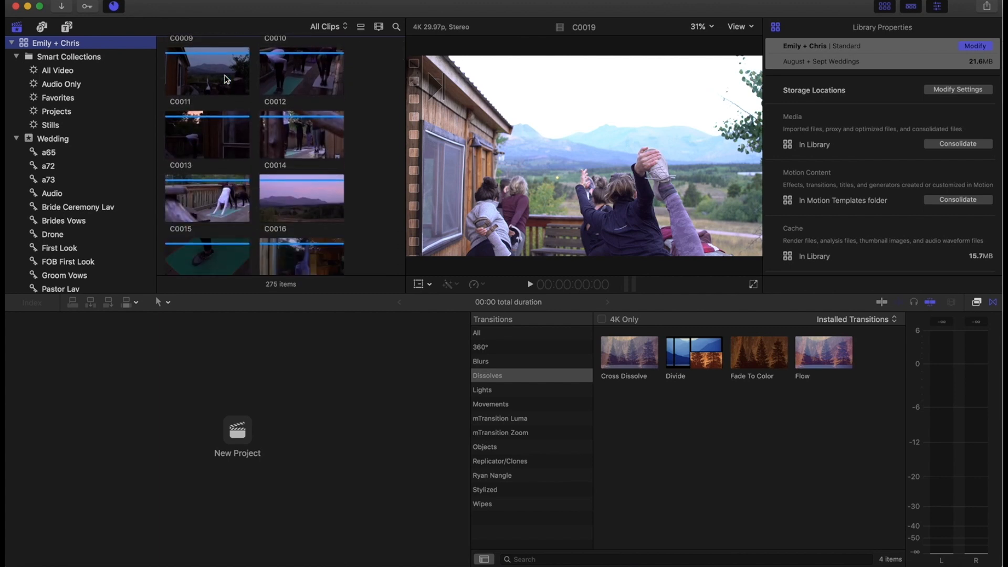
pyautogui.click(302, 151)
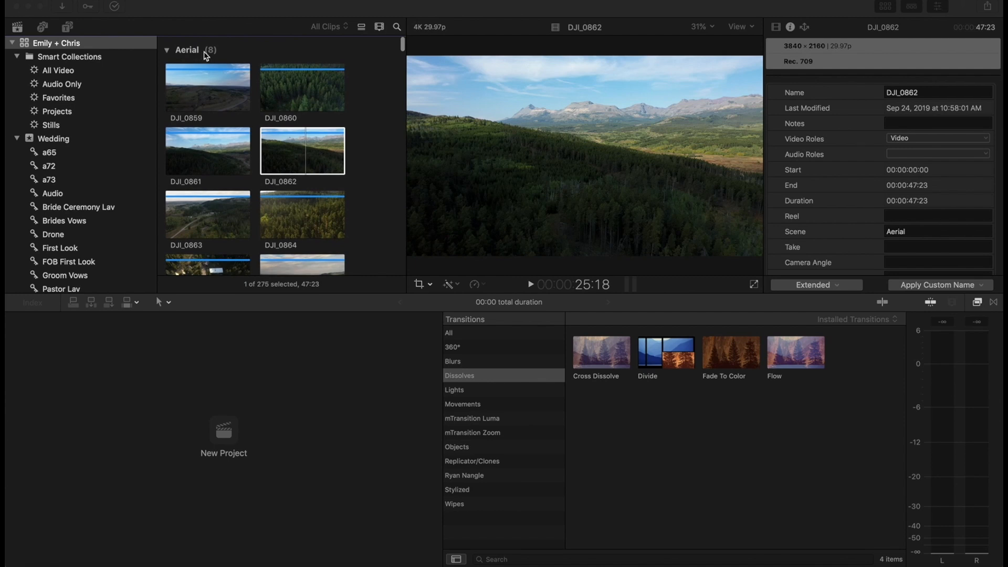
# - Browse another scene collection, then the a65 and a73 camera collections grouped by scene
pyautogui.scroll(-3)
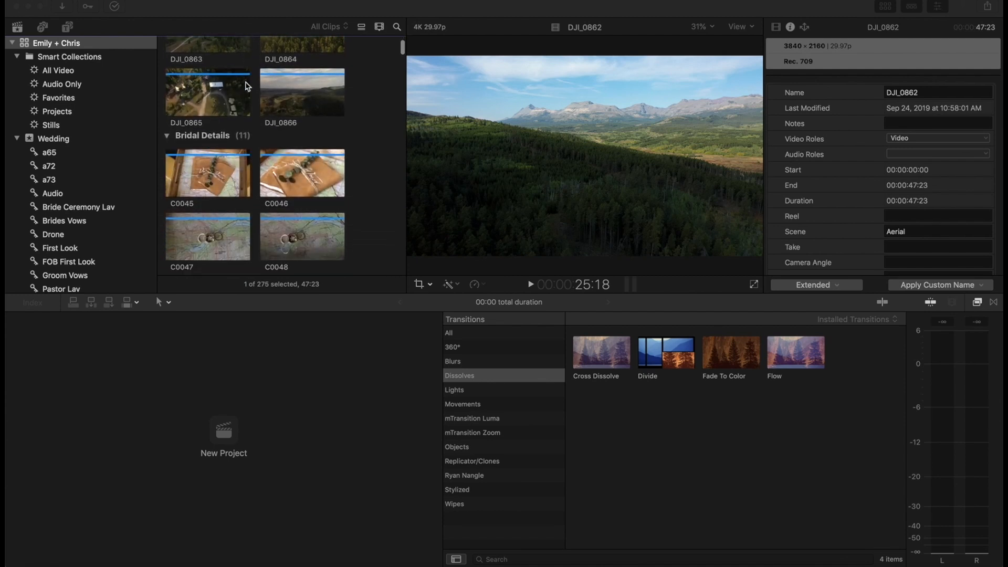
pyautogui.moveTo(250, 151)
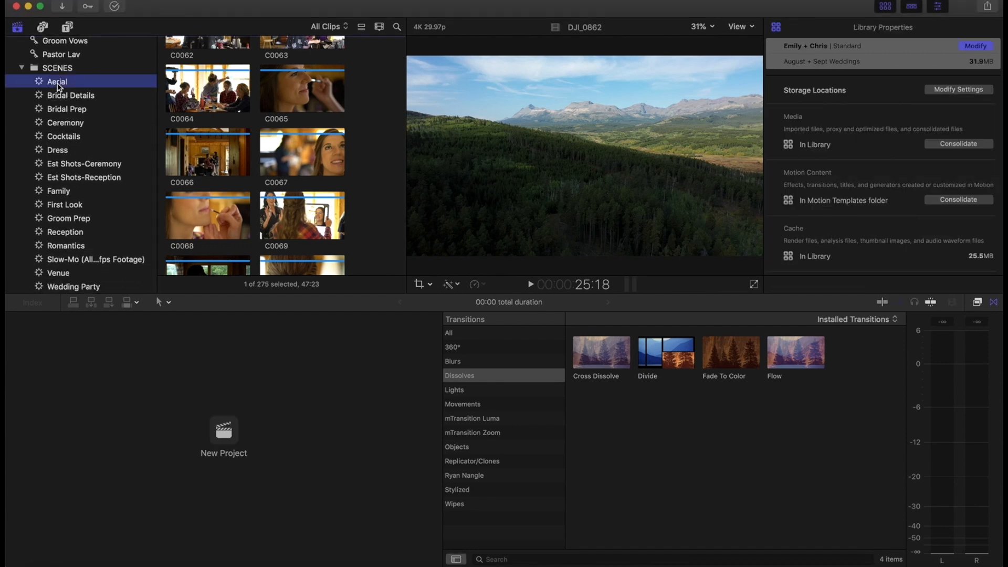
pyautogui.click(71, 95)
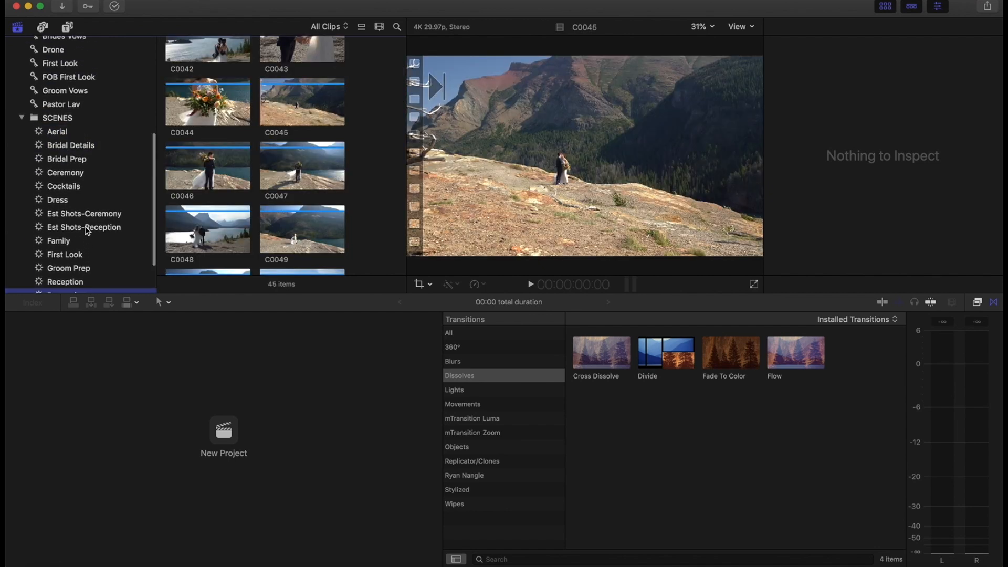
pyautogui.scroll(3)
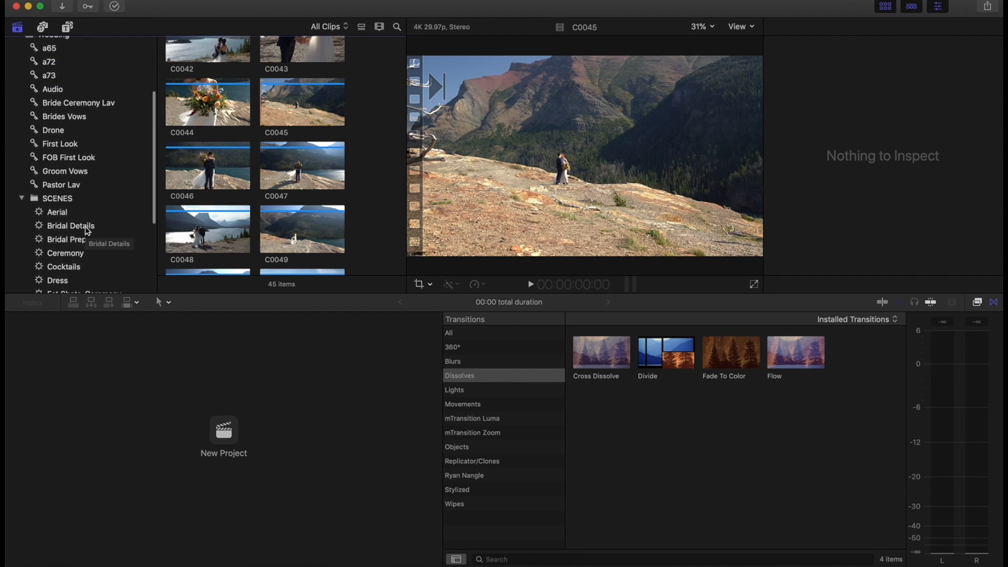
pyautogui.scroll(3)
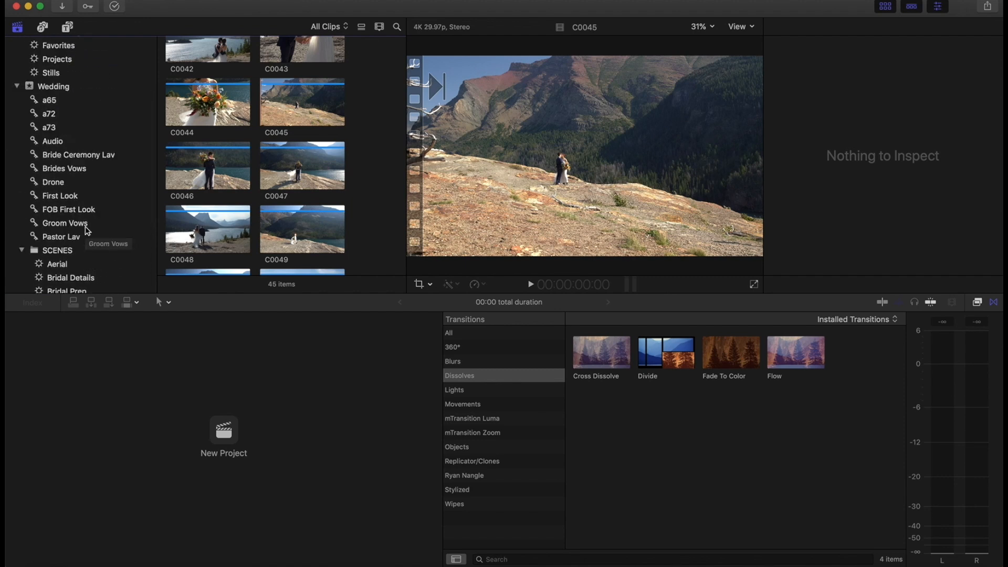
pyautogui.moveTo(49, 101)
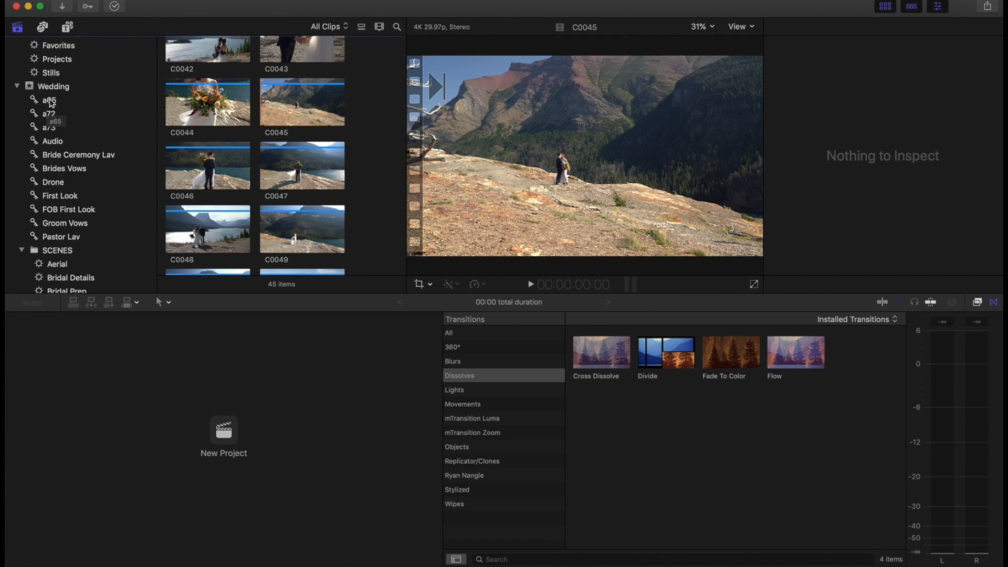
pyautogui.click(49, 100)
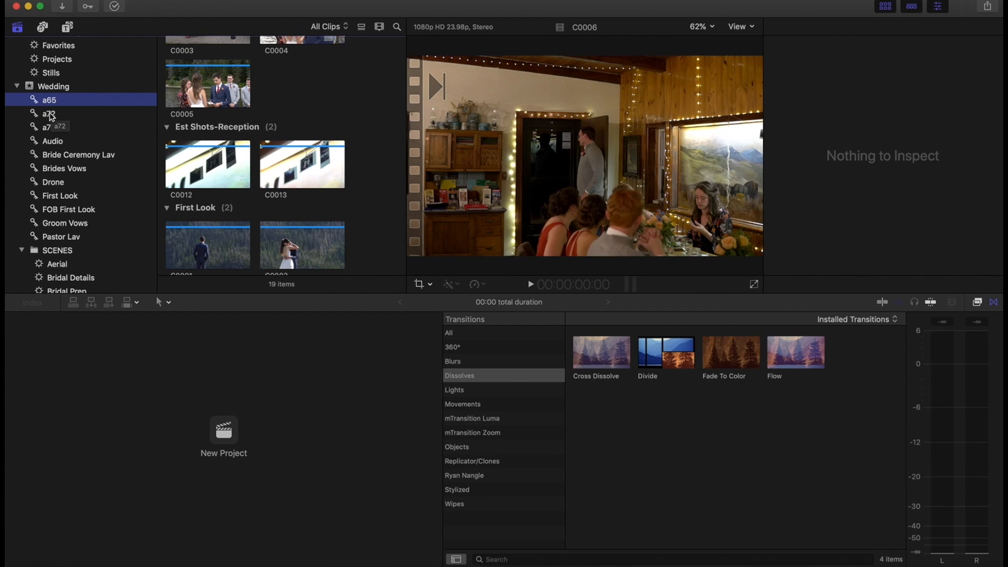
pyautogui.click(48, 127)
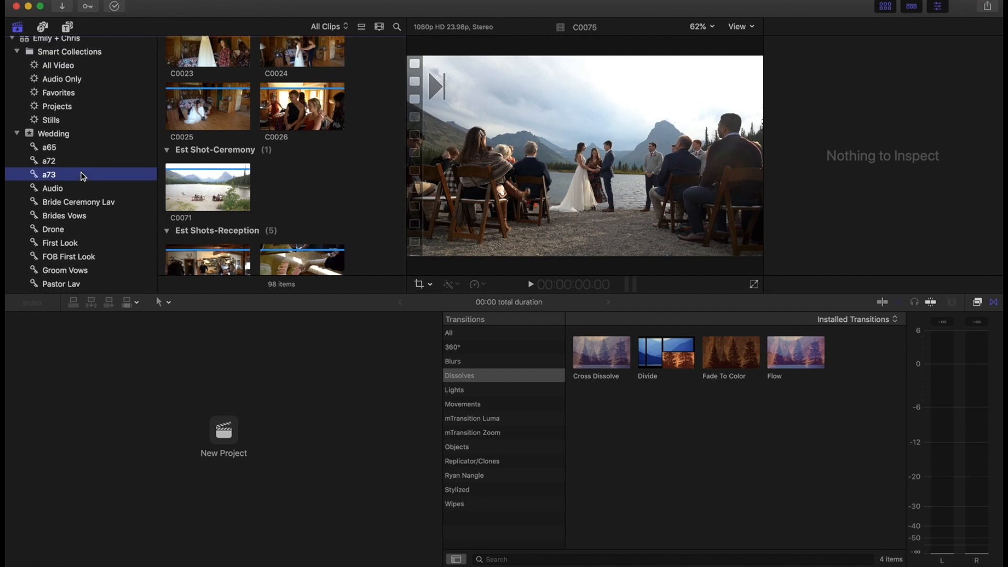
pyautogui.scroll(3)
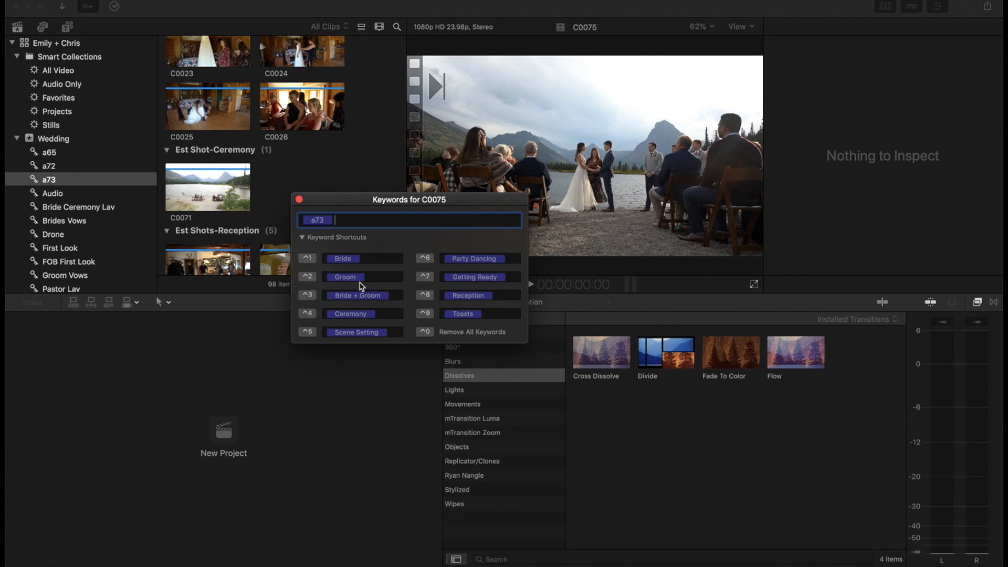
pyautogui.moveTo(345, 275)
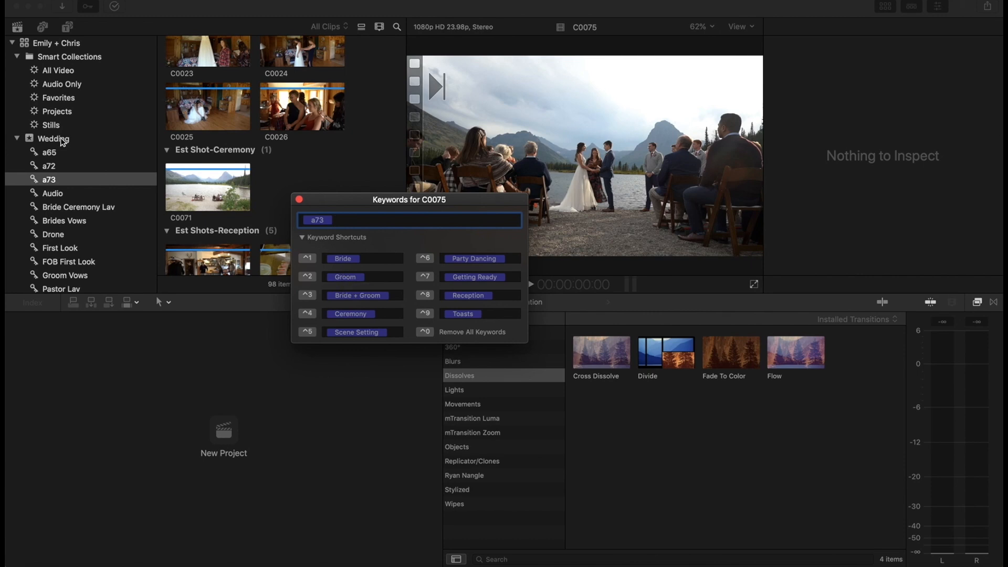
# - Change keyword shortcut ^2 to read venue in the Keyword Editor
pyautogui.scroll(-3)
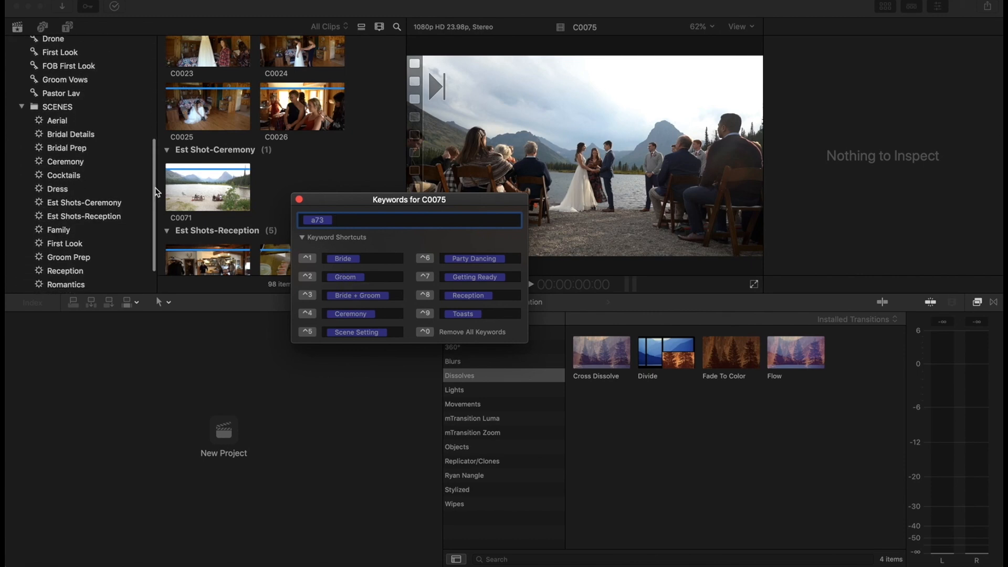
pyautogui.moveTo(410, 199); pyautogui.dragTo(382, 129)
pyautogui.write('ve')
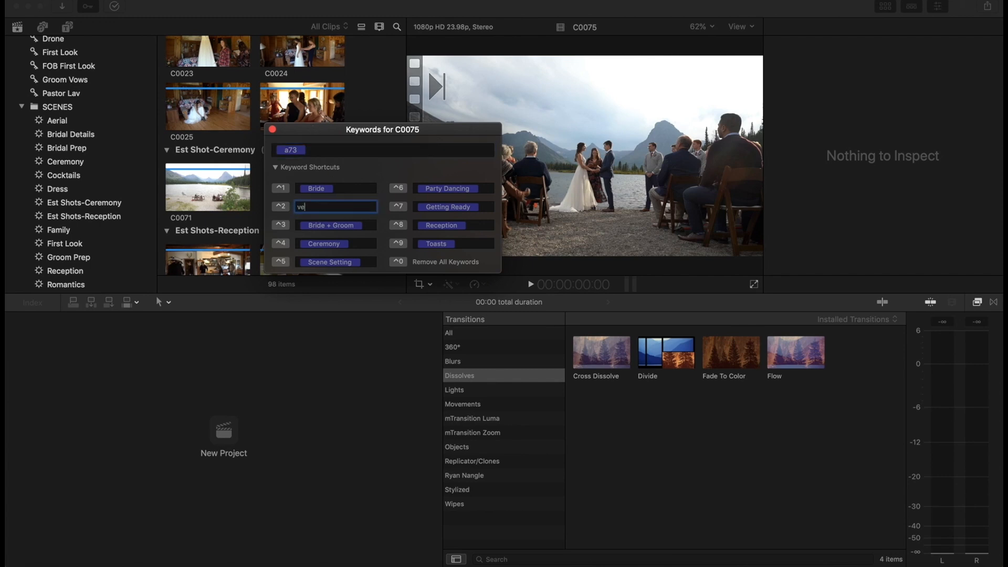
pyautogui.write('nue')
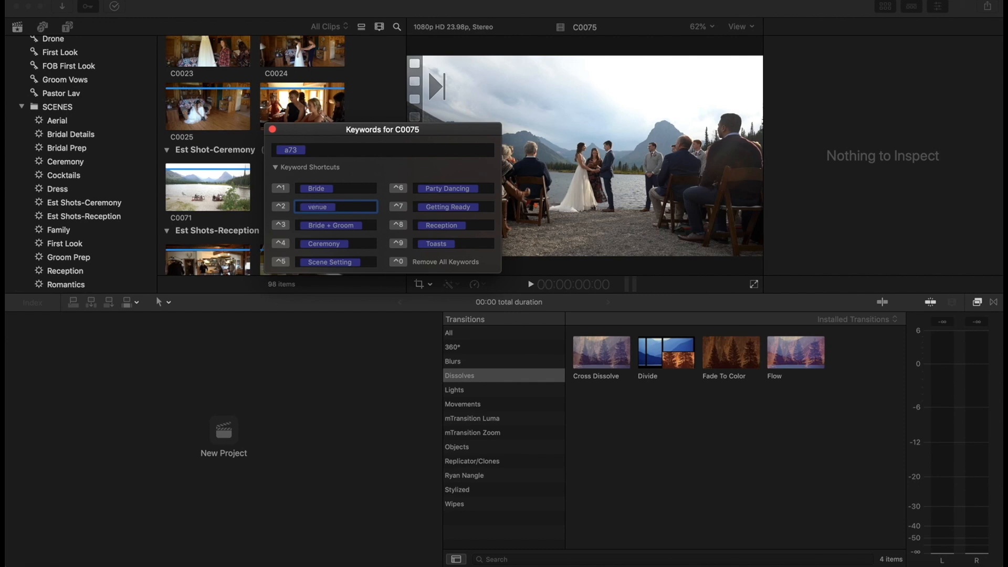
pyautogui.moveTo(313, 117)
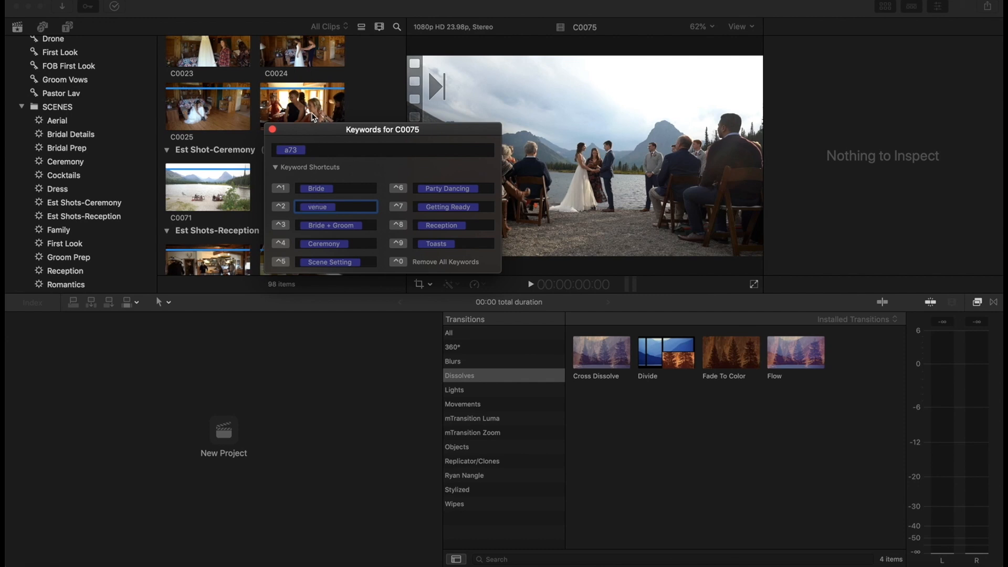
# - Select clip C0026 and close the Keywords window
pyautogui.click(302, 105)
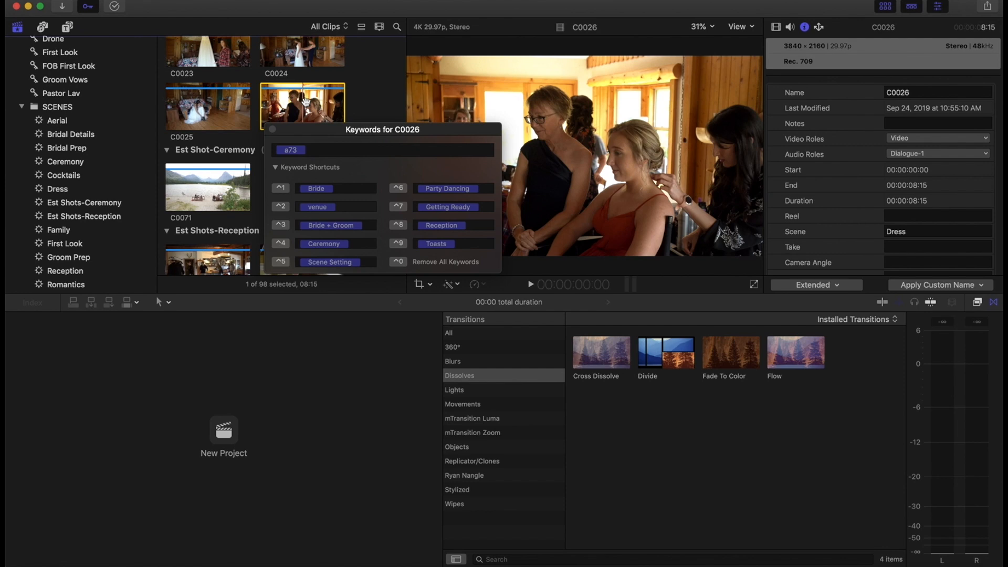
pyautogui.moveTo(382, 129); pyautogui.dragTo(406, 165)
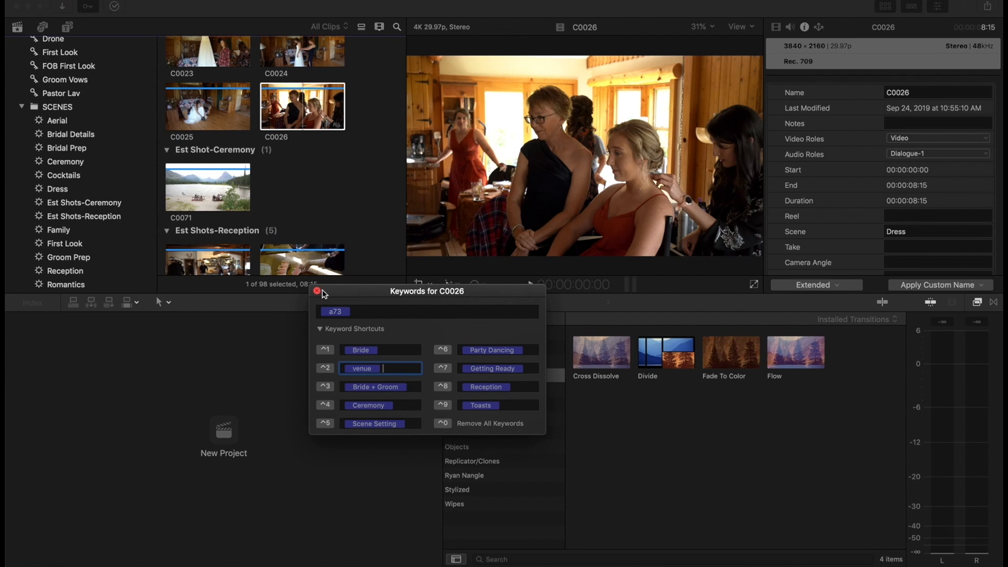
pyautogui.click(316, 291)
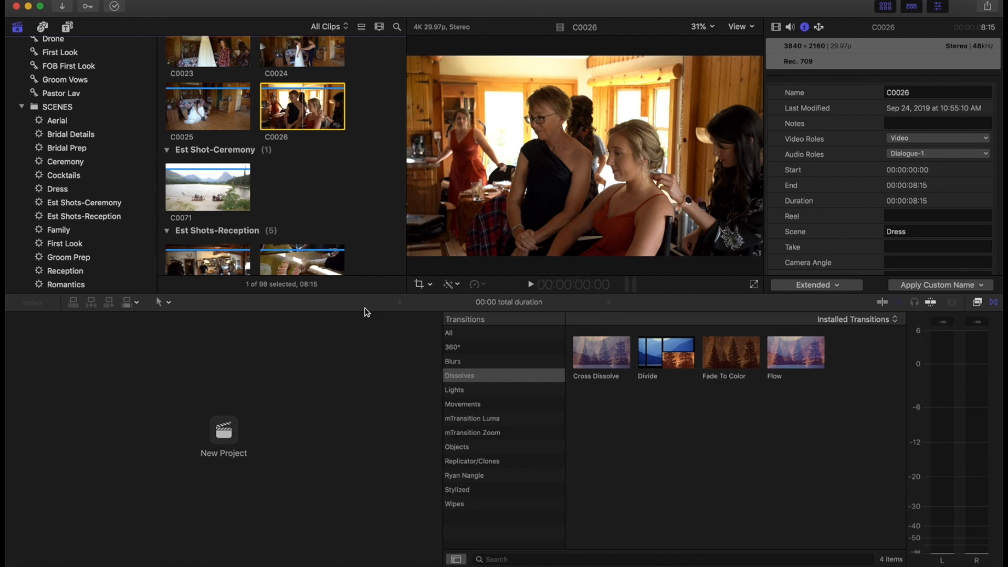
pyautogui.moveTo(315, 301)
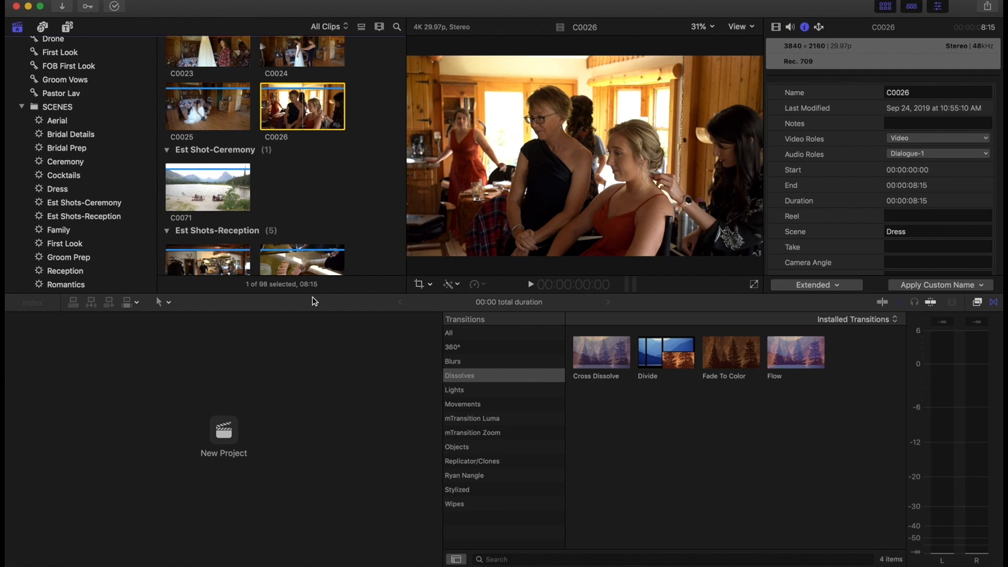
# - Scroll the Libraries sidebar toward the Emily + Chris library
pyautogui.scroll(-3)
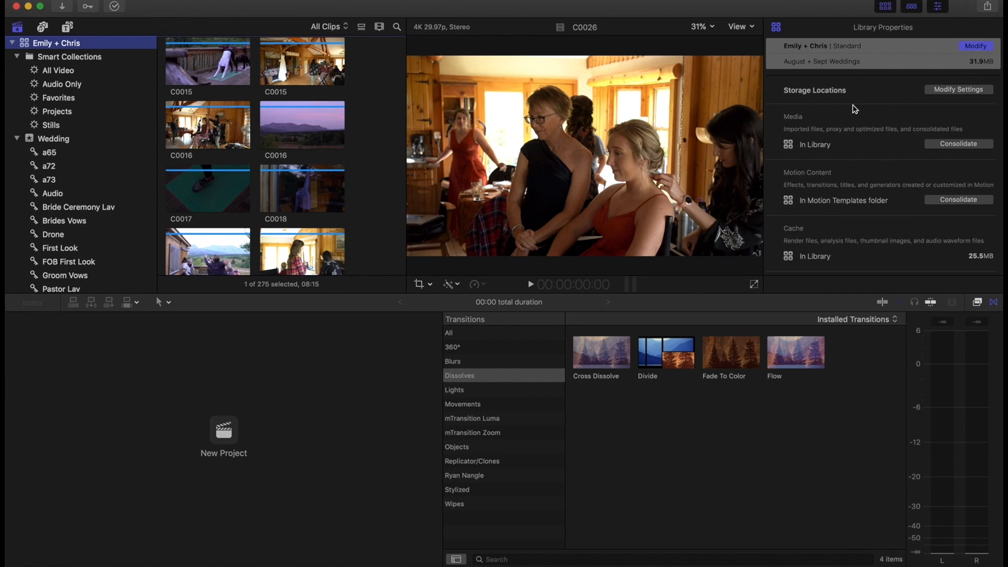
# - Open Modify Settings for the Emily + Chris library's storage locations
pyautogui.scroll(-3)
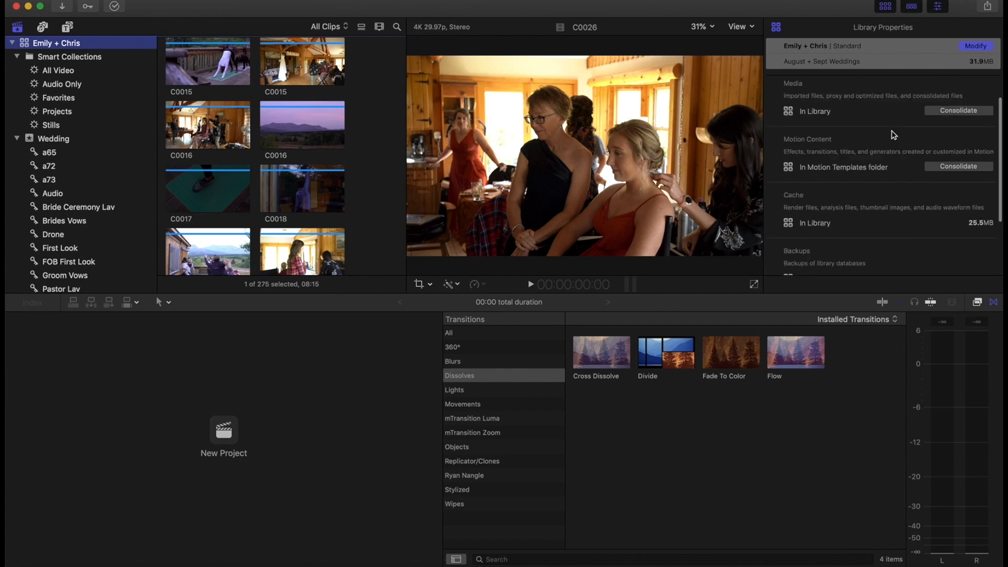
pyautogui.click(958, 88)
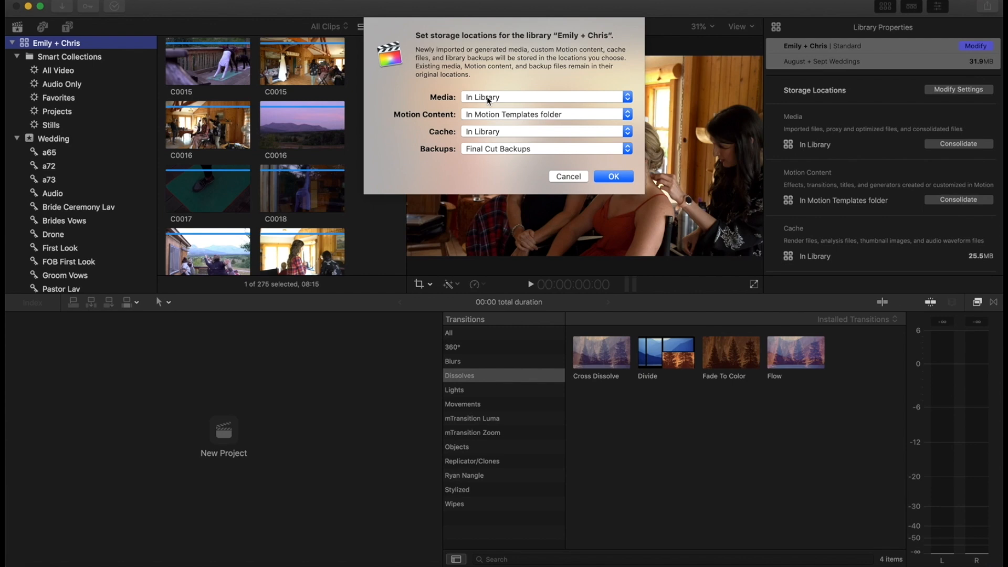
# - Set media storage to a new New Media folder on the August + Sept Weddings drive
pyautogui.click(628, 97)
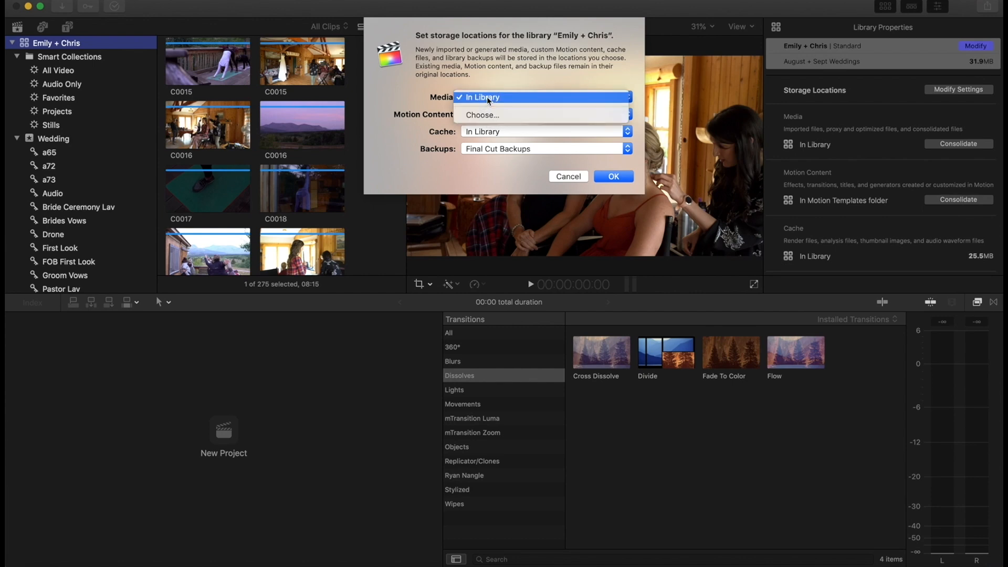
pyautogui.click(482, 114)
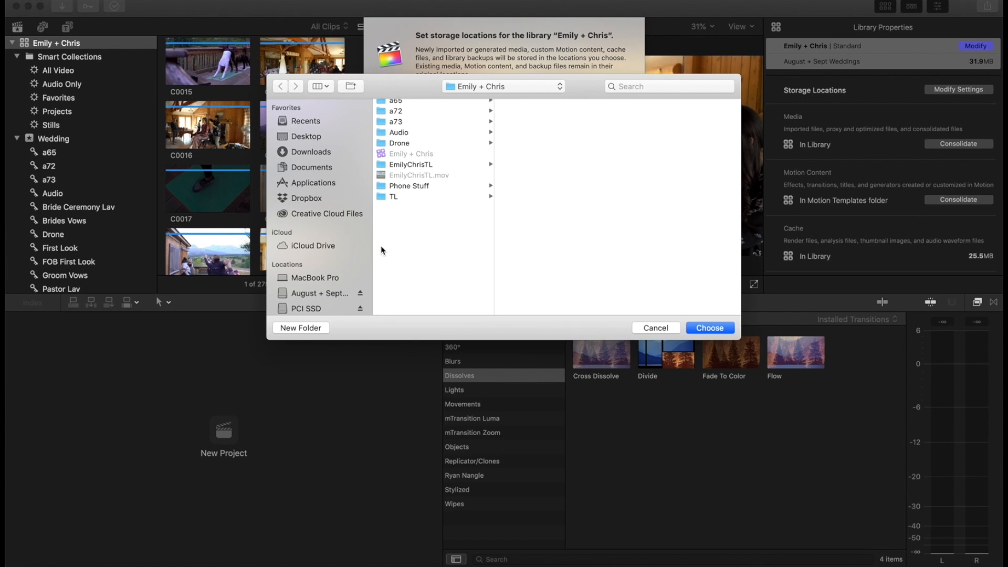
pyautogui.click(319, 294)
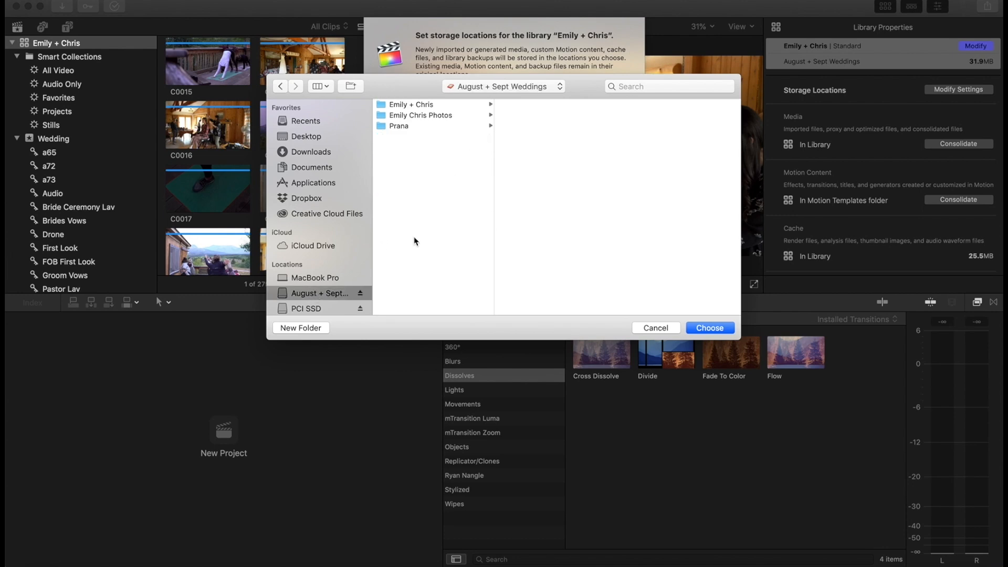
pyautogui.click(300, 327)
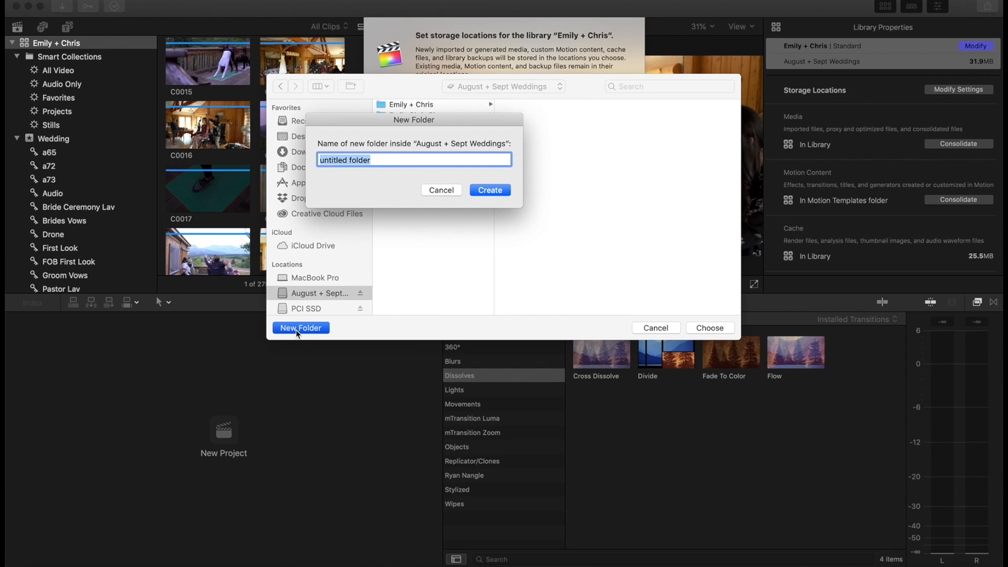
pyautogui.write('New Media')
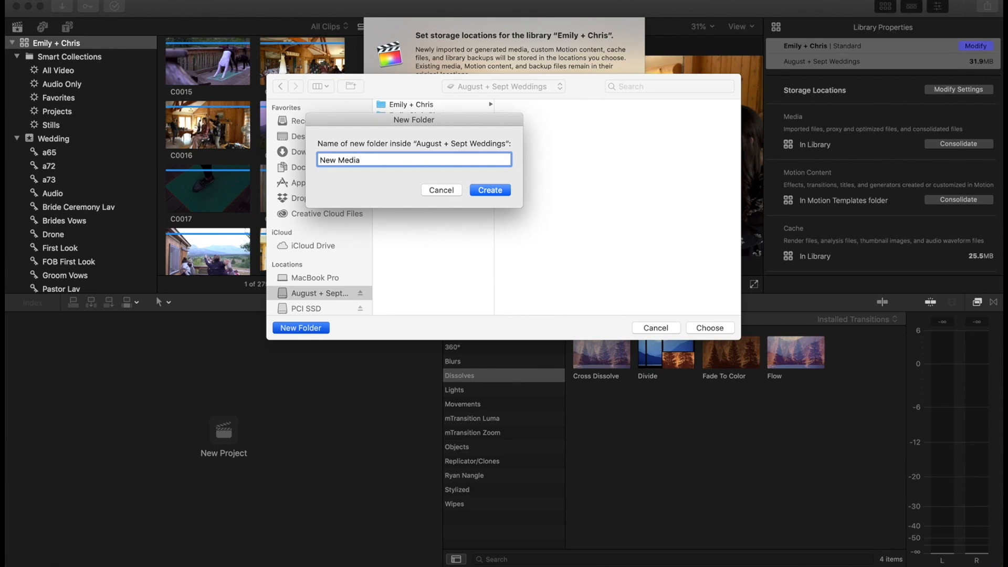
pyautogui.click(490, 190)
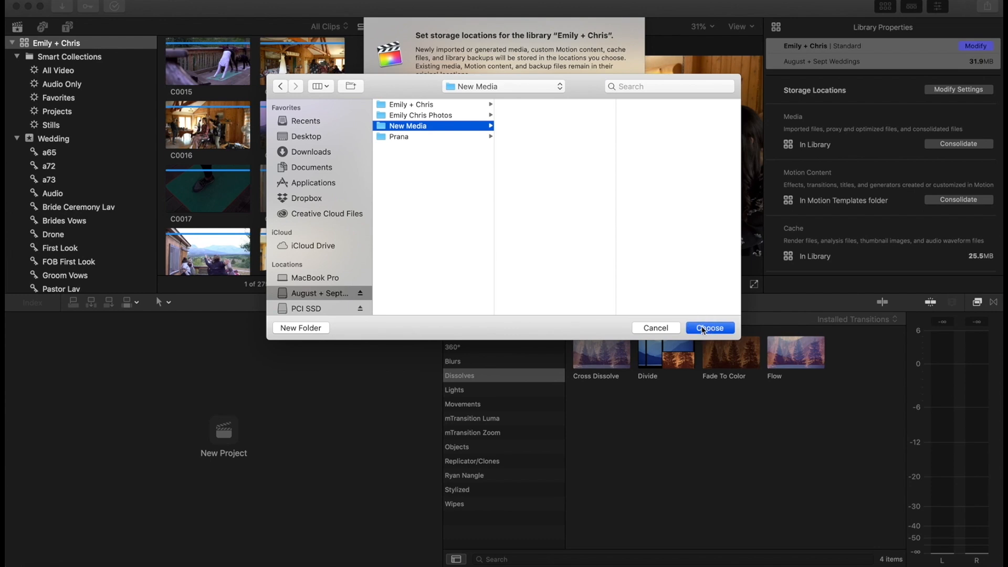
pyautogui.click(709, 328)
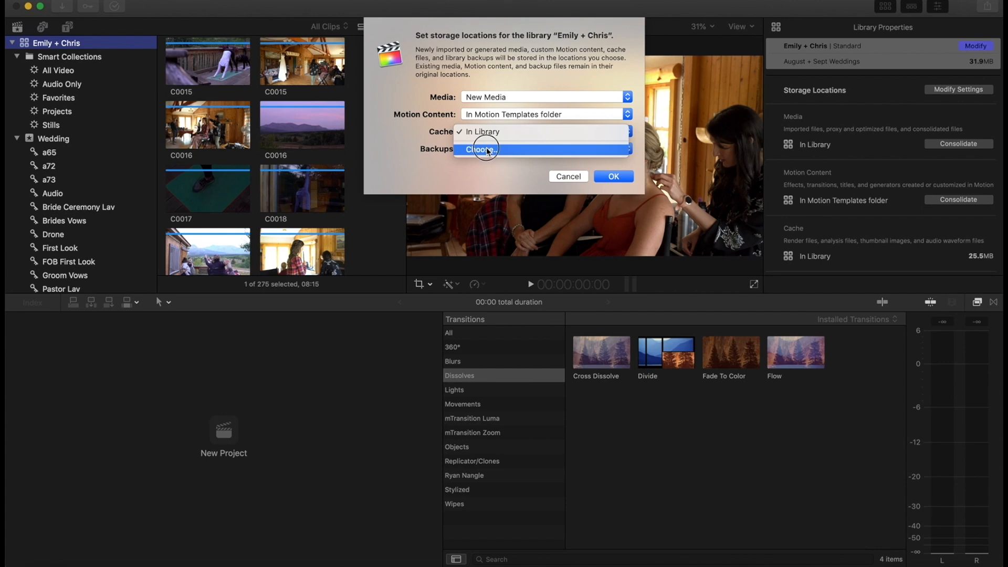
# - Set cache storage to a new Cache folder and apply the storage locations
pyautogui.click(482, 149)
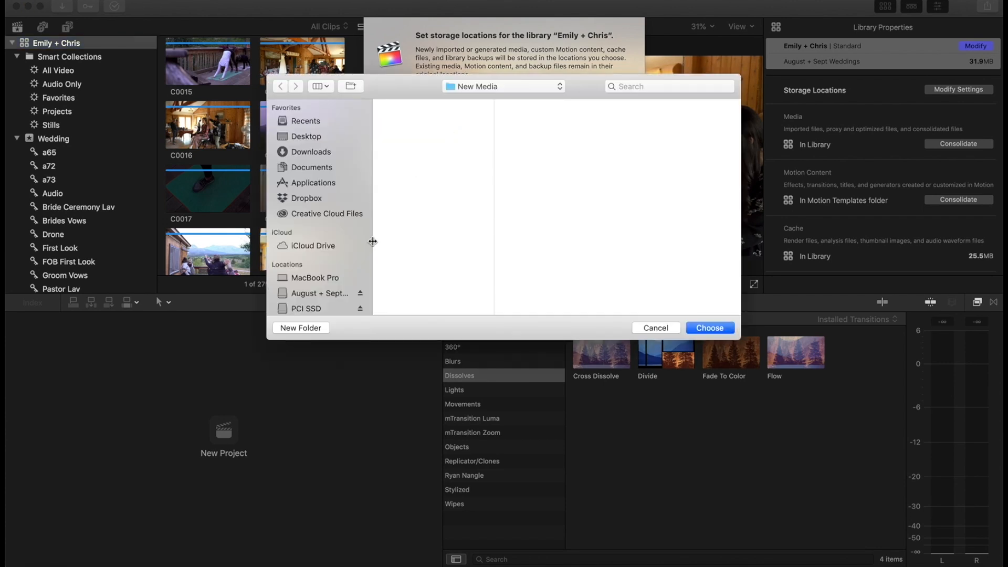
pyautogui.click(300, 327)
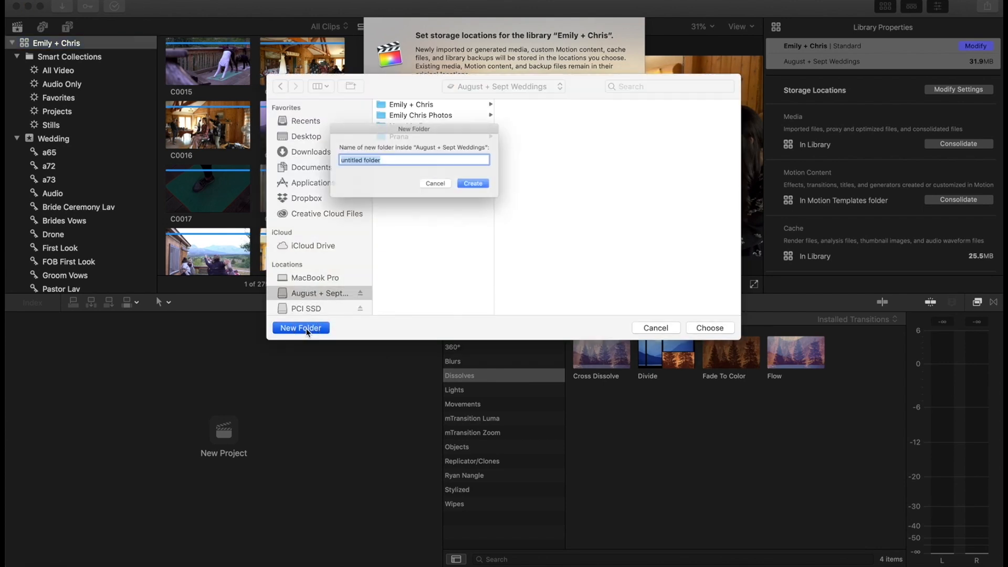
pyautogui.click(472, 182)
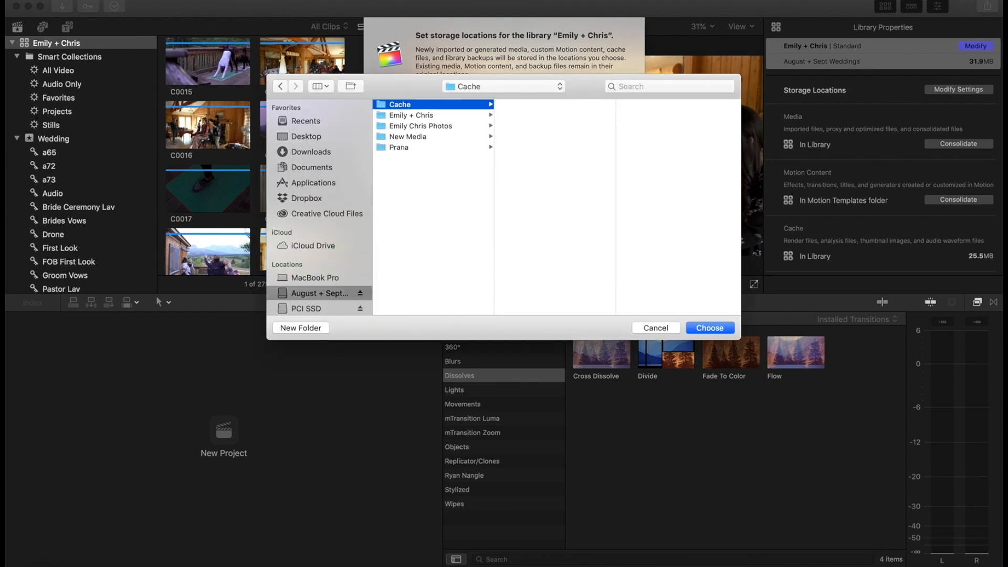
pyautogui.click(709, 328)
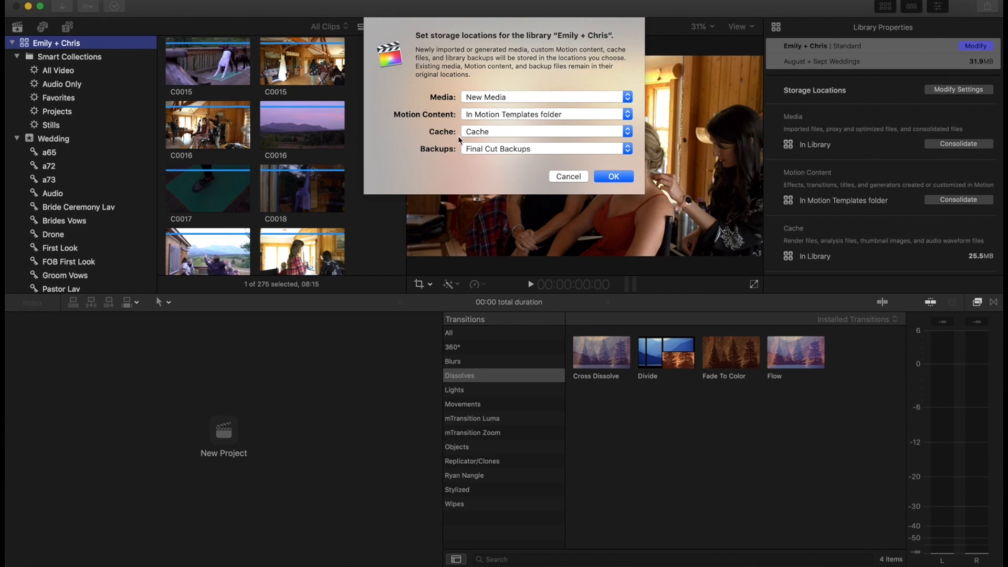
pyautogui.moveTo(507, 150)
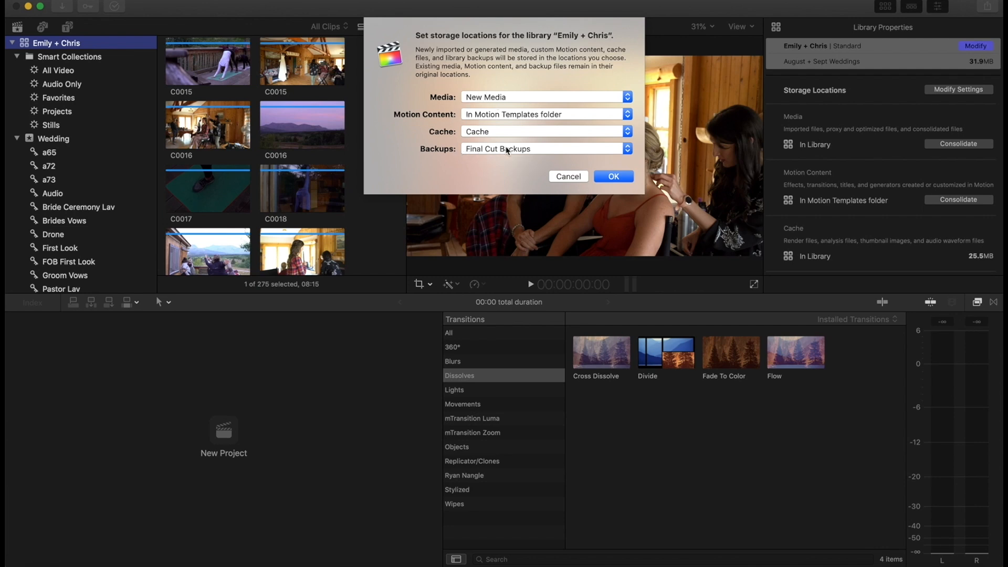
pyautogui.moveTo(508, 148)
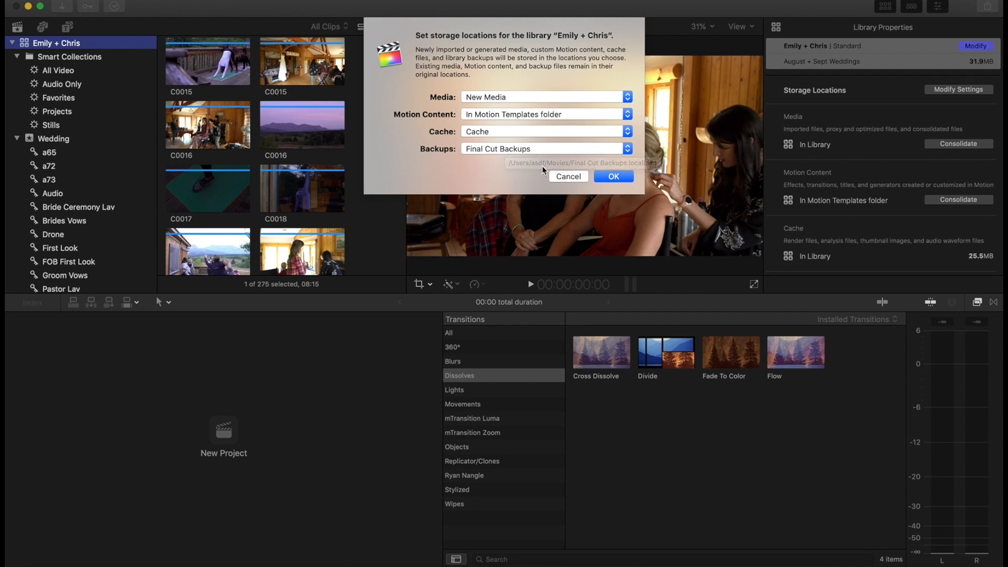
pyautogui.click(612, 177)
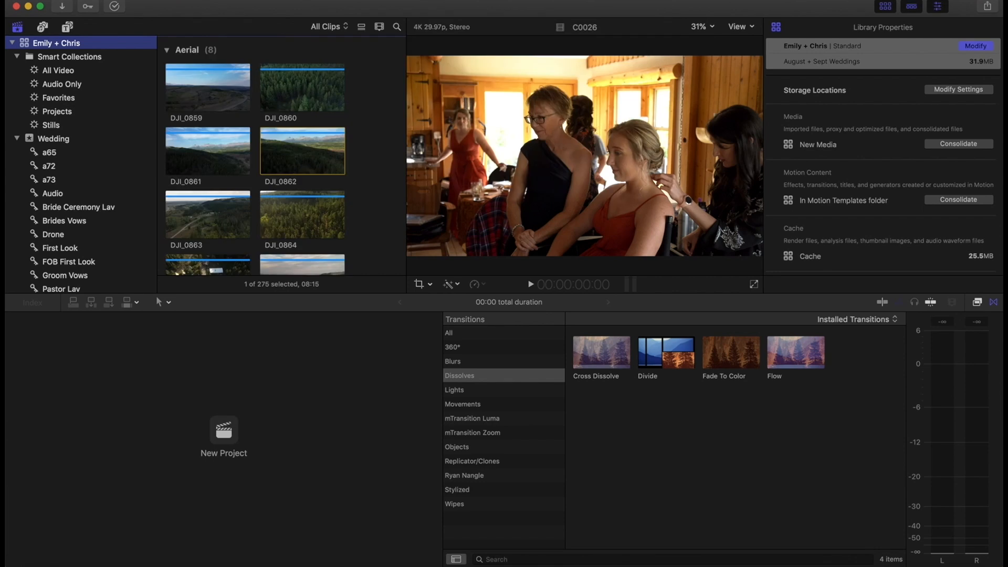
# - Create project 'Emily Chris Highlight Film' with custom 1920x816 resolution at 23.98 fps
pyautogui.click(119, 5)
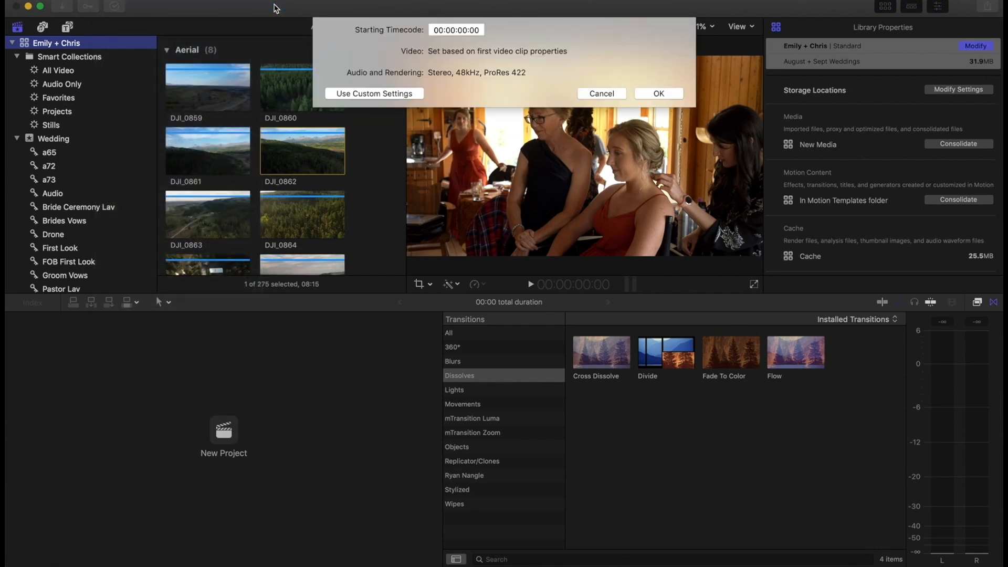
pyautogui.write('Emily Ch')
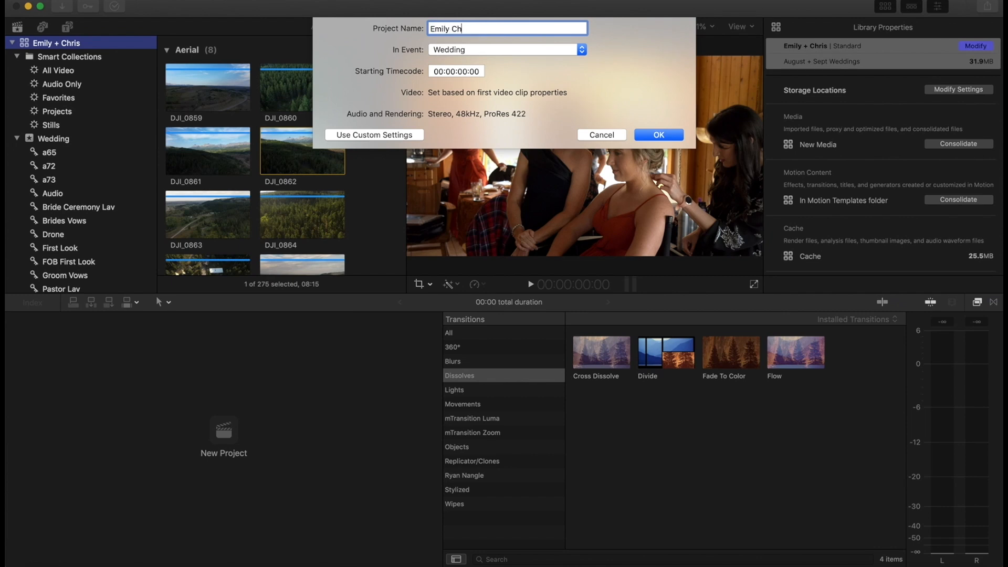
pyautogui.write('ris Highl')
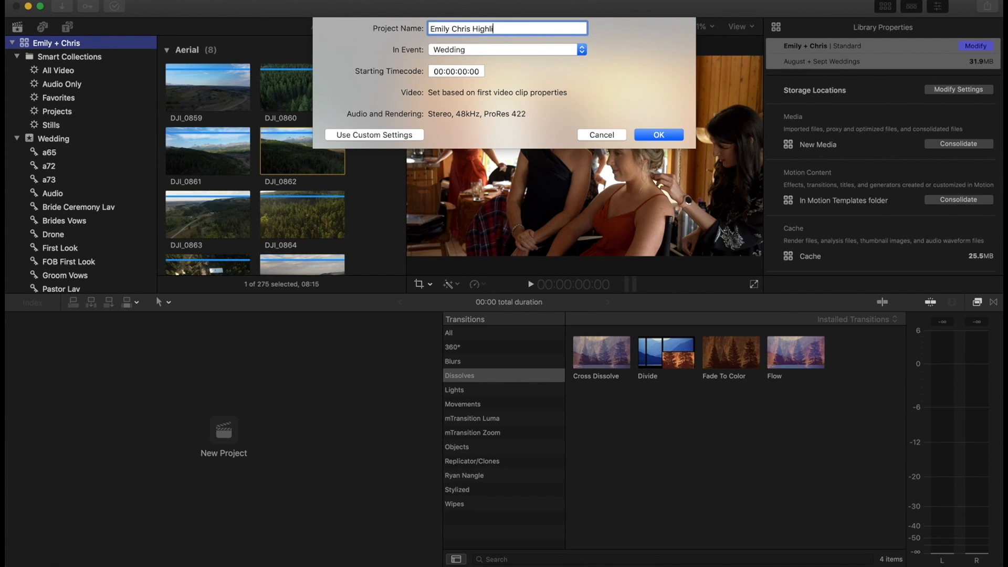
pyautogui.write('ight Film')
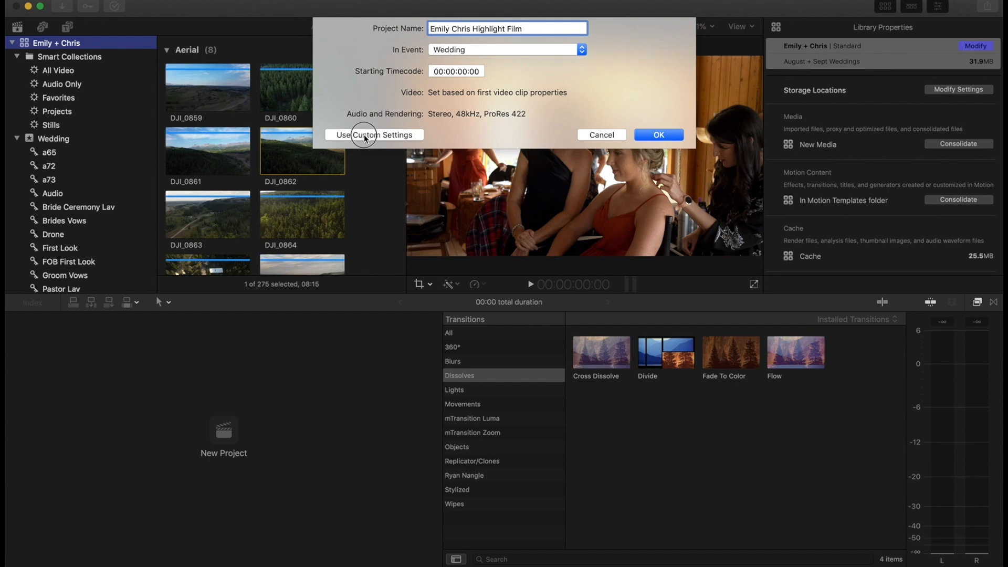
pyautogui.click(374, 134)
pyautogui.write('8')
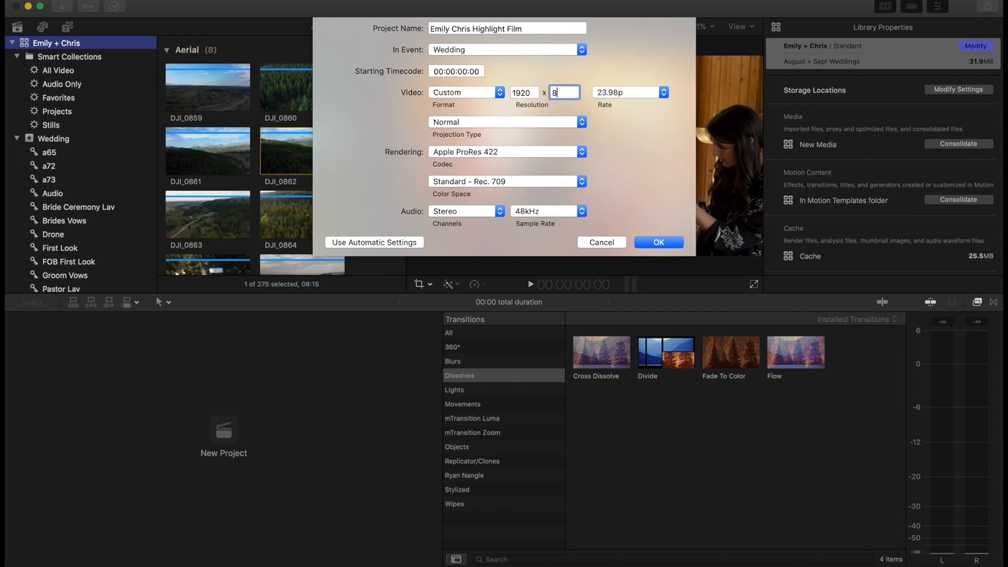
pyautogui.write('16')
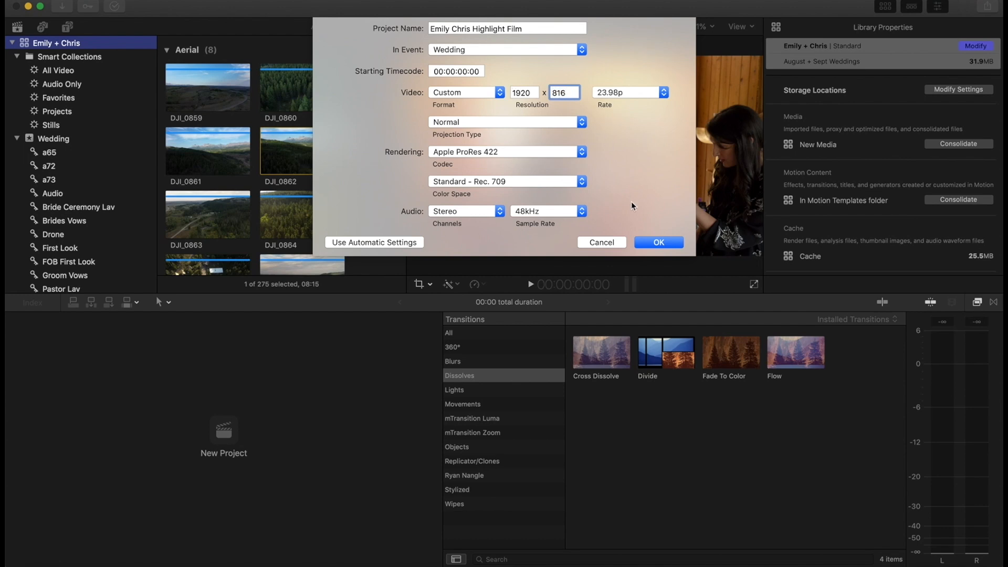
pyautogui.moveTo(637, 222)
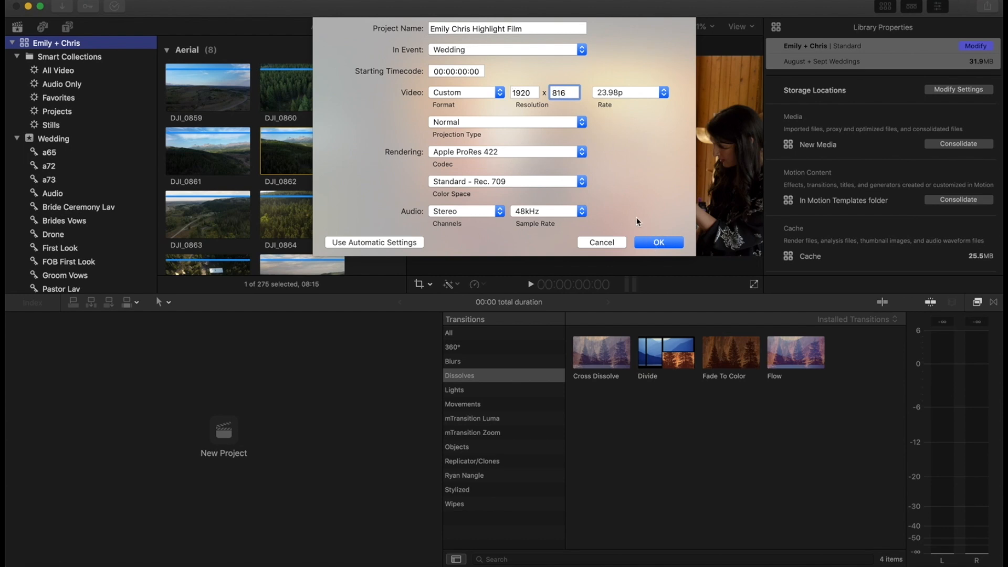
pyautogui.moveTo(658, 243)
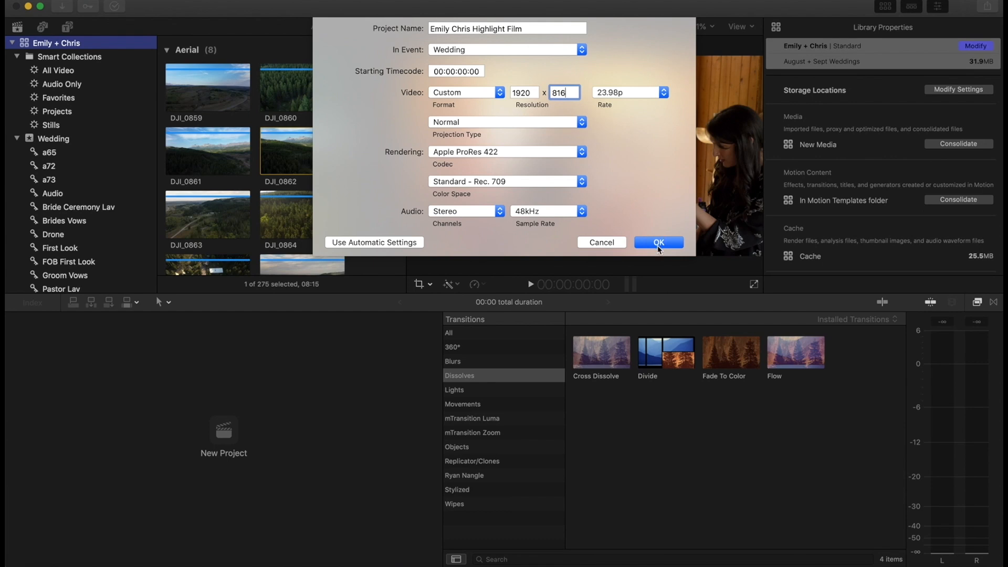
pyautogui.click(658, 243)
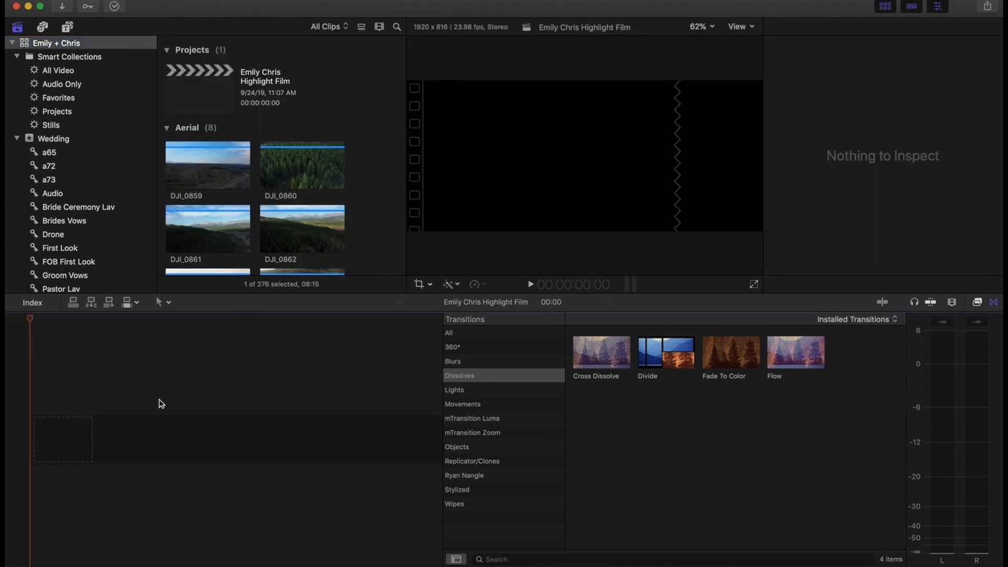
pyautogui.moveTo(85, 399)
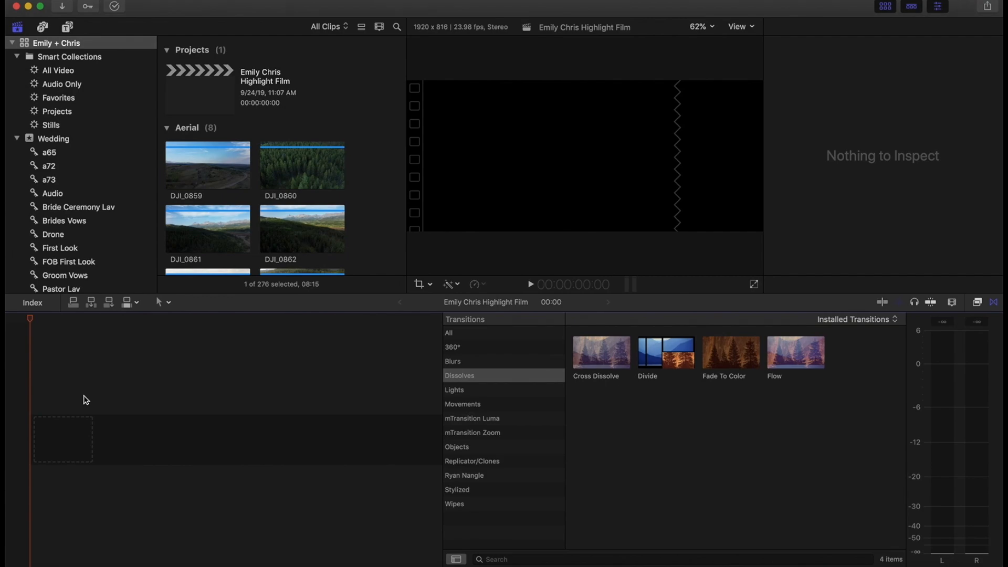